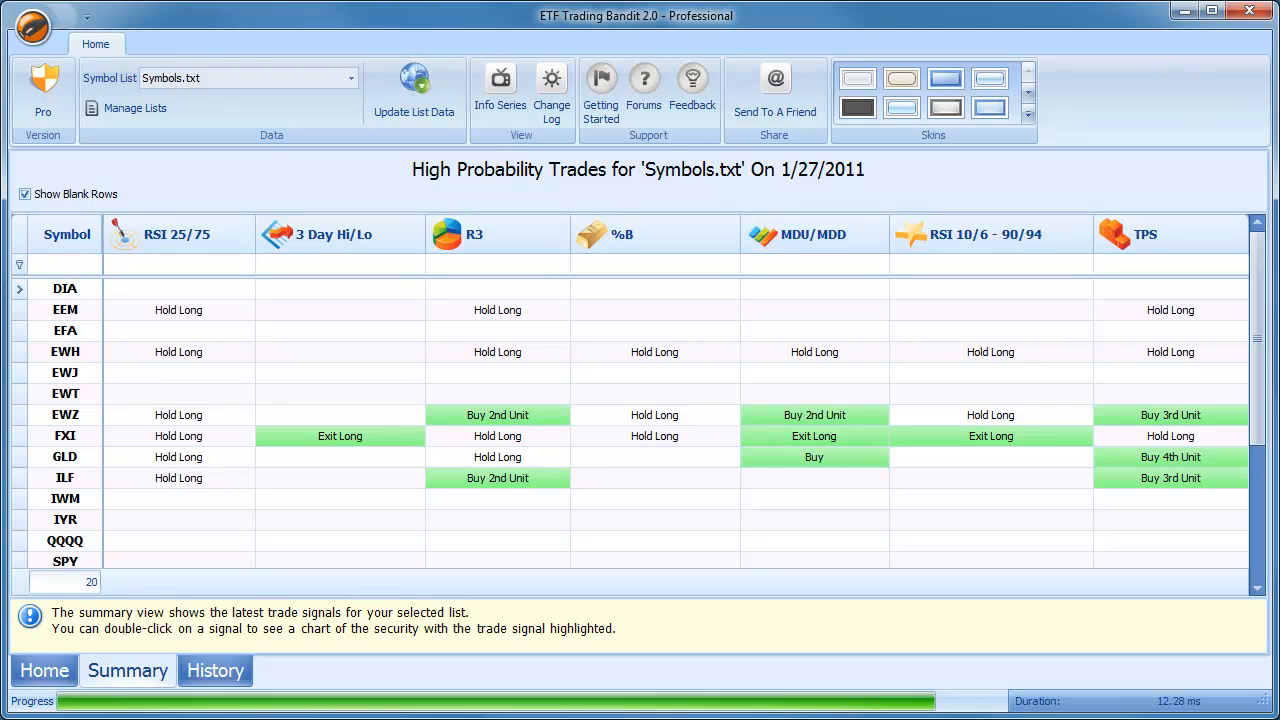
{"action": "mouse_move", "coordinate": [181, 43]}
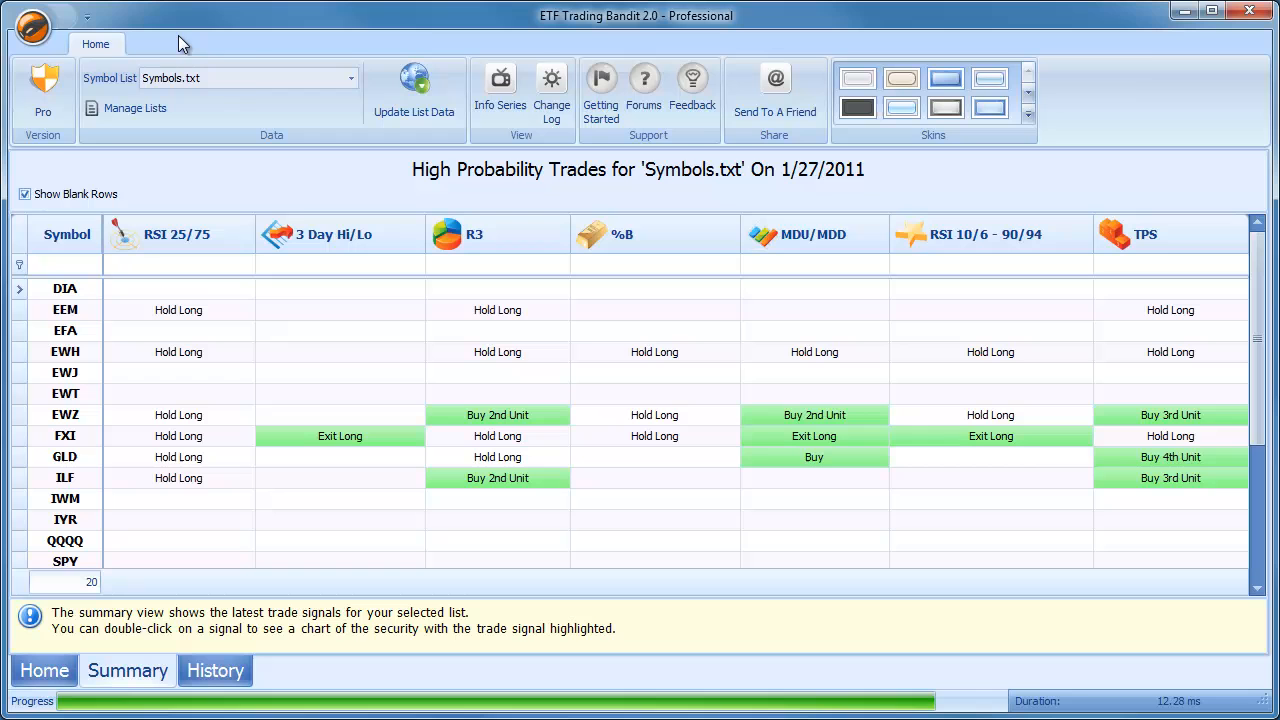
{"action": "mouse_move", "coordinate": [250, 148]}
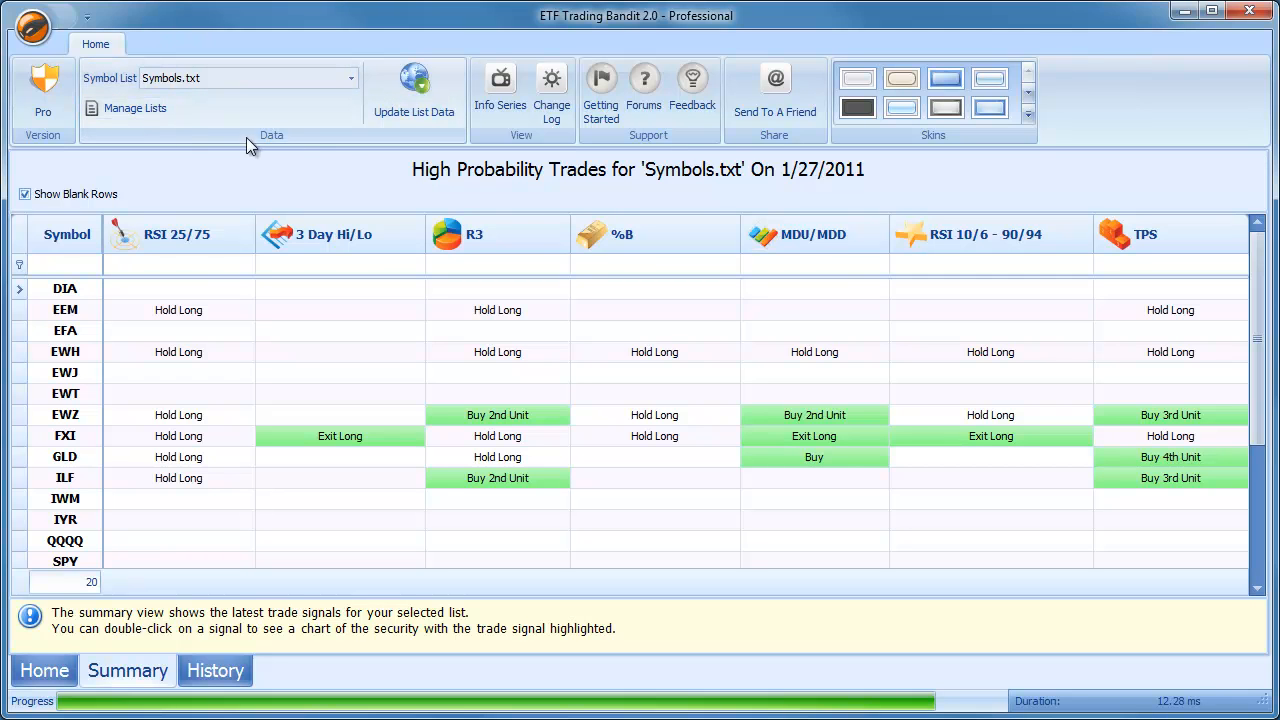
{"action": "mouse_move", "coordinate": [135, 108]}
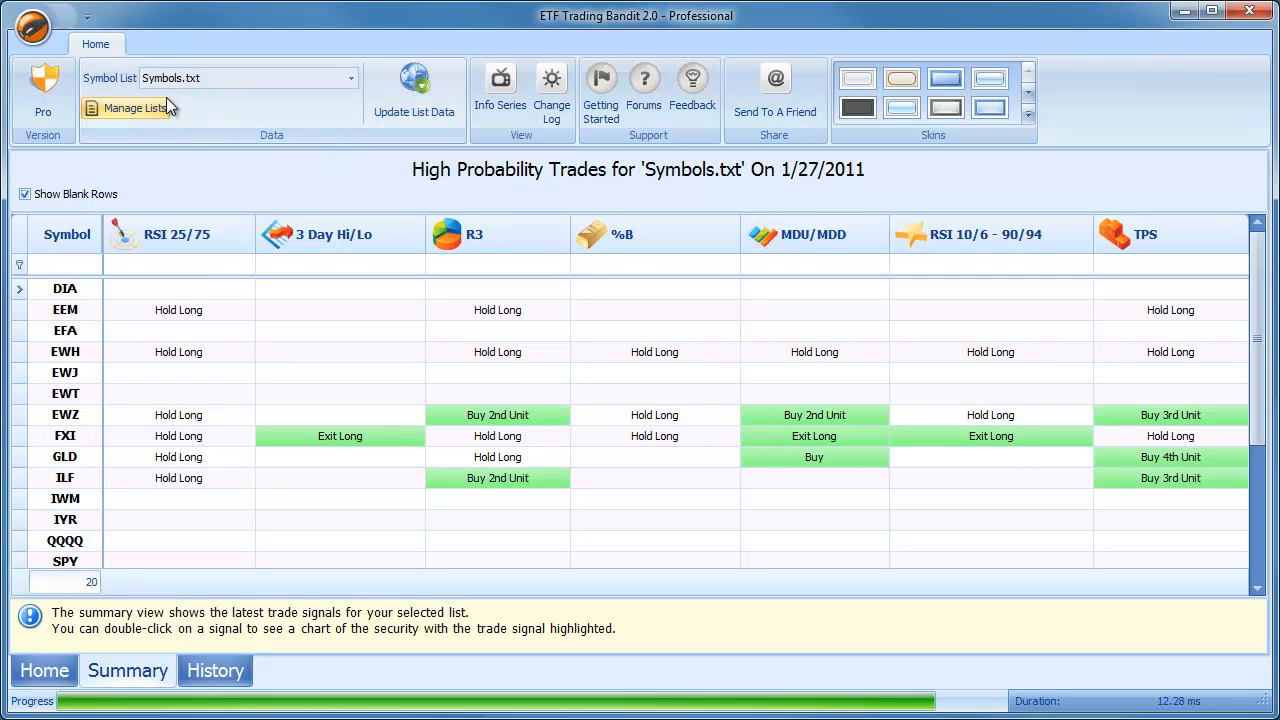
{"action": "mouse_move", "coordinate": [300, 80]}
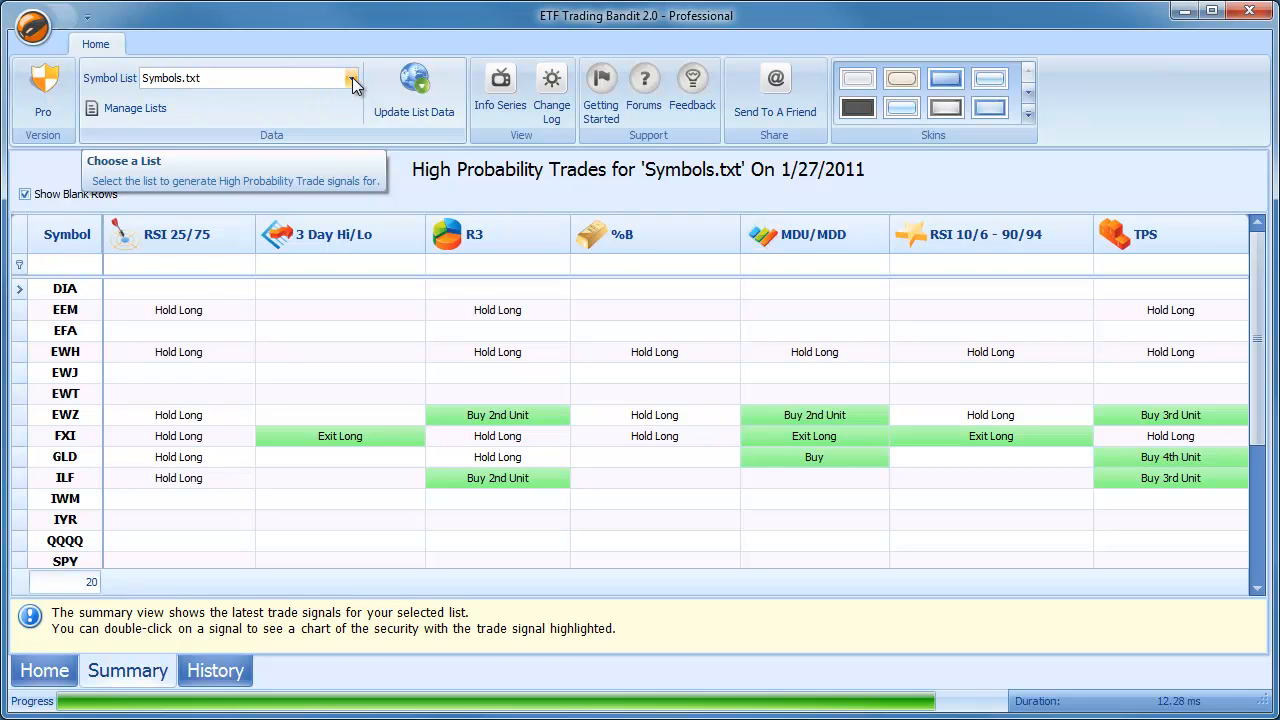
- Check the available symbol lists, then bring up Manage Lists showing Symbols.txt
{"action": "left_click", "coordinate": [353, 78]}
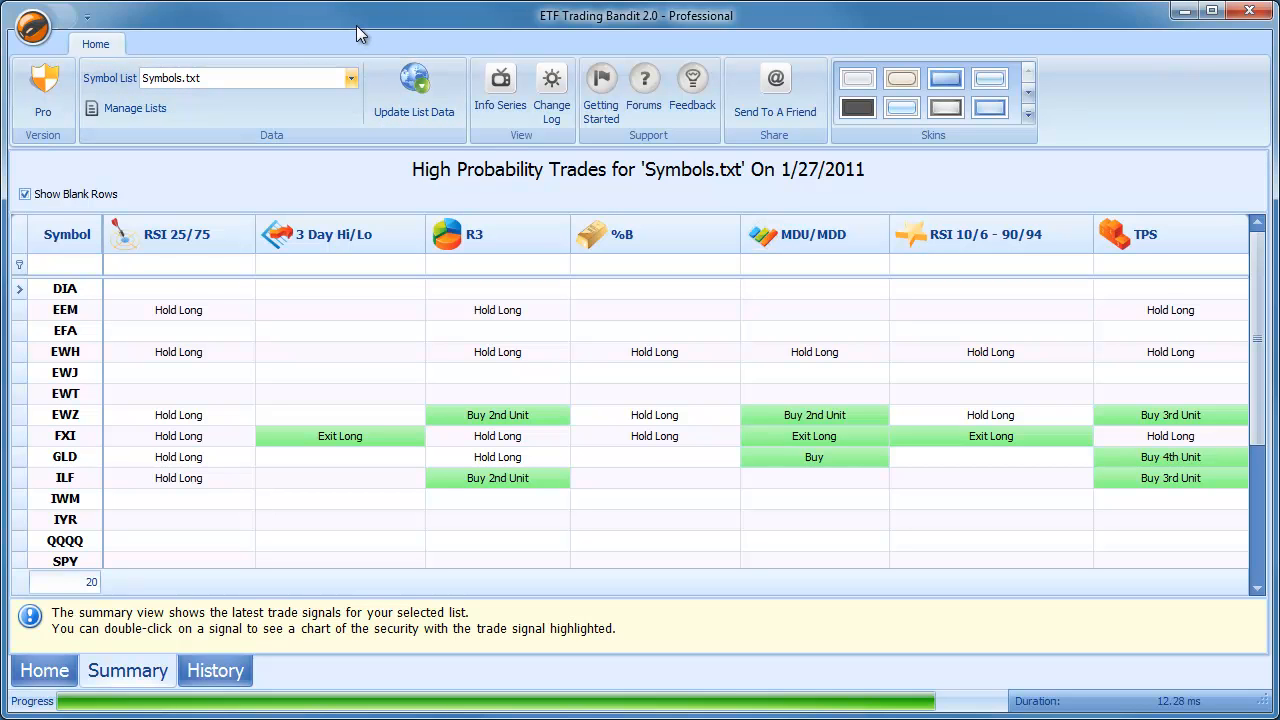
{"action": "mouse_move", "coordinate": [255, 51]}
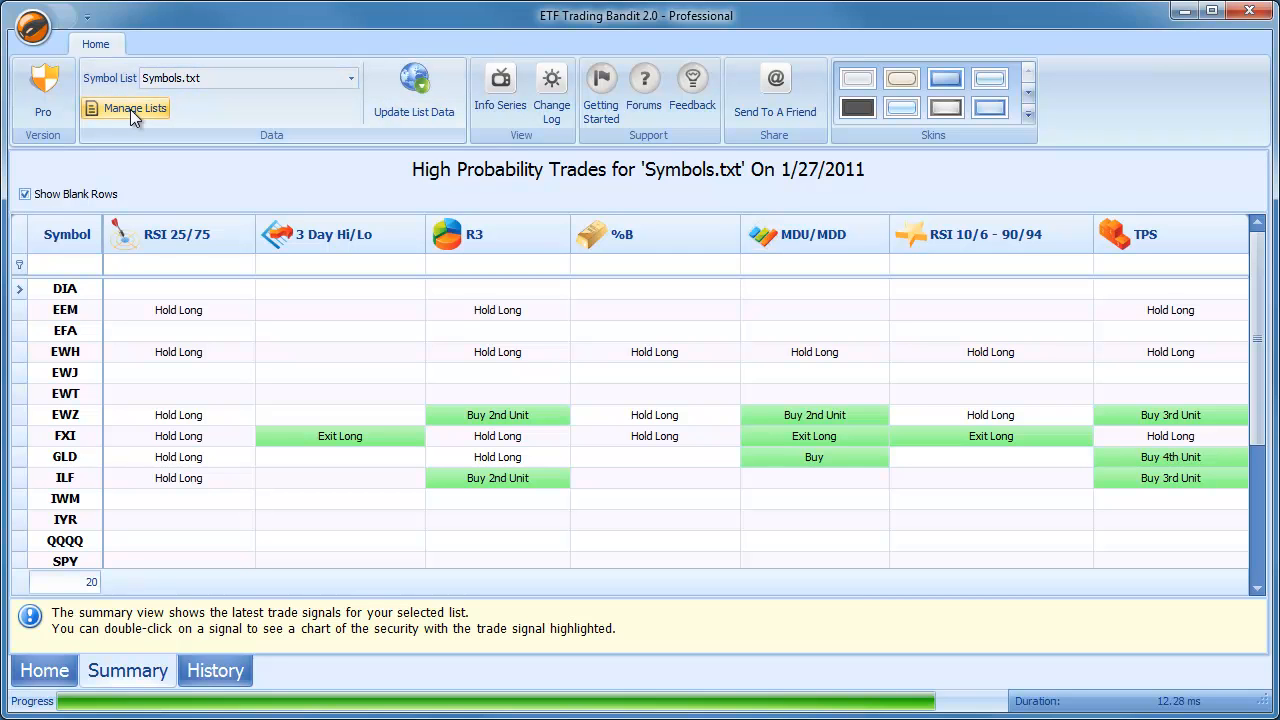
{"action": "left_click", "coordinate": [135, 108]}
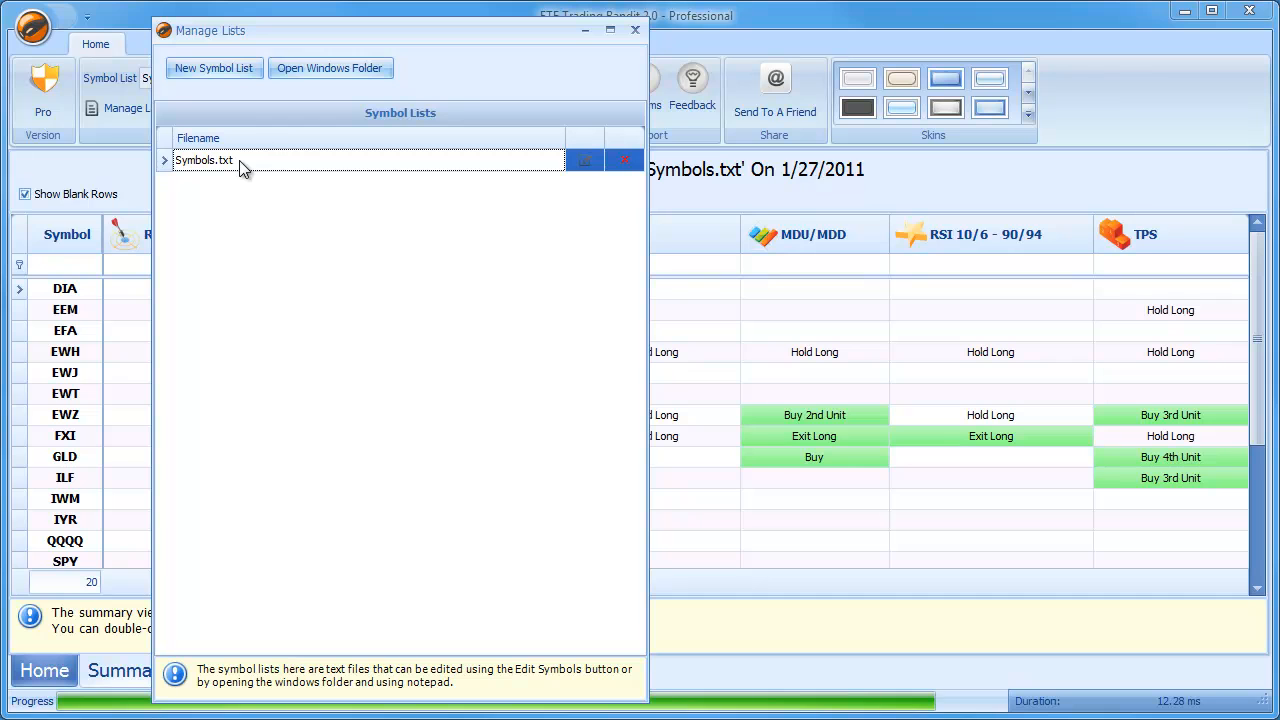
{"action": "mouse_move", "coordinate": [330, 68]}
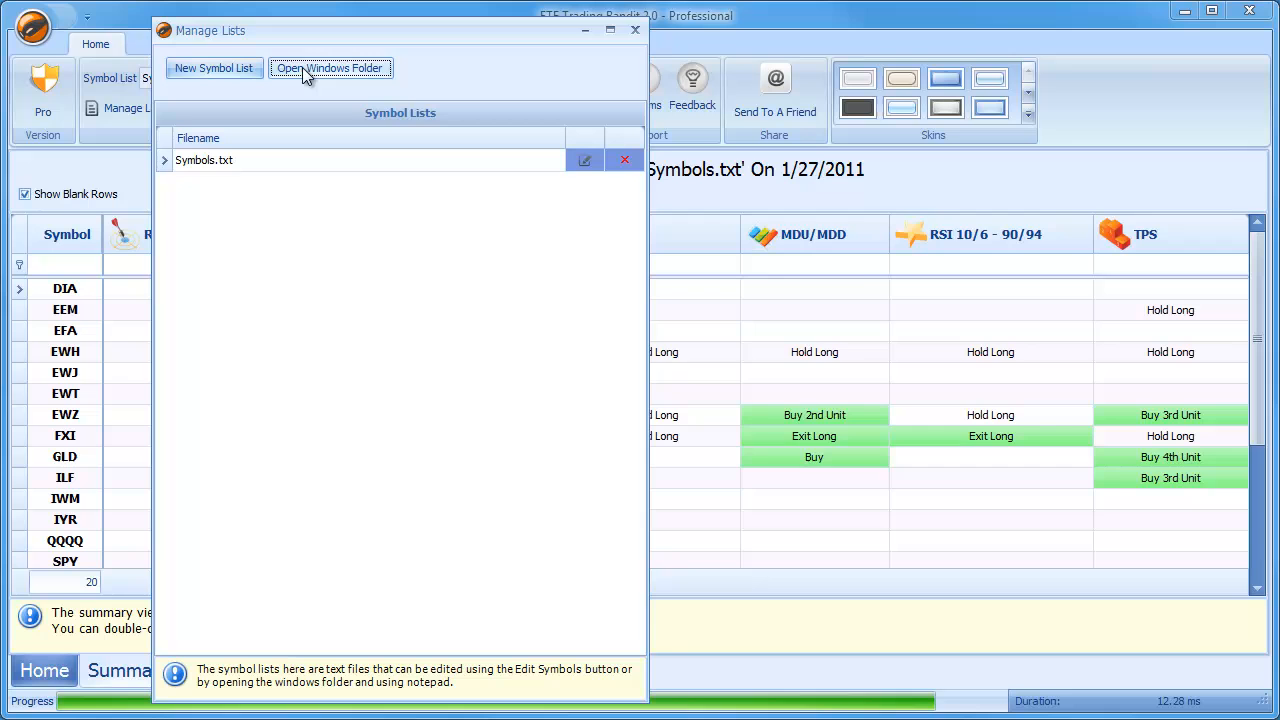
- Open the Symbol Lists folder in Explorer and open Symbols.txt in Notepad
{"action": "left_click", "coordinate": [329, 67]}
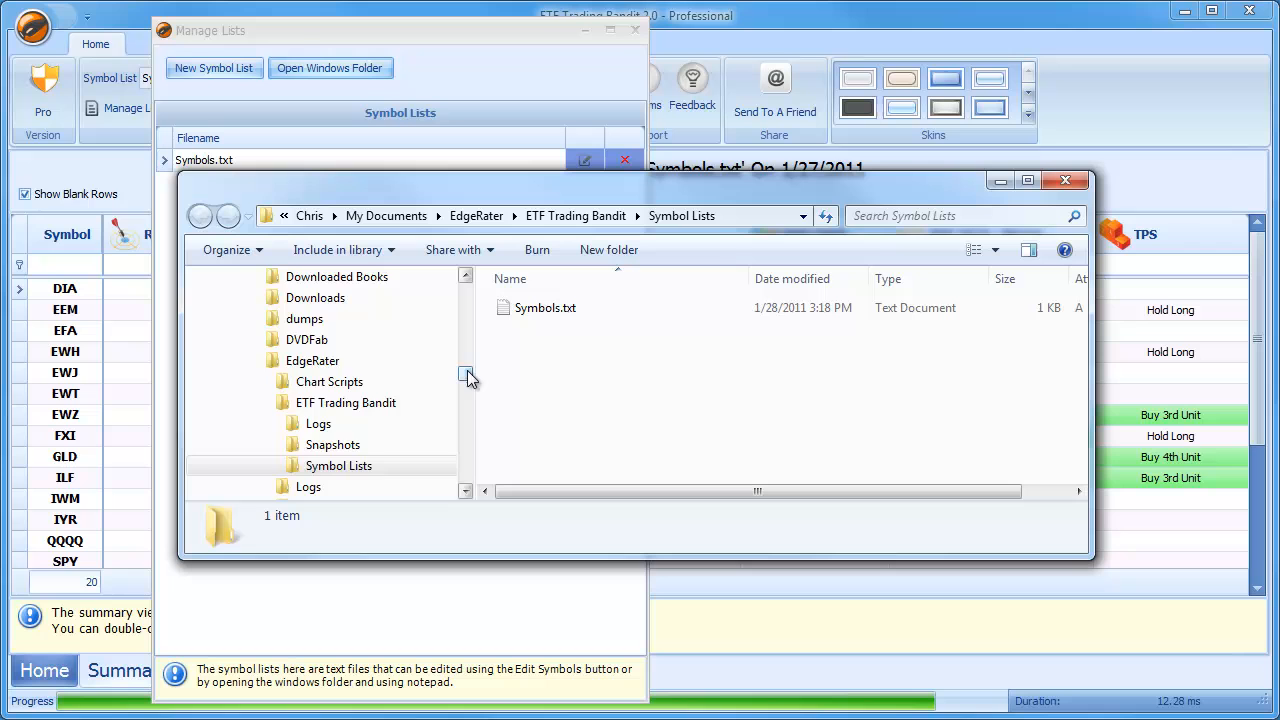
{"action": "scroll", "scroll_direction": "down", "scroll_amount": 3}
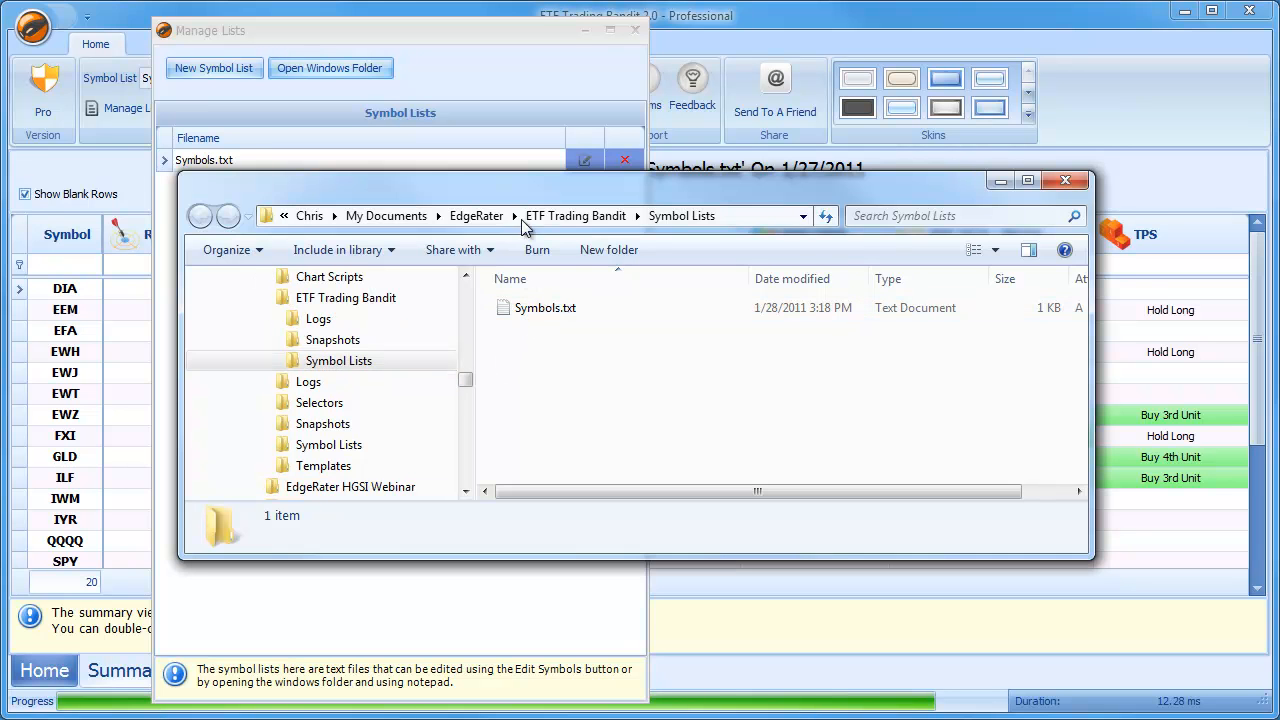
{"action": "left_click_drag", "start_coordinate": [640, 180], "coordinate": [730, 298]}
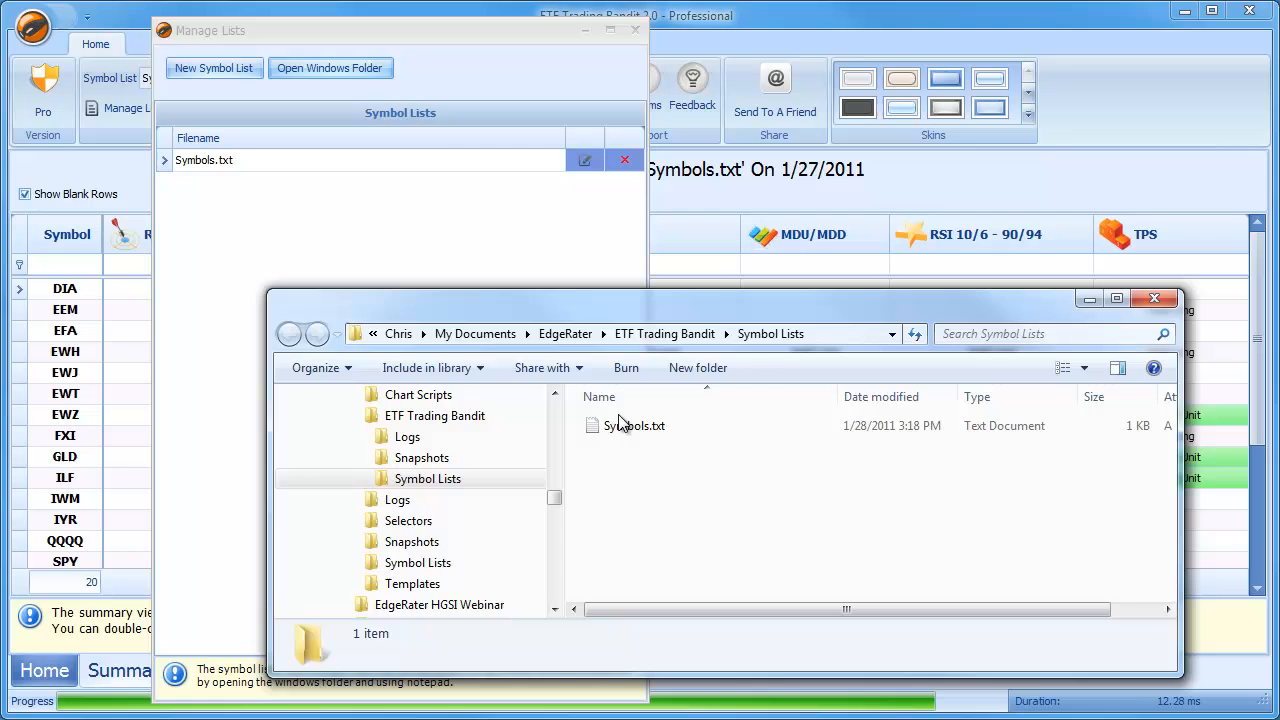
{"action": "double_click", "coordinate": [635, 425]}
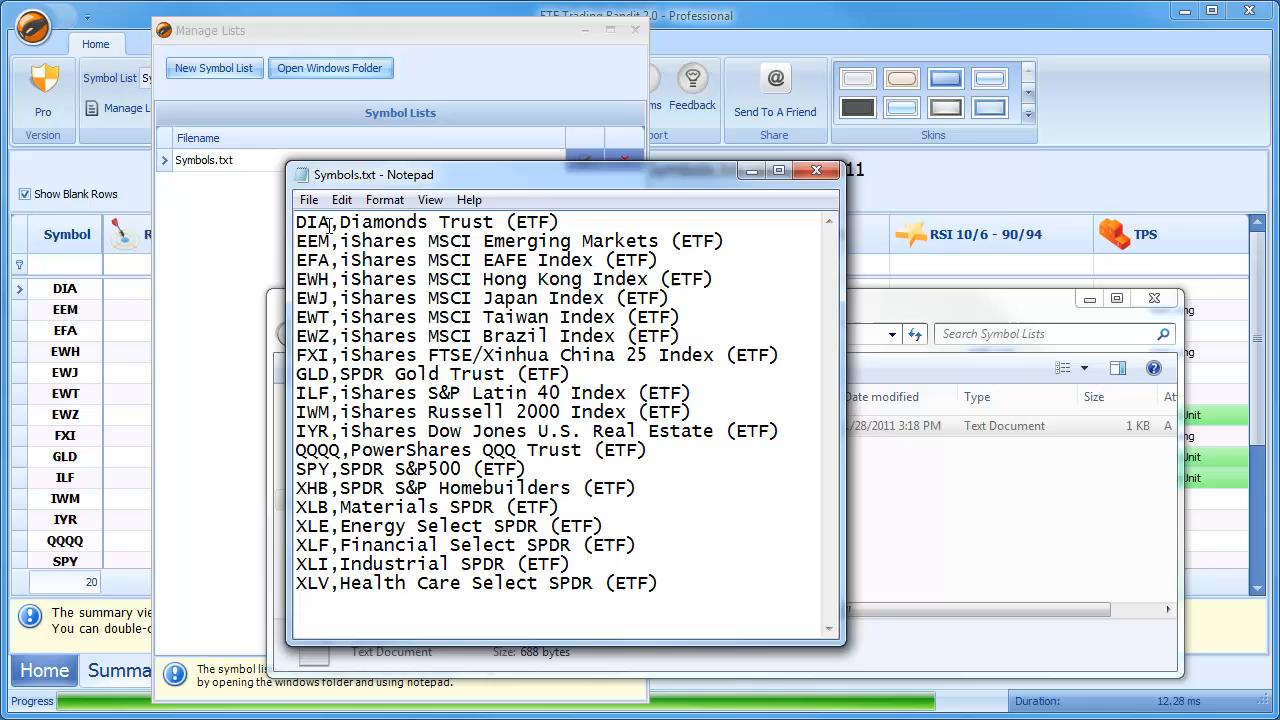
- Delete the DIA fund description as a trial, then close Notepad without saving
{"action": "double_click", "coordinate": [313, 221]}
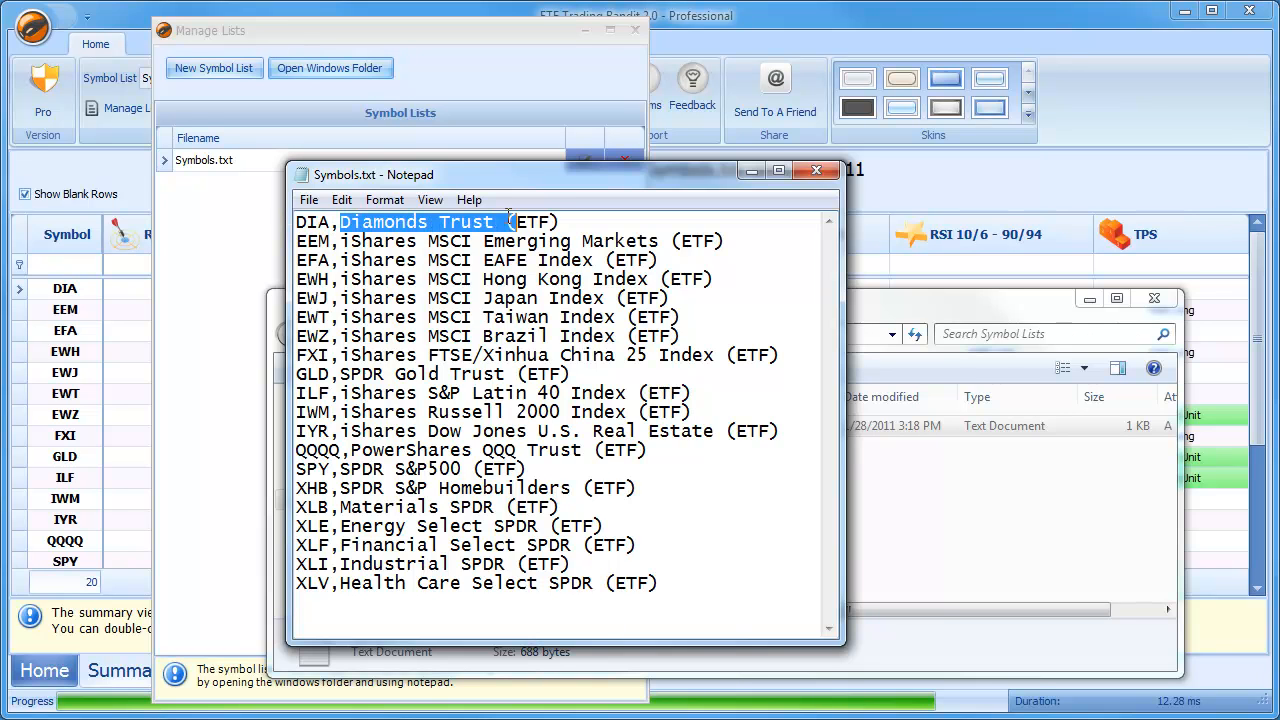
{"action": "left_click_drag", "start_coordinate": [505, 221], "coordinate": [560, 221]}
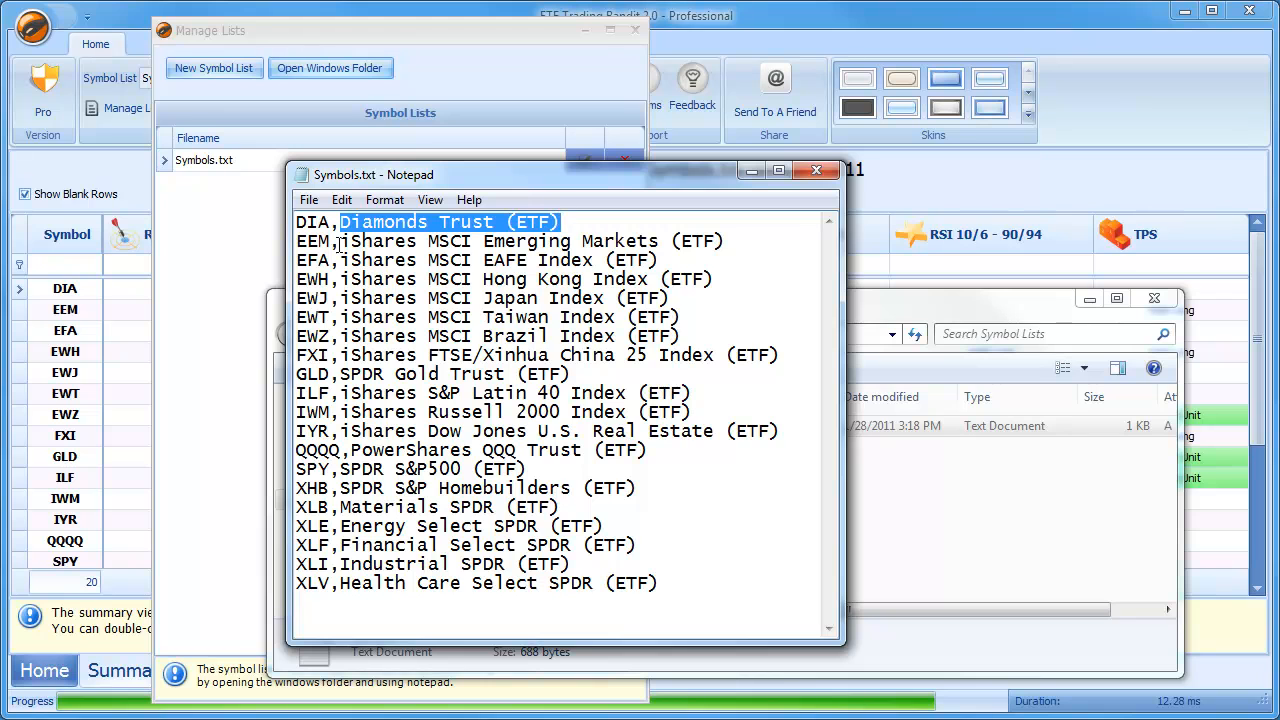
{"action": "mouse_move", "coordinate": [518, 215]}
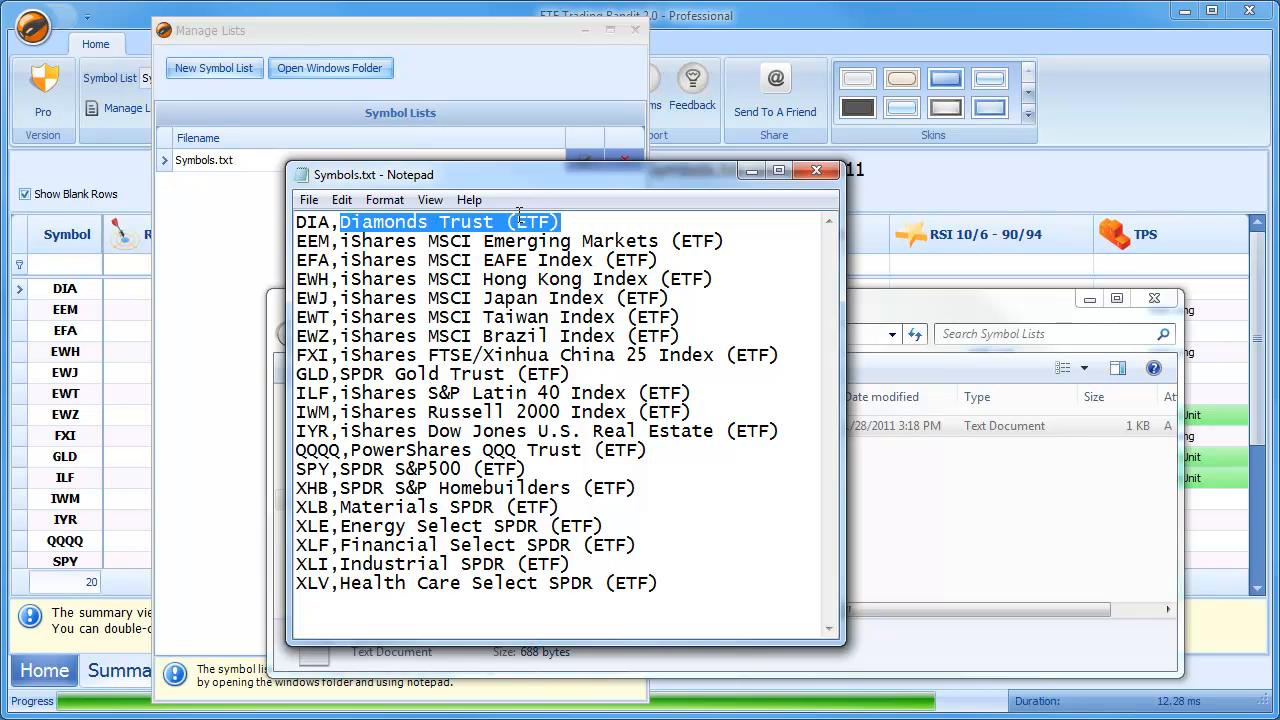
{"action": "mouse_move", "coordinate": [505, 218]}
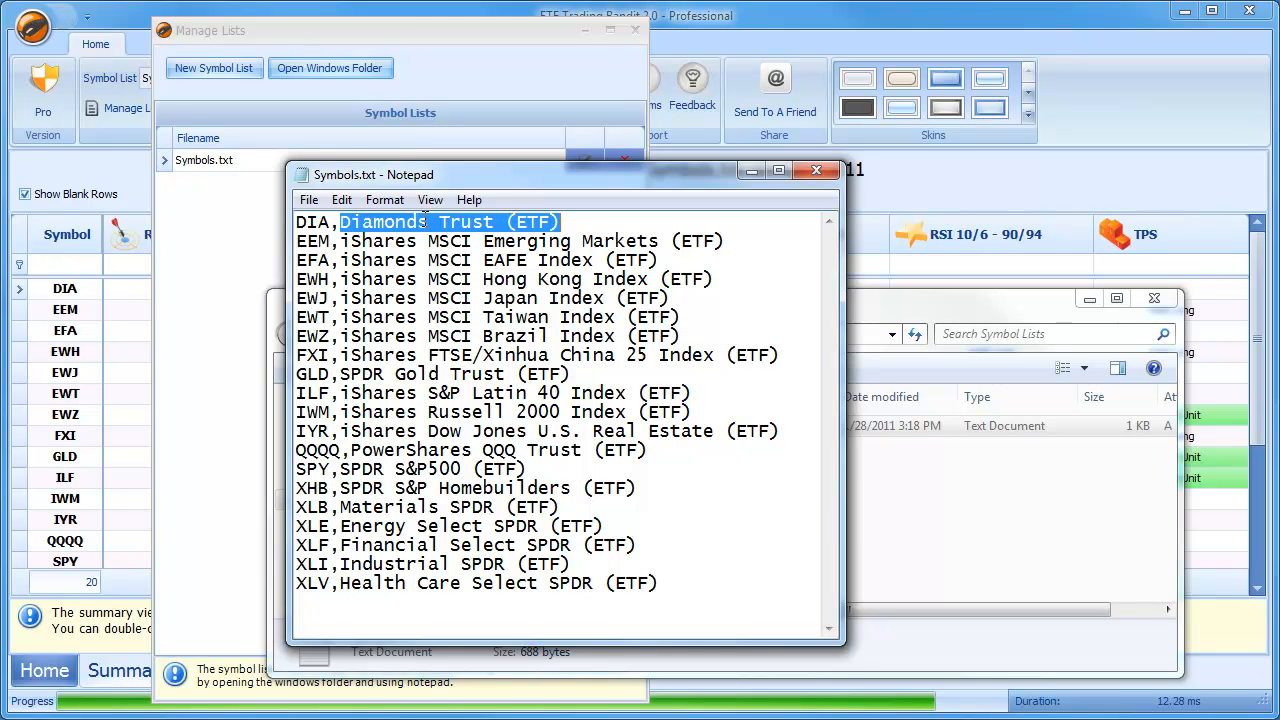
{"action": "key", "text": "Delete"}
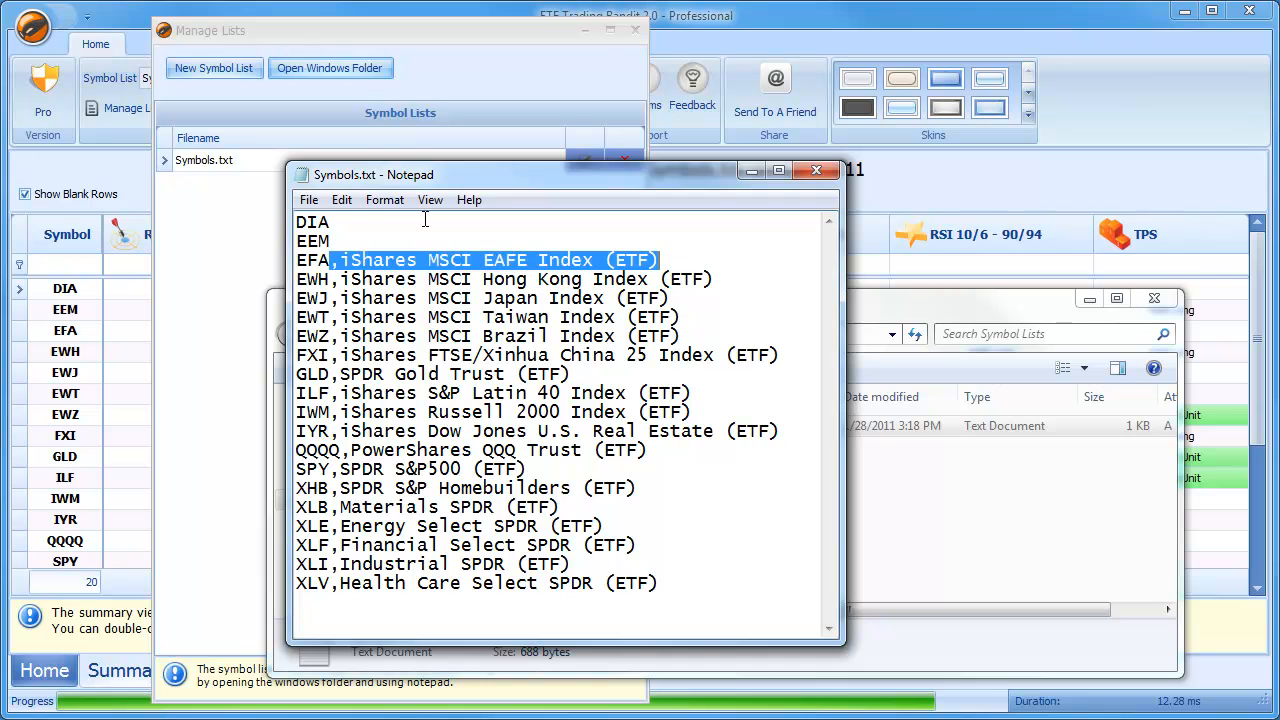
{"action": "mouse_move", "coordinate": [880, 172]}
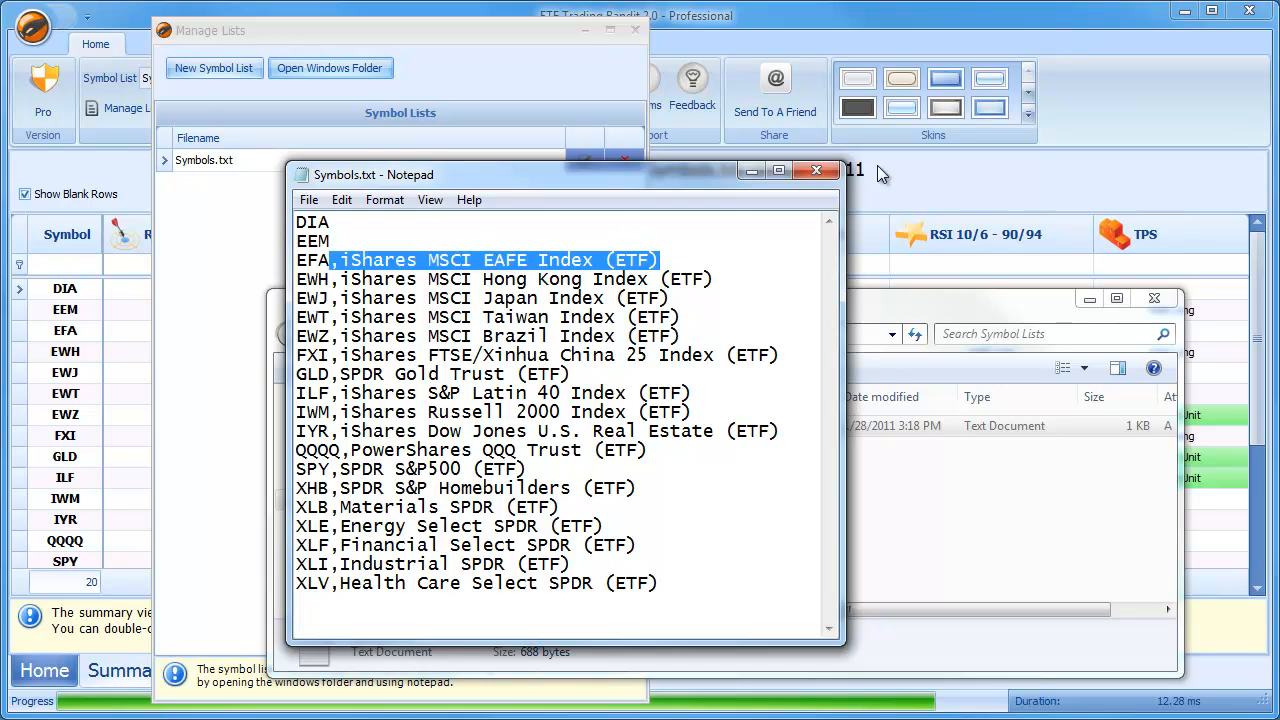
{"action": "left_click", "coordinate": [816, 170]}
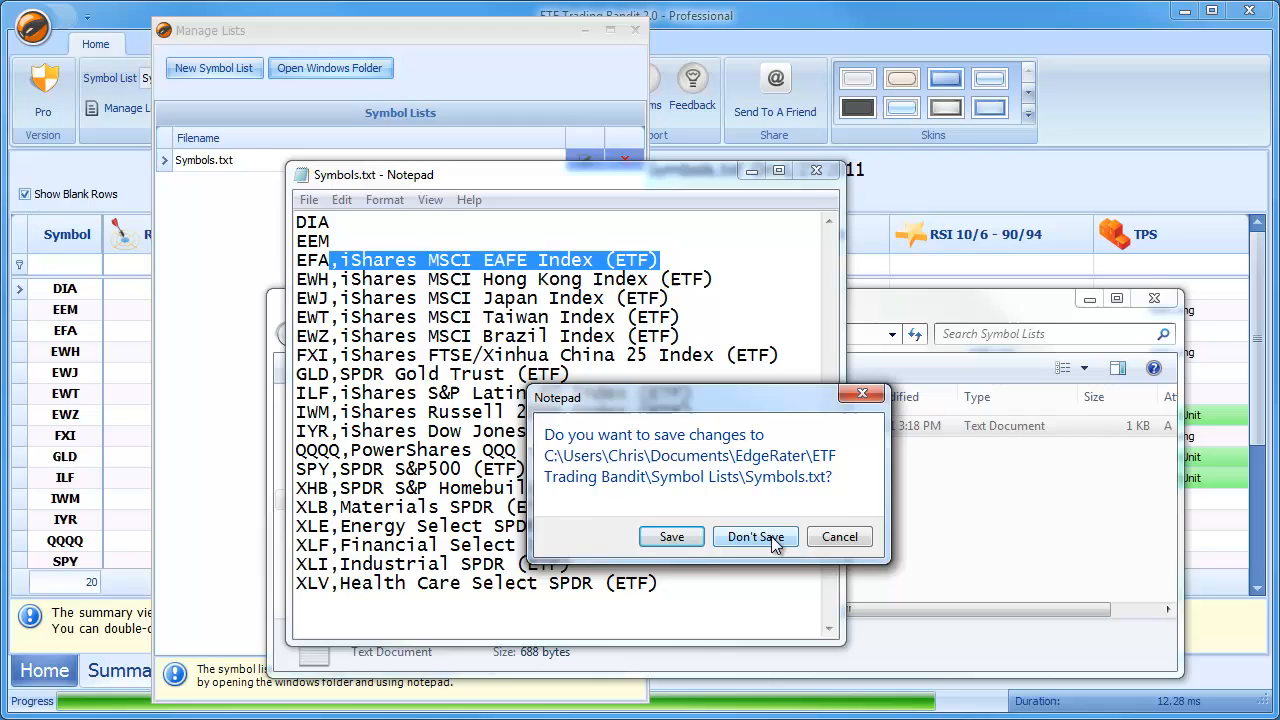
{"action": "left_click", "coordinate": [755, 537]}
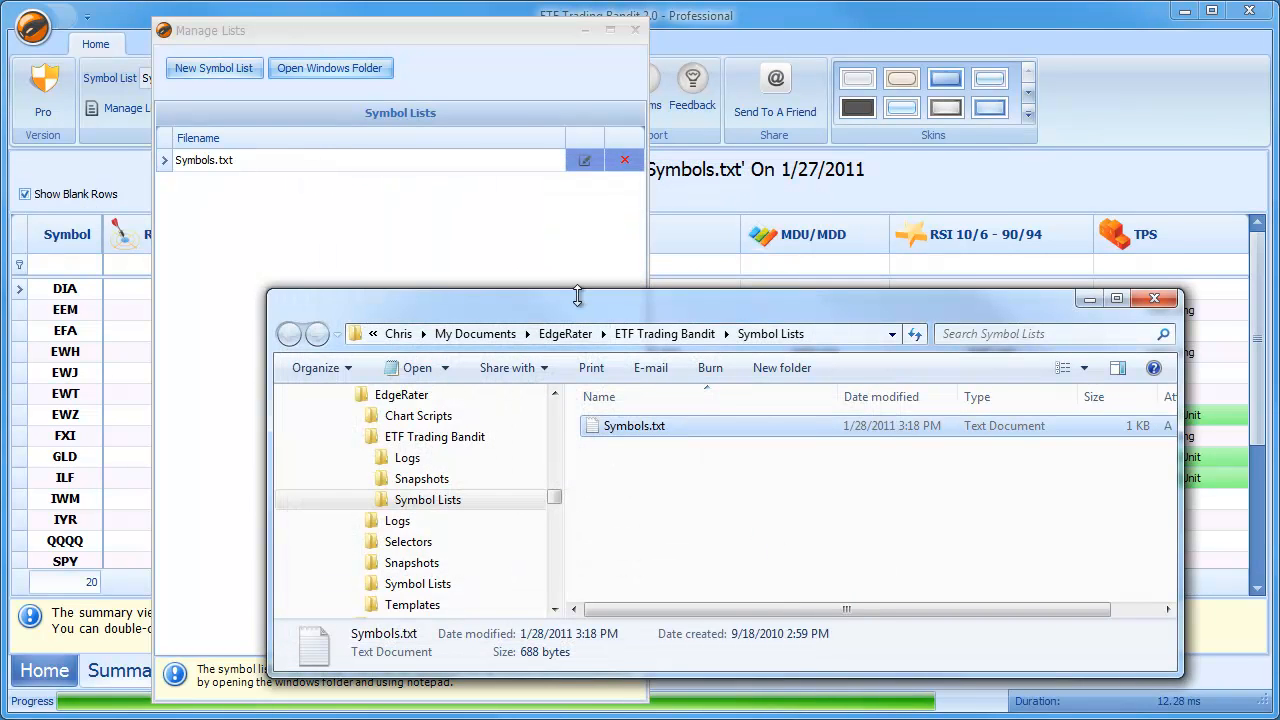
{"action": "mouse_move", "coordinate": [585, 310]}
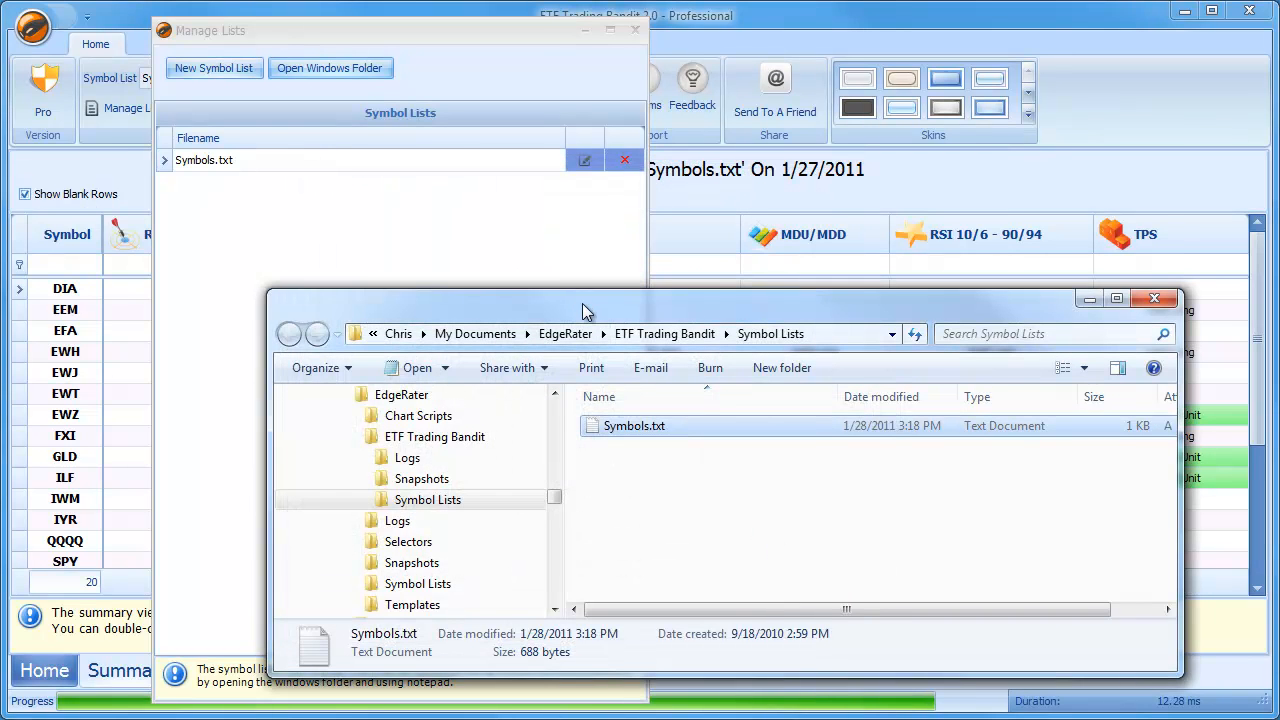
- Create a new text document in Symbol Lists, named FinancialETFs.txt, and open it in Notepad
{"action": "left_click_drag", "start_coordinate": [585, 310], "coordinate": [505, 285]}
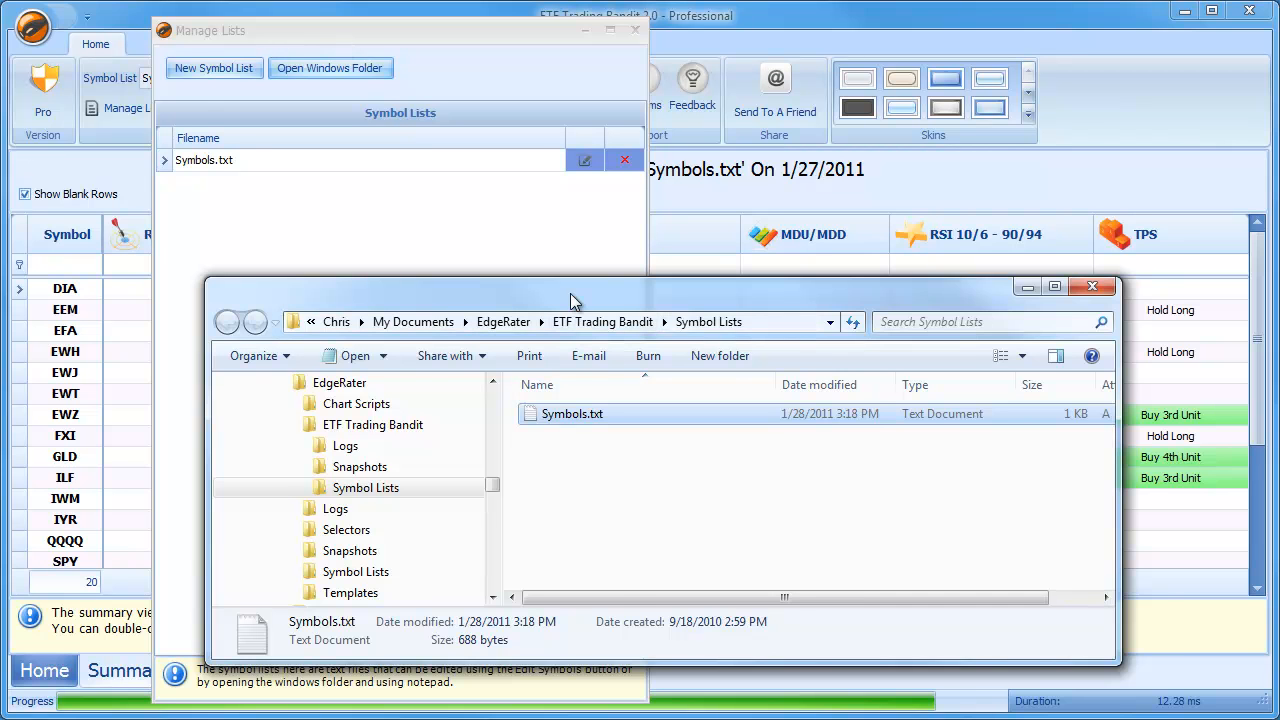
{"action": "left_click_drag", "start_coordinate": [575, 290], "coordinate": [615, 335]}
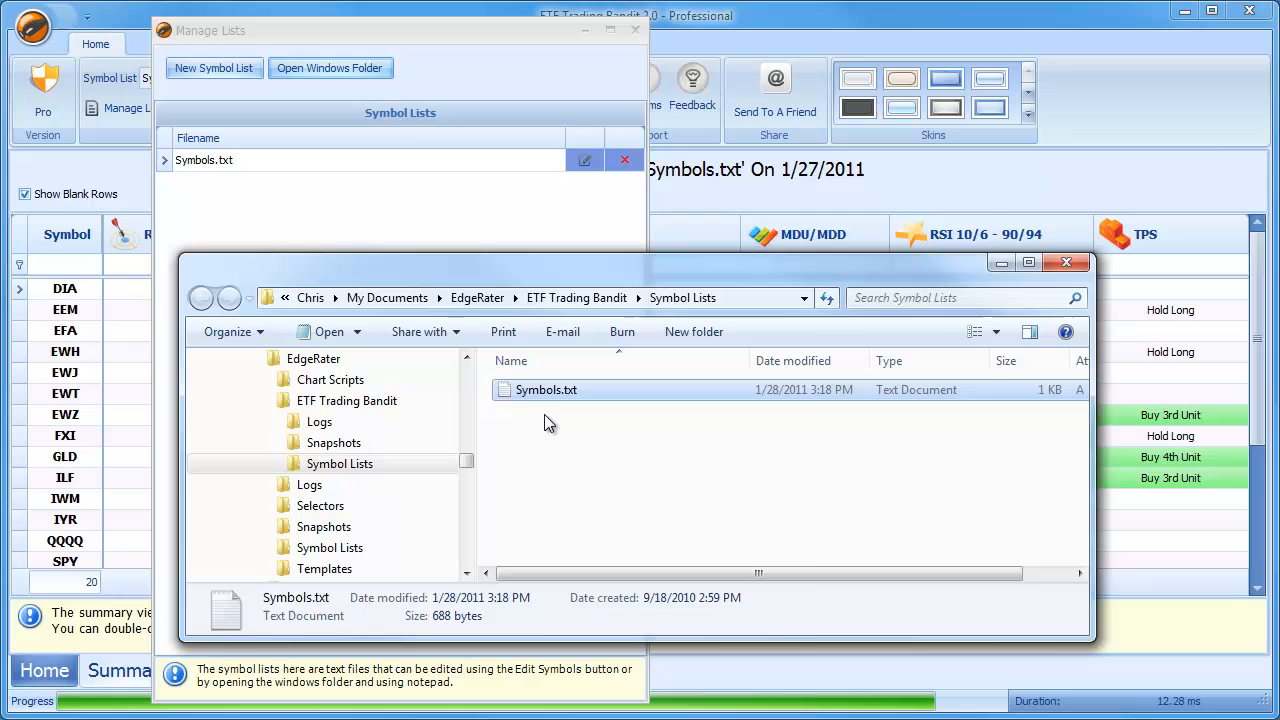
{"action": "right_click", "coordinate": [547, 420]}
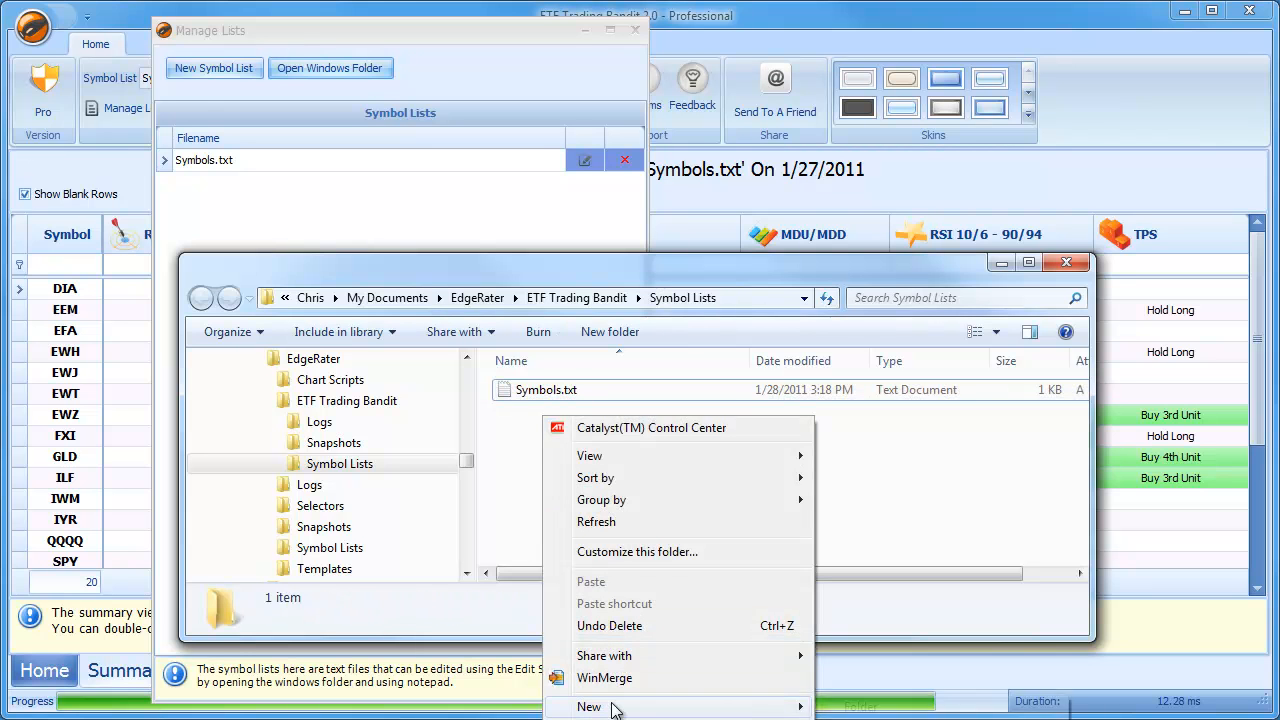
{"action": "mouse_move", "coordinate": [589, 707]}
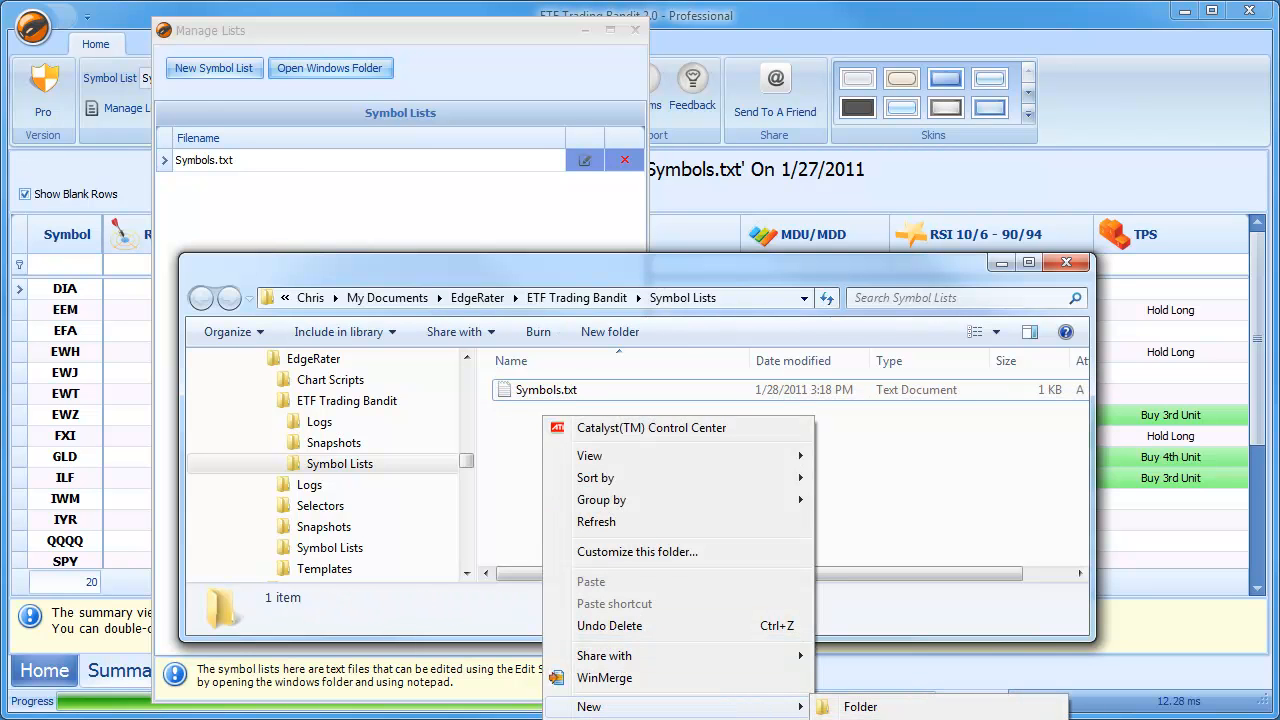
{"action": "left_click", "coordinate": [860, 706]}
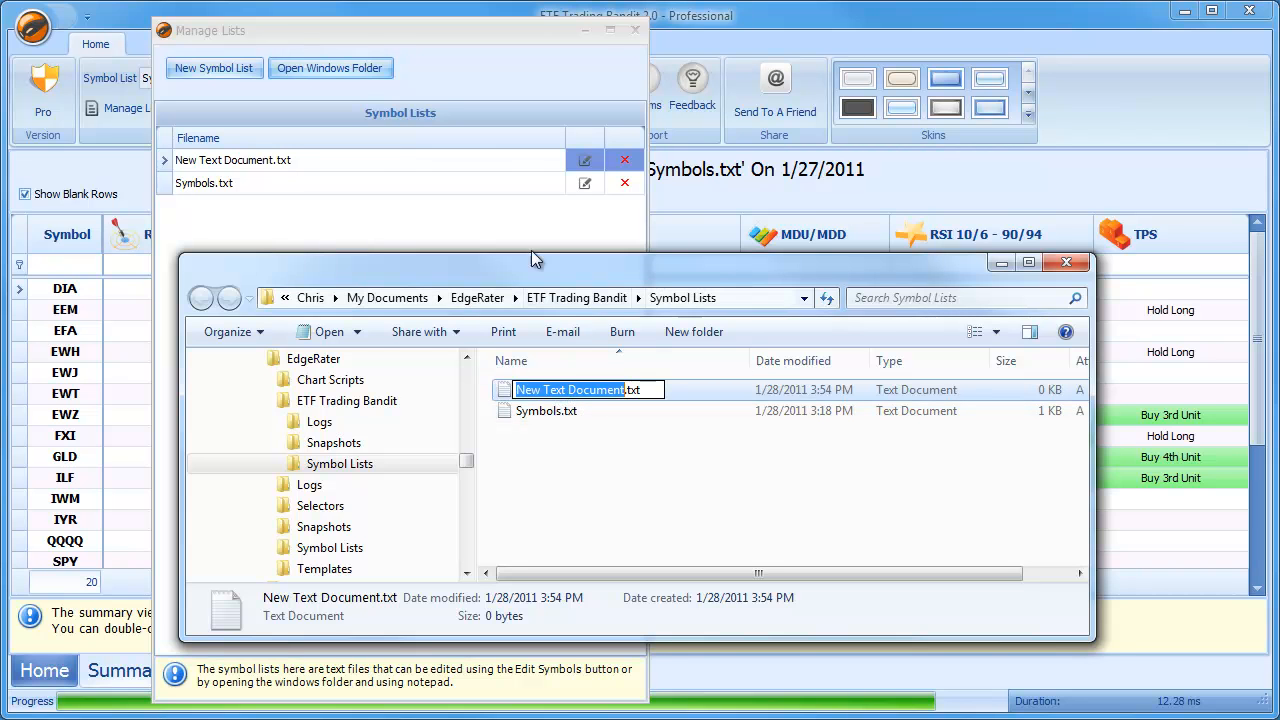
{"action": "mouse_move", "coordinate": [306, 52]}
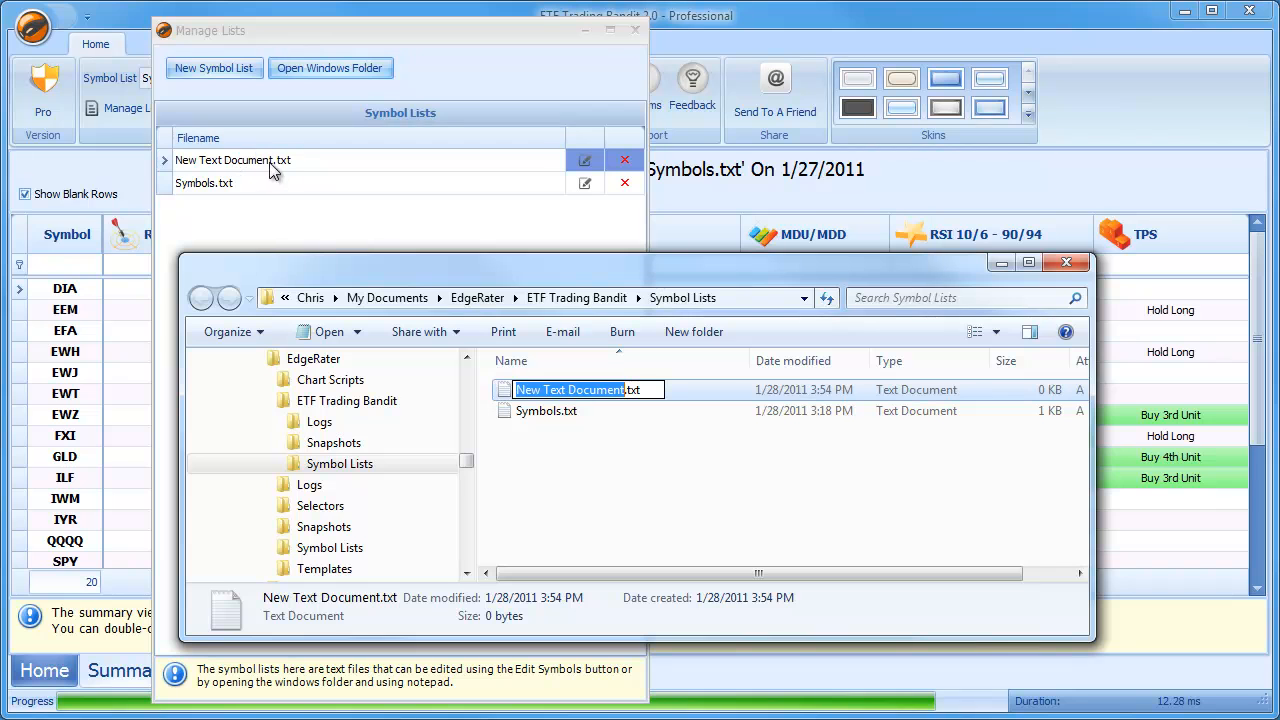
{"action": "mouse_move", "coordinate": [640, 385]}
{"action": "type", "text": "FinancialETFs"}
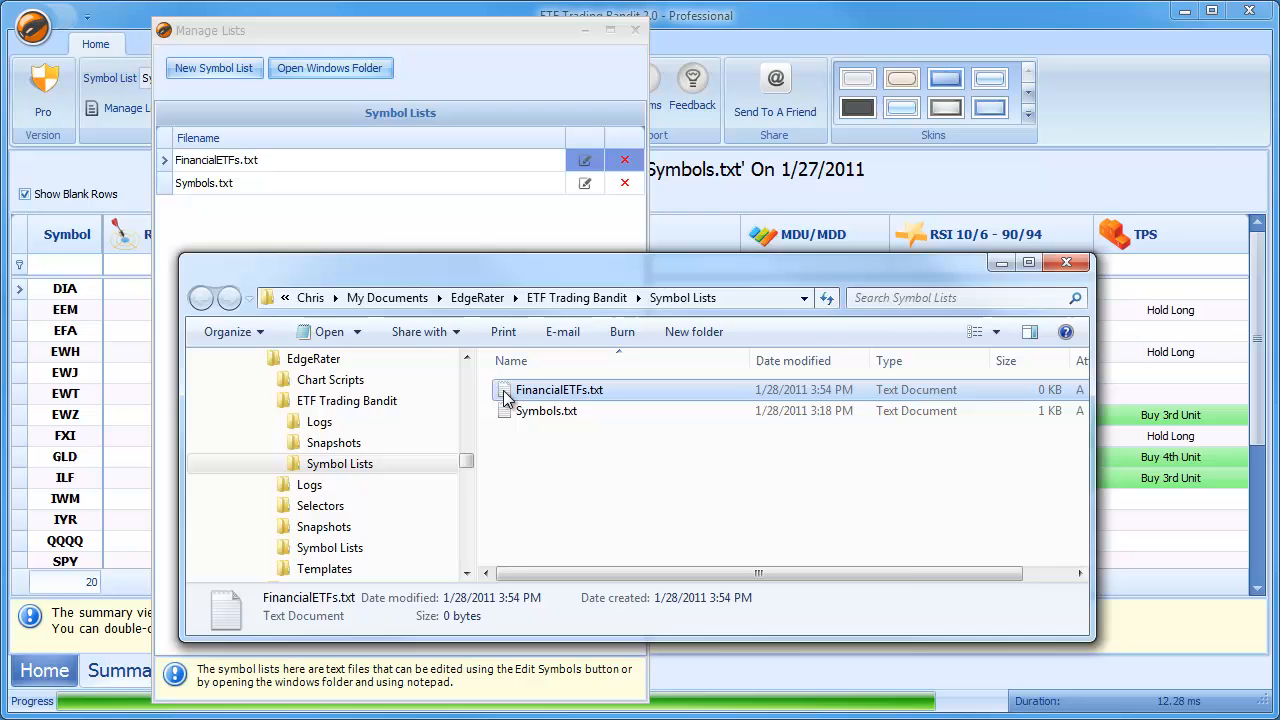
{"action": "double_click", "coordinate": [559, 389]}
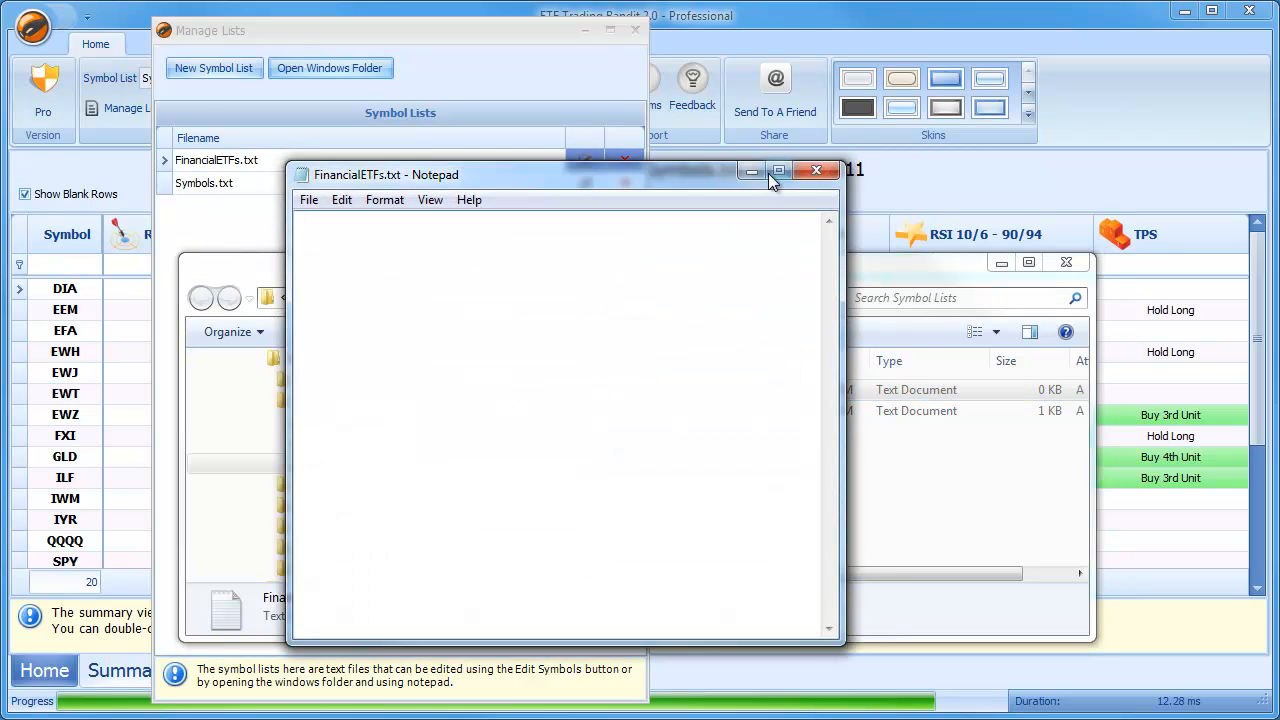
- Reopen FinancialETFs.txt, enter FAS and FXO on separate lines, and close Notepad
{"action": "left_click", "coordinate": [817, 171]}
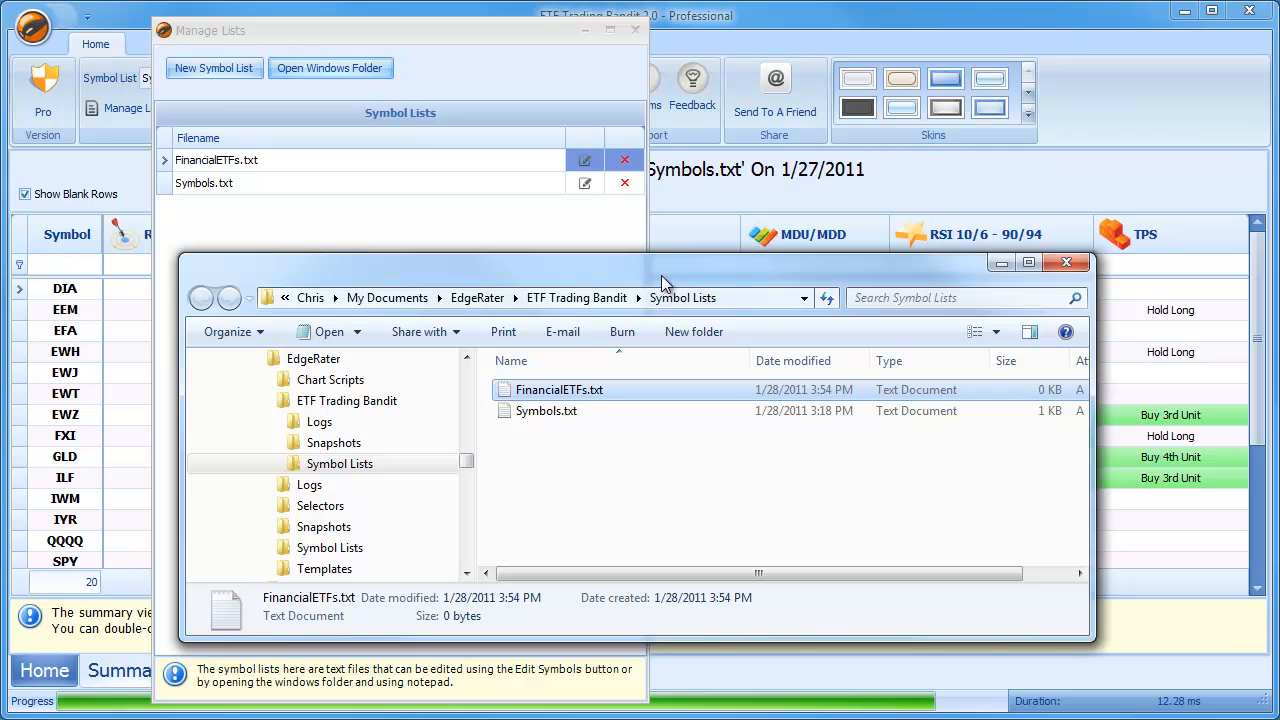
{"action": "mouse_move", "coordinate": [643, 246]}
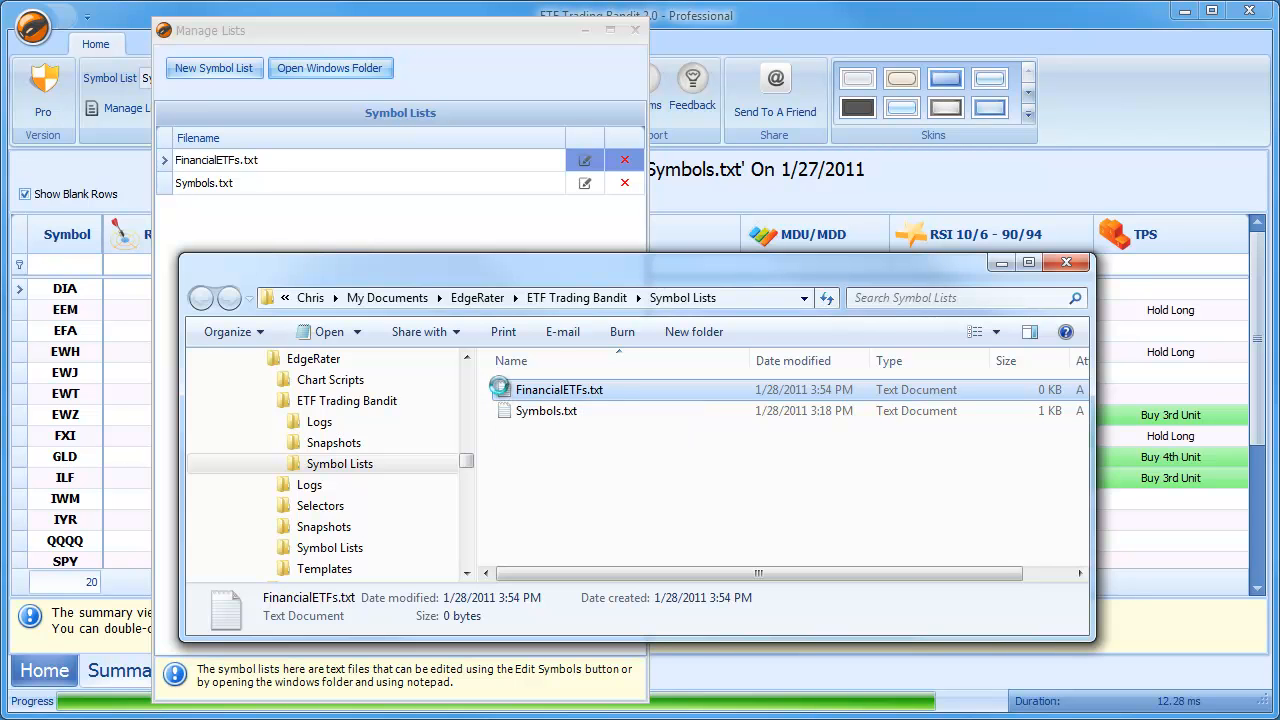
{"action": "double_click", "coordinate": [559, 389]}
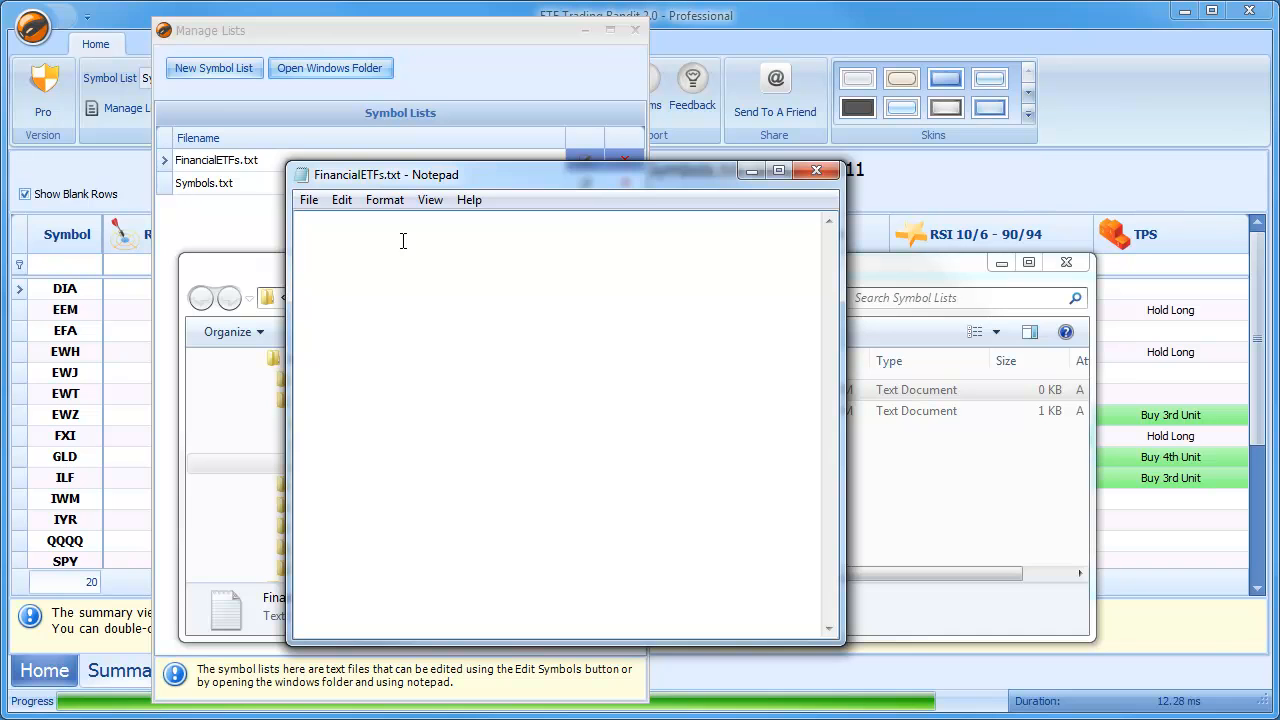
{"action": "type", "text": "FAS"}
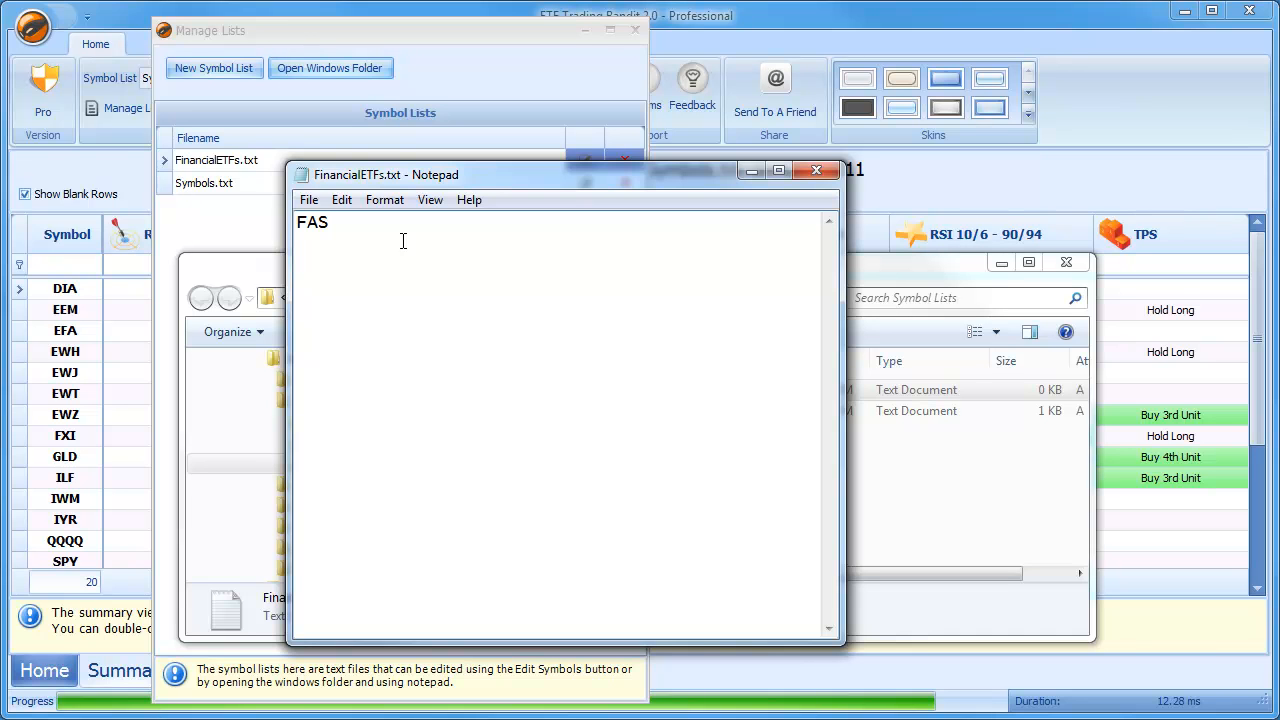
{"action": "type", "text": "FXO"}
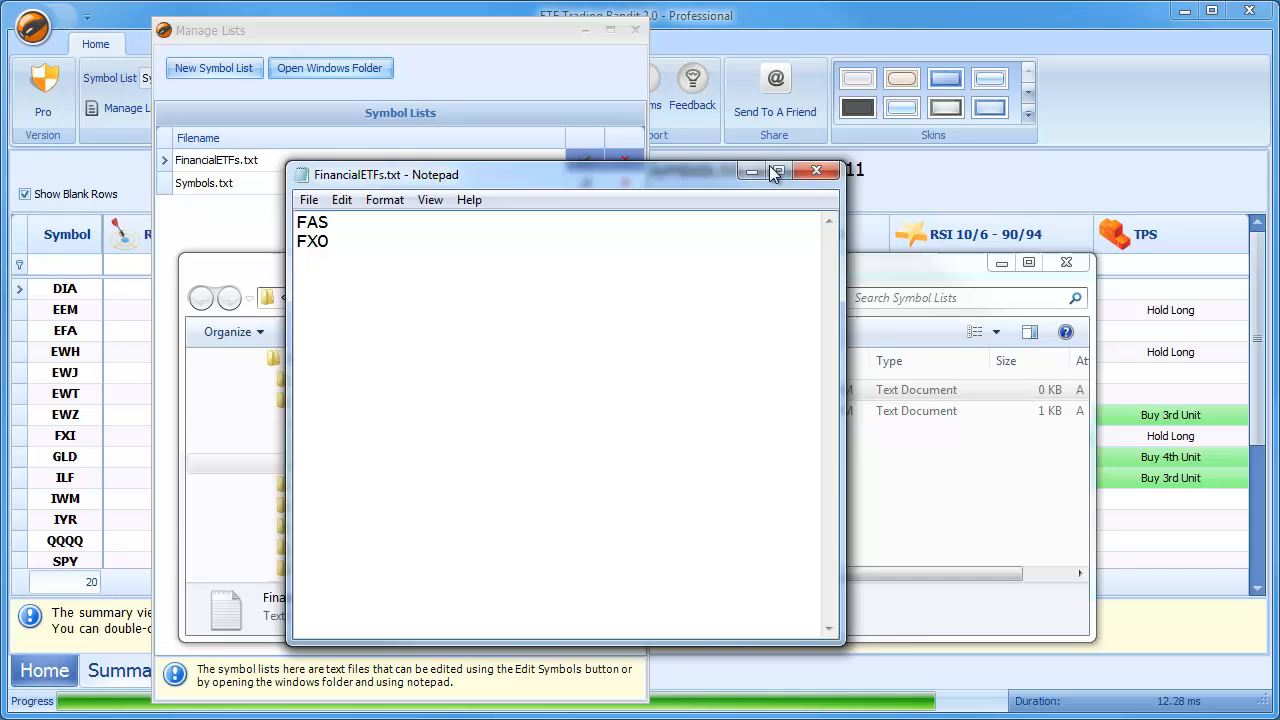
{"action": "left_click", "coordinate": [816, 170]}
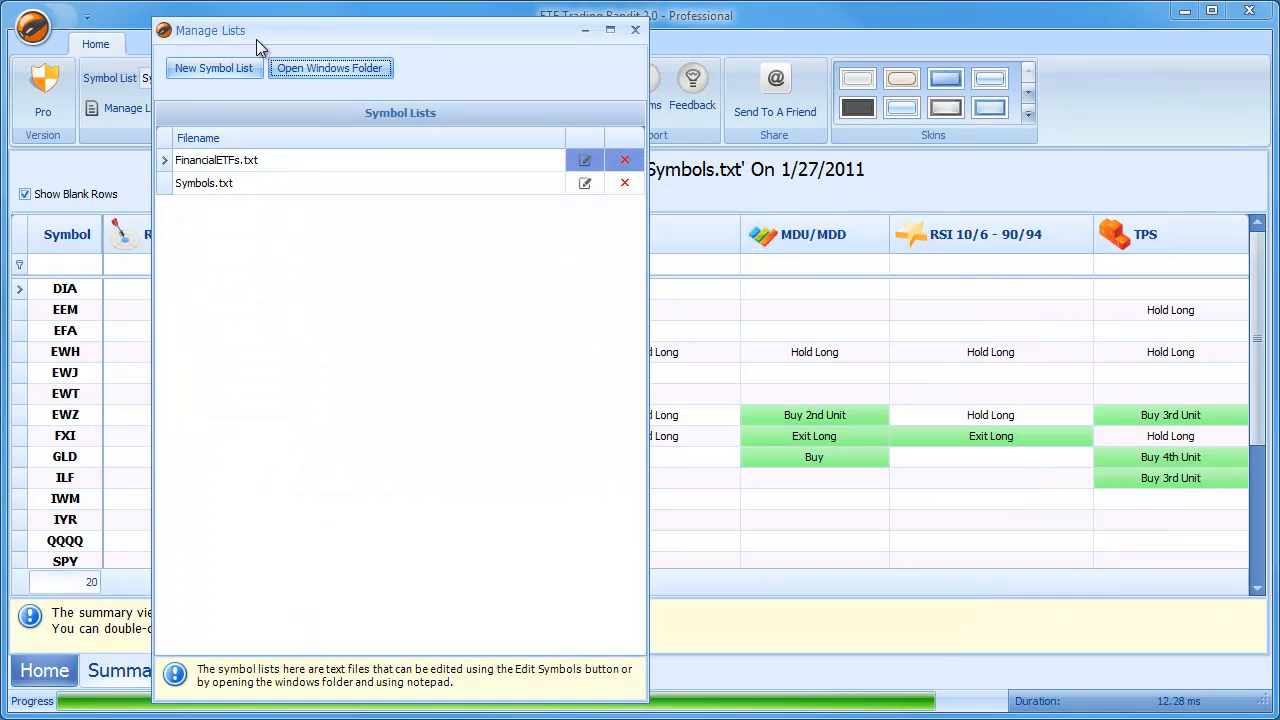
{"action": "mouse_move", "coordinate": [420, 150]}
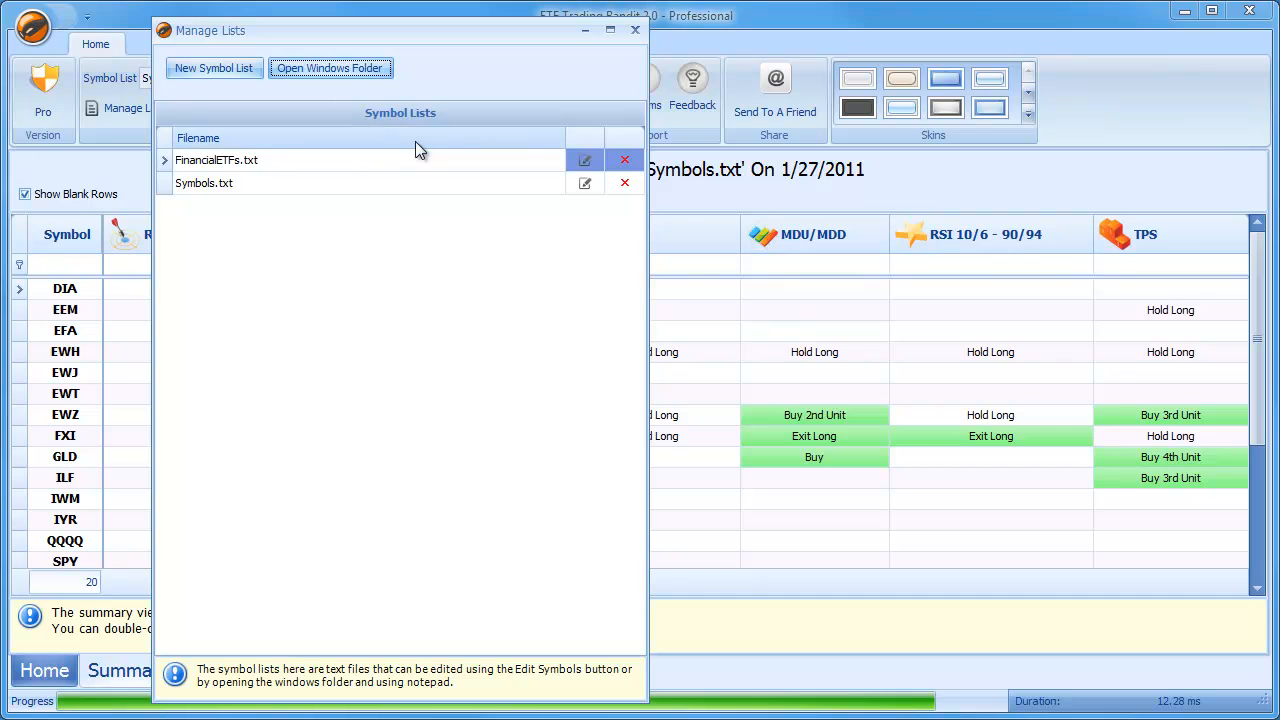
{"action": "mouse_move", "coordinate": [584, 160]}
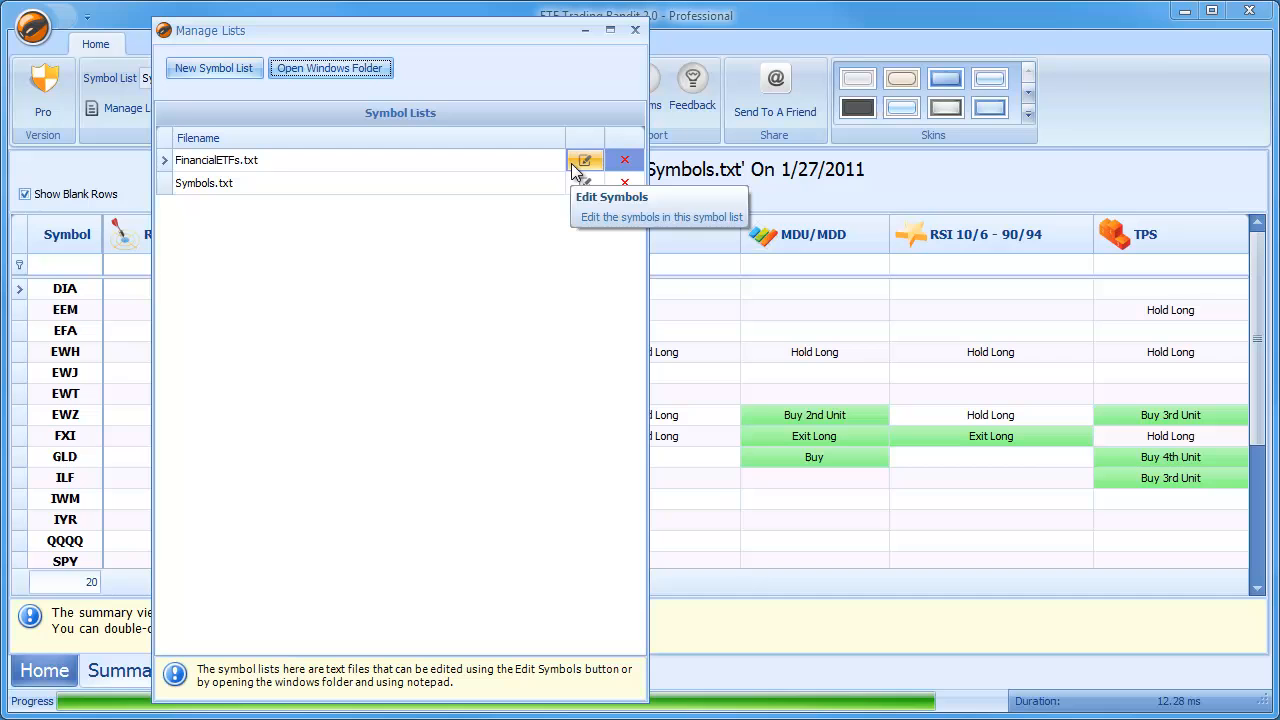
{"action": "mouse_move", "coordinate": [300, 138]}
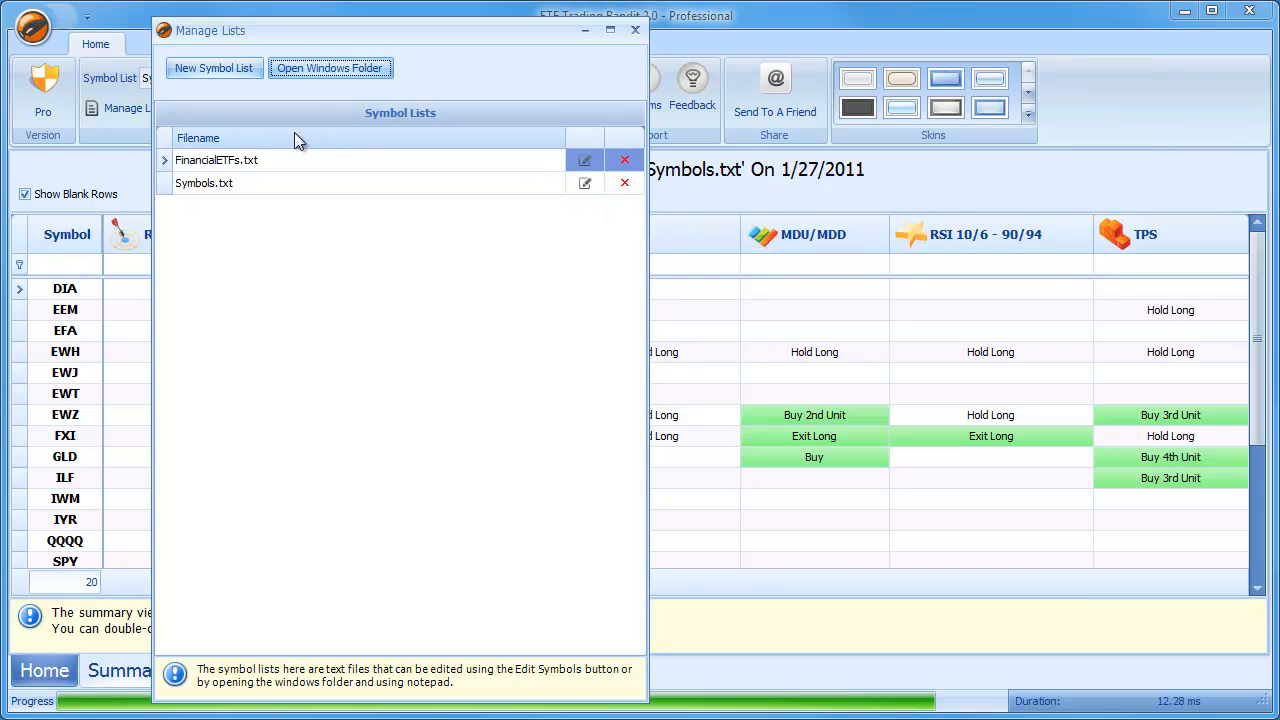
{"action": "mouse_move", "coordinate": [585, 160]}
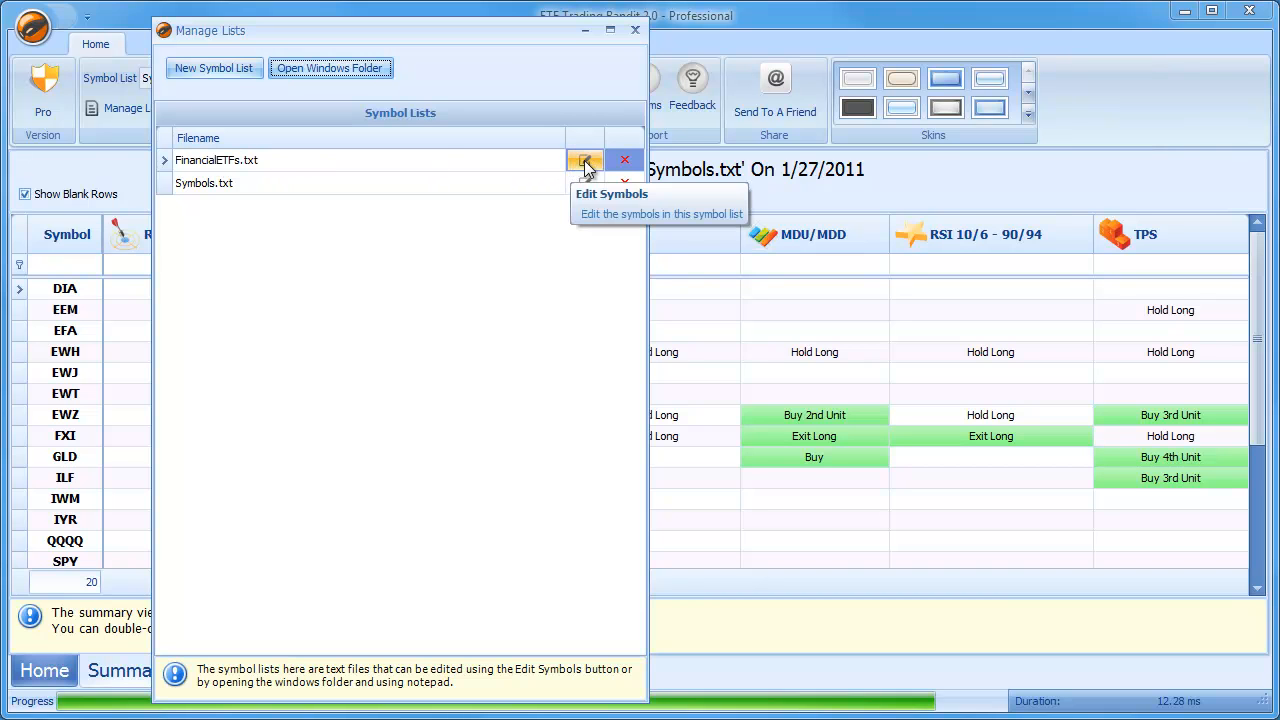
- Open Edit Symbols for the FinancialETFs.txt row in Manage Lists
{"action": "left_click", "coordinate": [585, 160]}
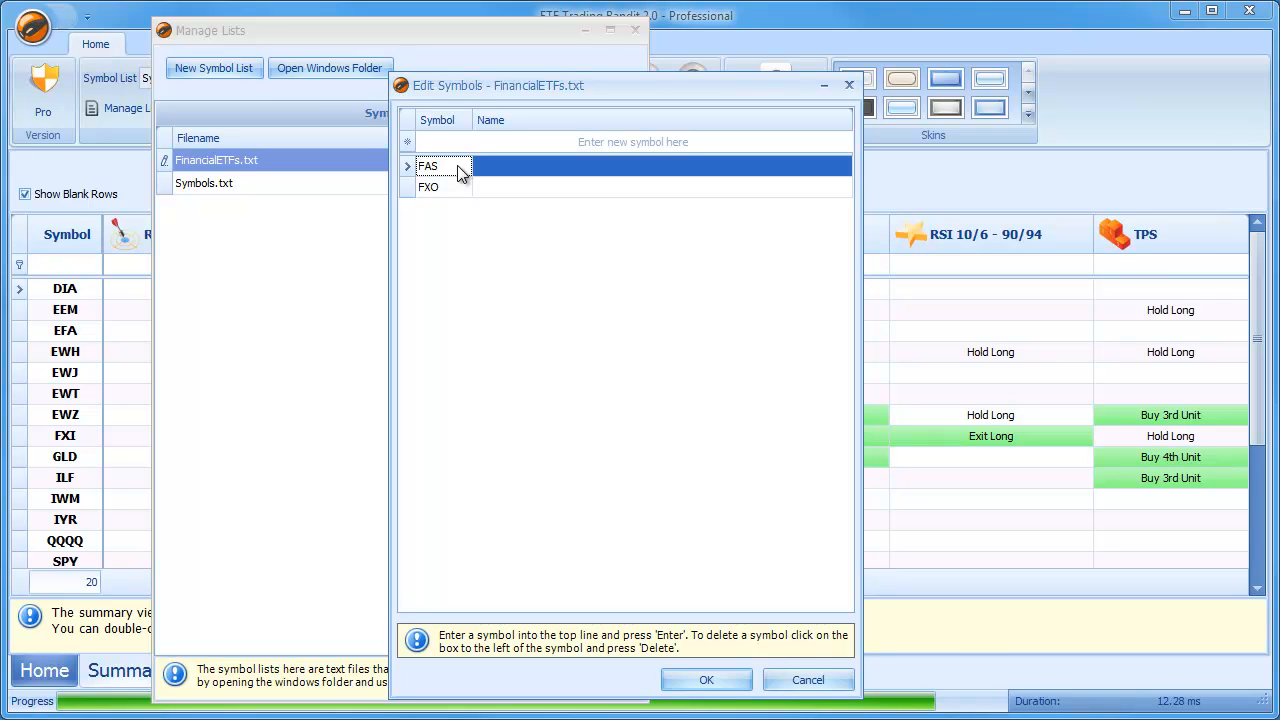
{"action": "mouse_move", "coordinate": [500, 178]}
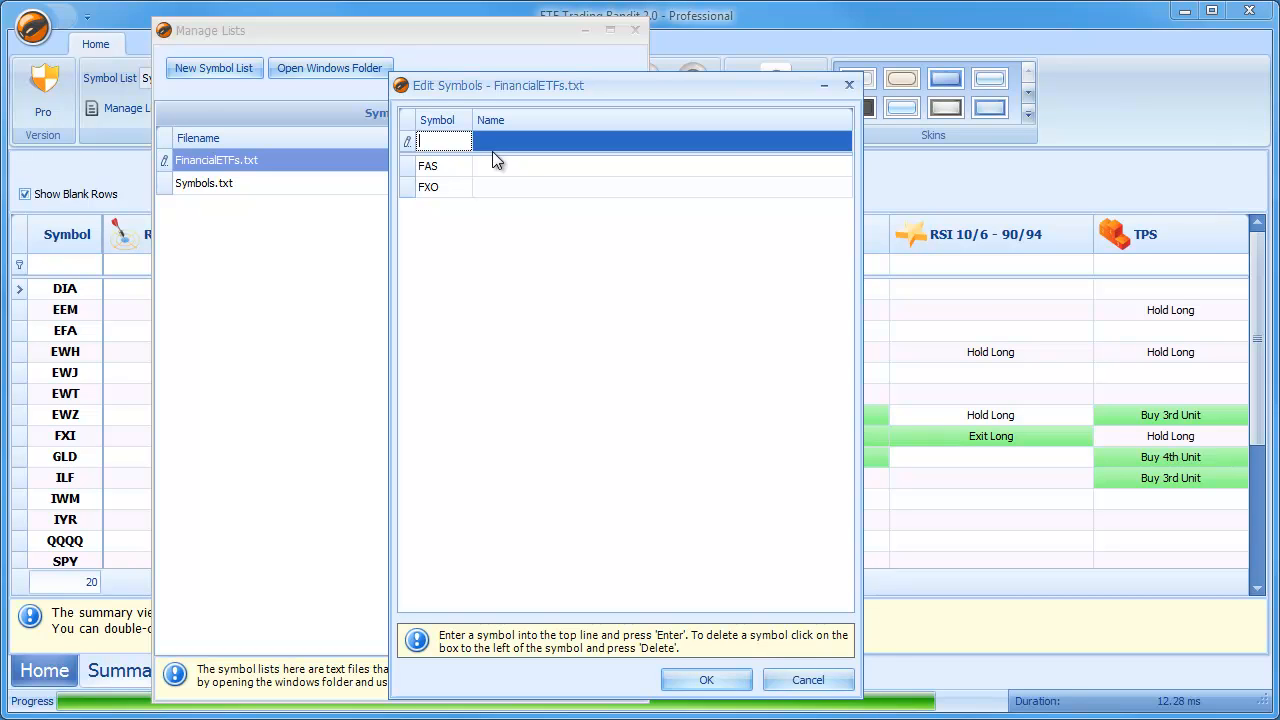
- Enter the symbols RKH and IAI as new rows
{"action": "type", "text": "RKH"}
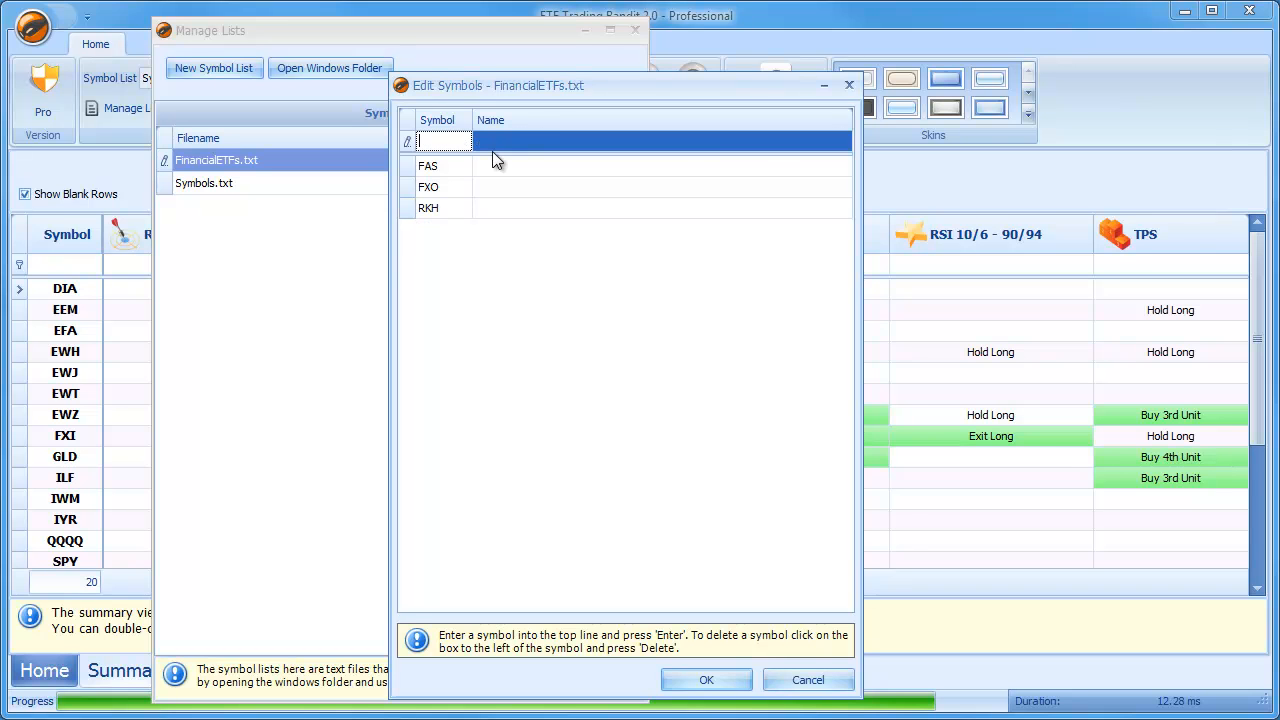
{"action": "type", "text": "IAI"}
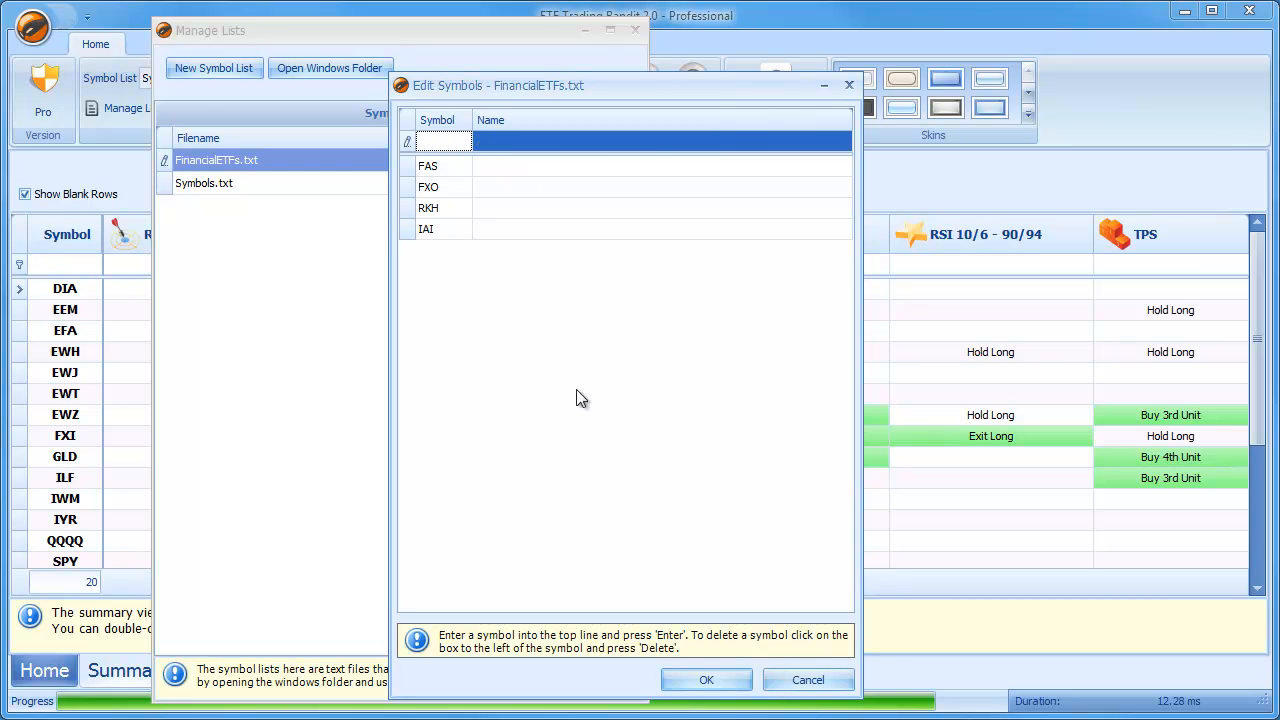
{"action": "mouse_move", "coordinate": [706, 680]}
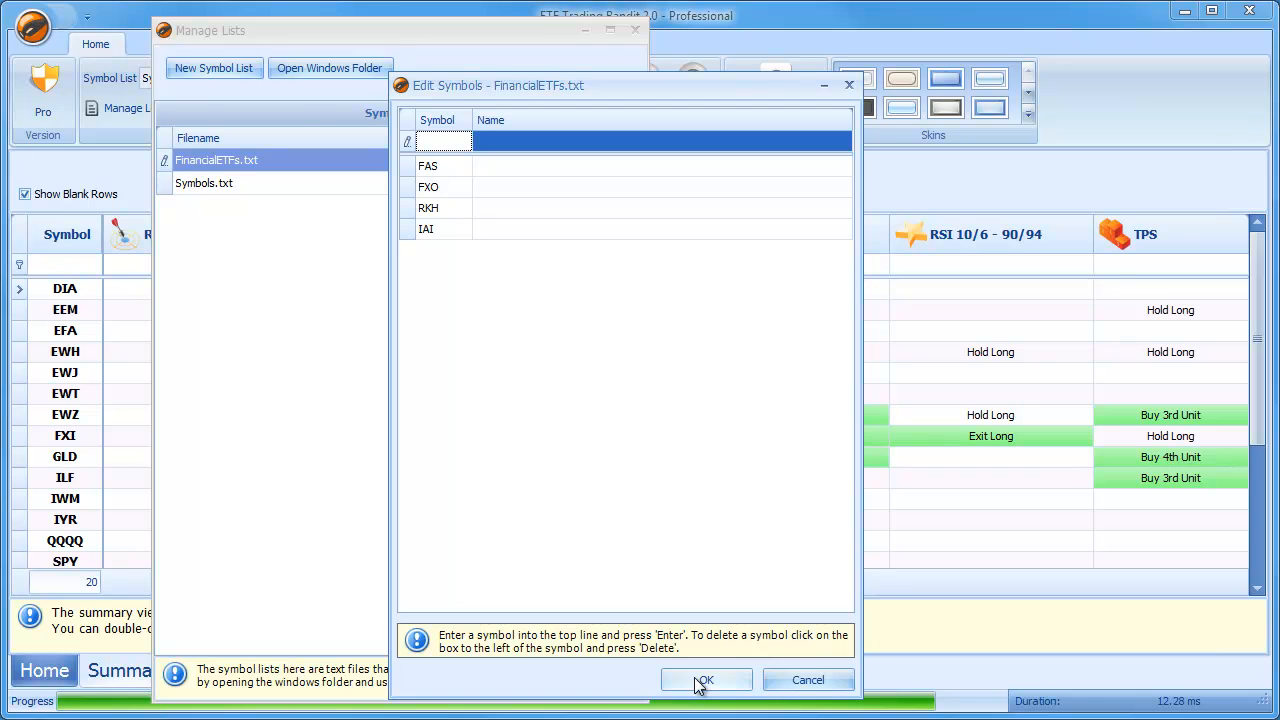
- Save the four symbols, close Manage Lists, and select FinancialETFs.txt as the symbol list
{"action": "left_click", "coordinate": [705, 680]}
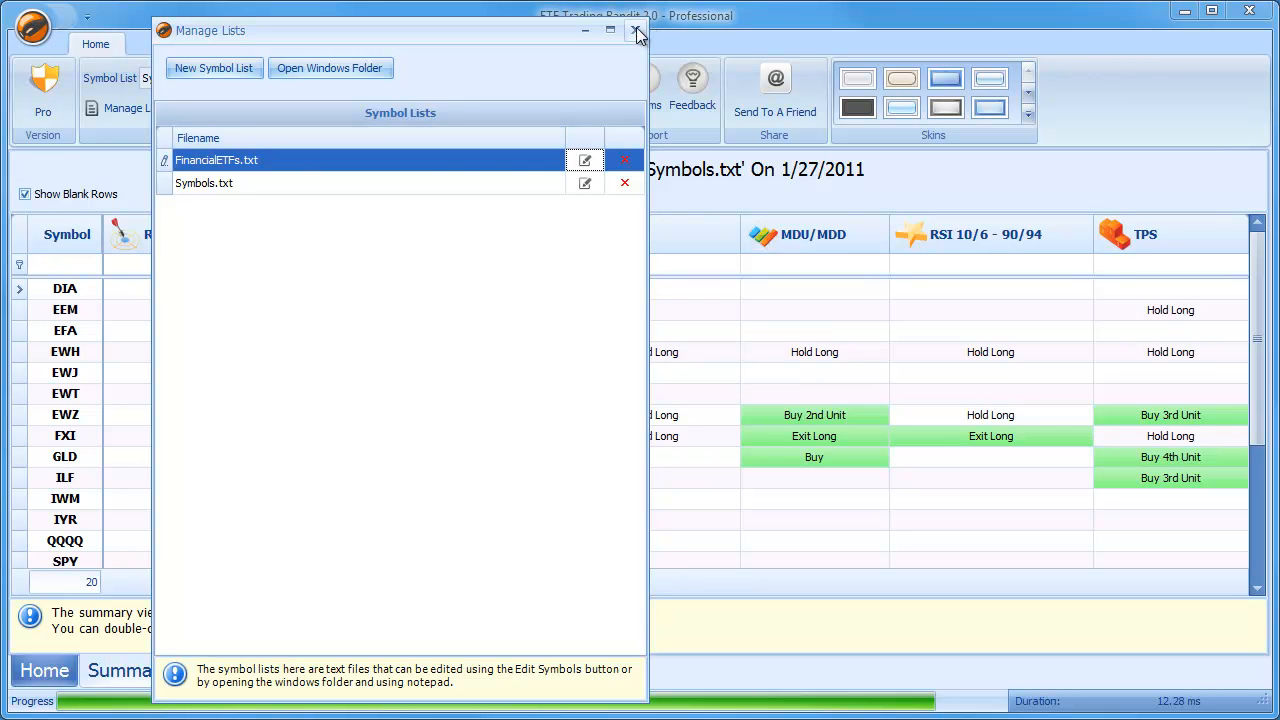
{"action": "left_click", "coordinate": [639, 30]}
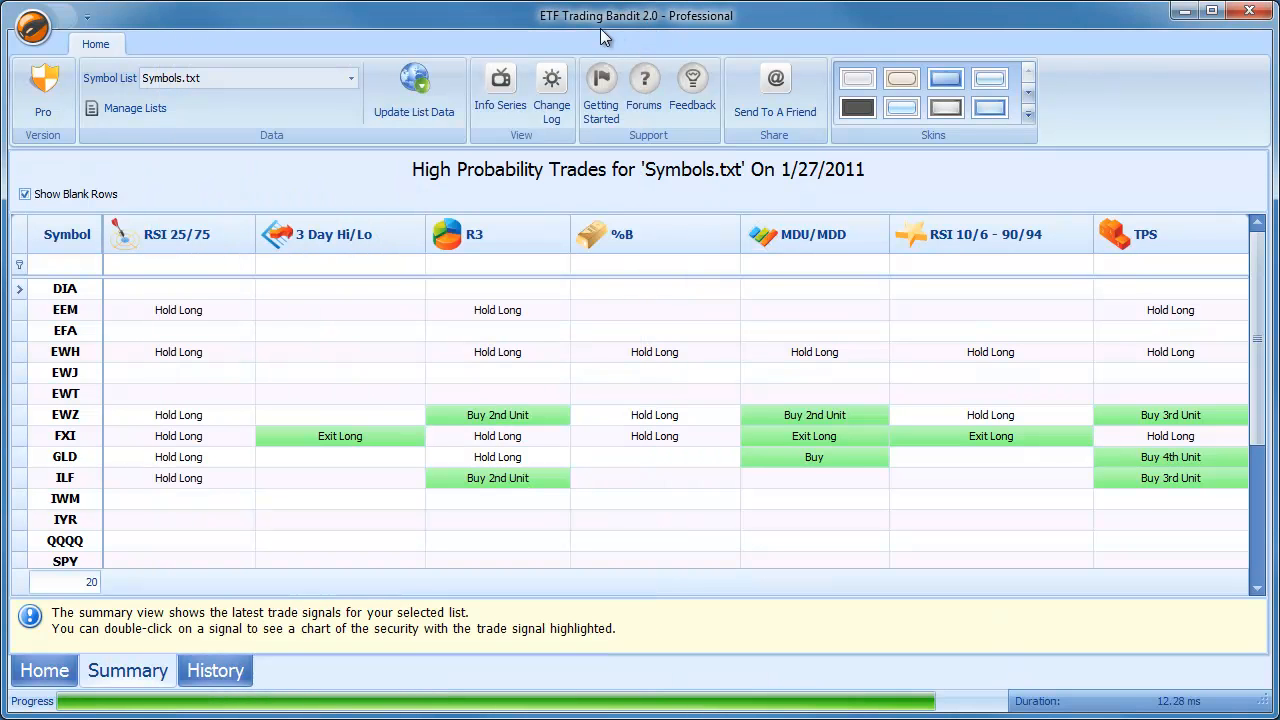
{"action": "left_click", "coordinate": [351, 78]}
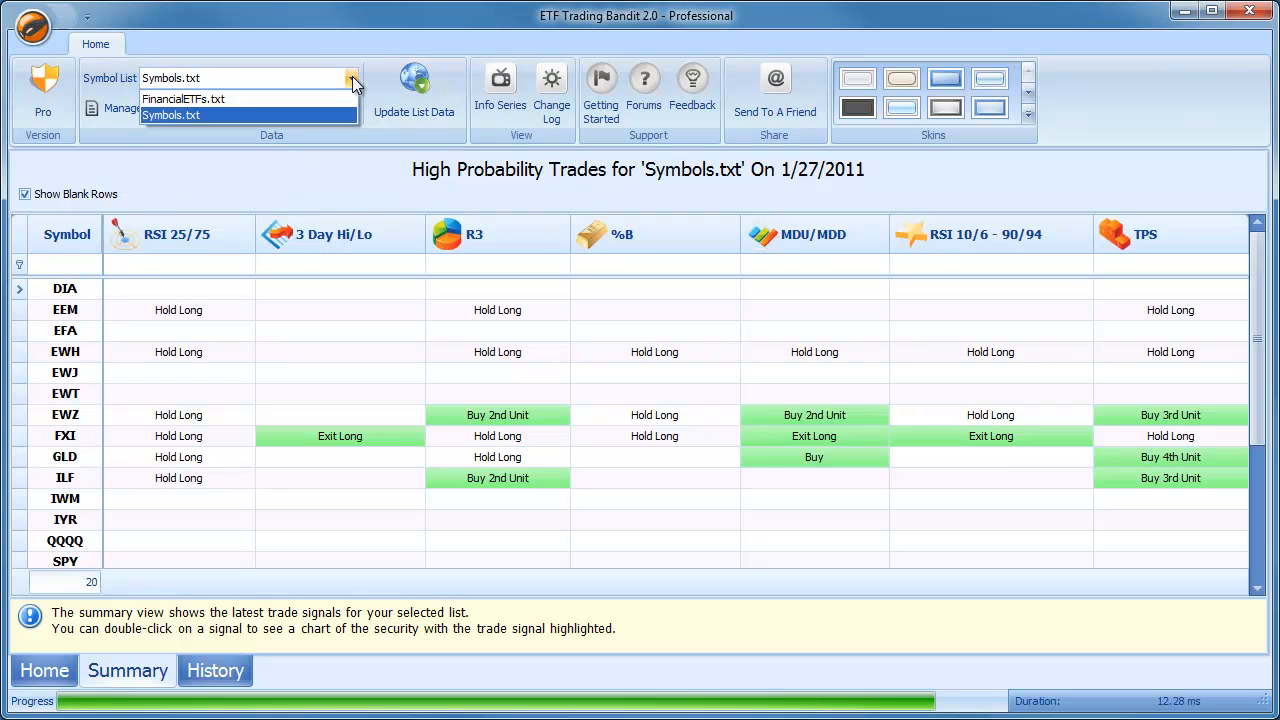
{"action": "mouse_move", "coordinate": [183, 99]}
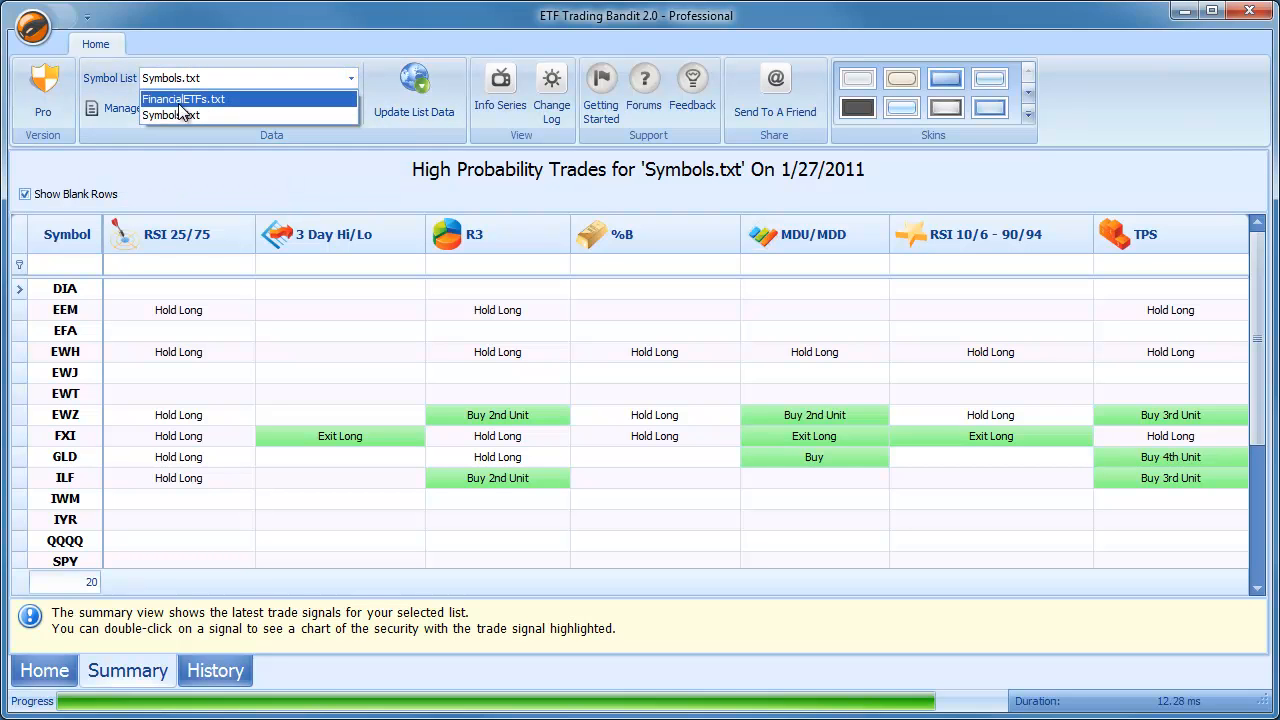
{"action": "left_click", "coordinate": [170, 115]}
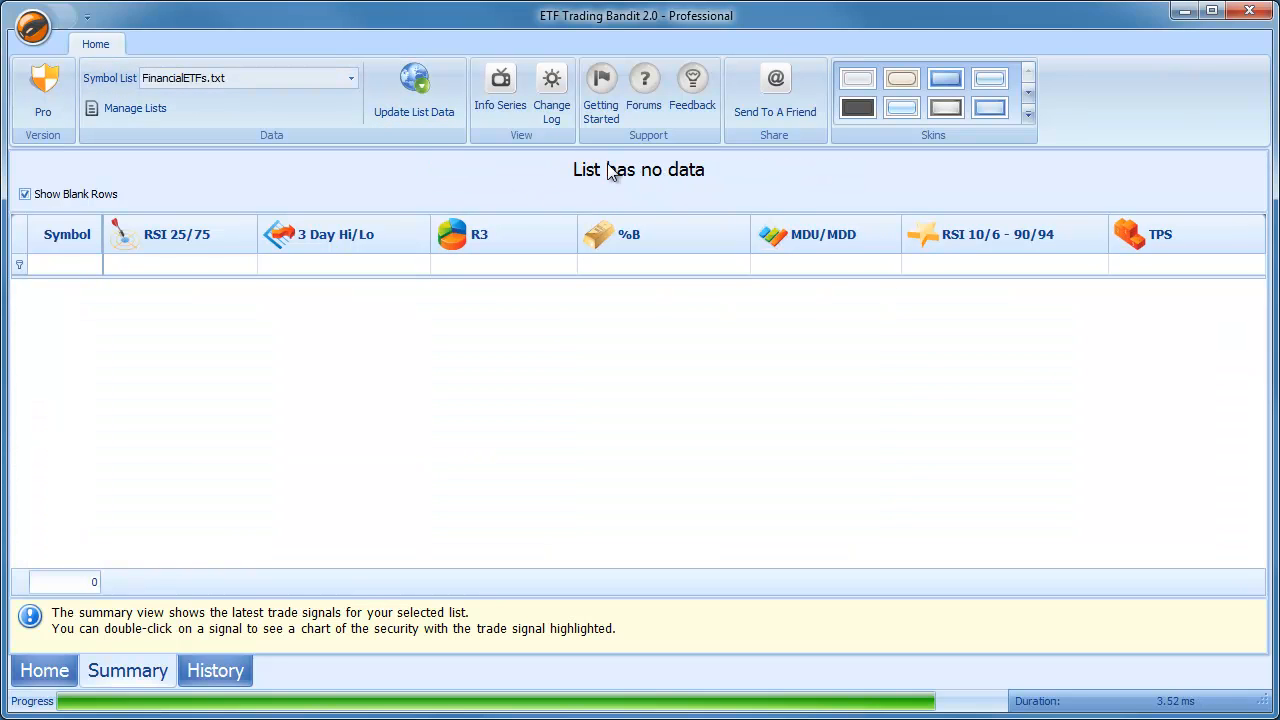
{"action": "mouse_move", "coordinate": [620, 238]}
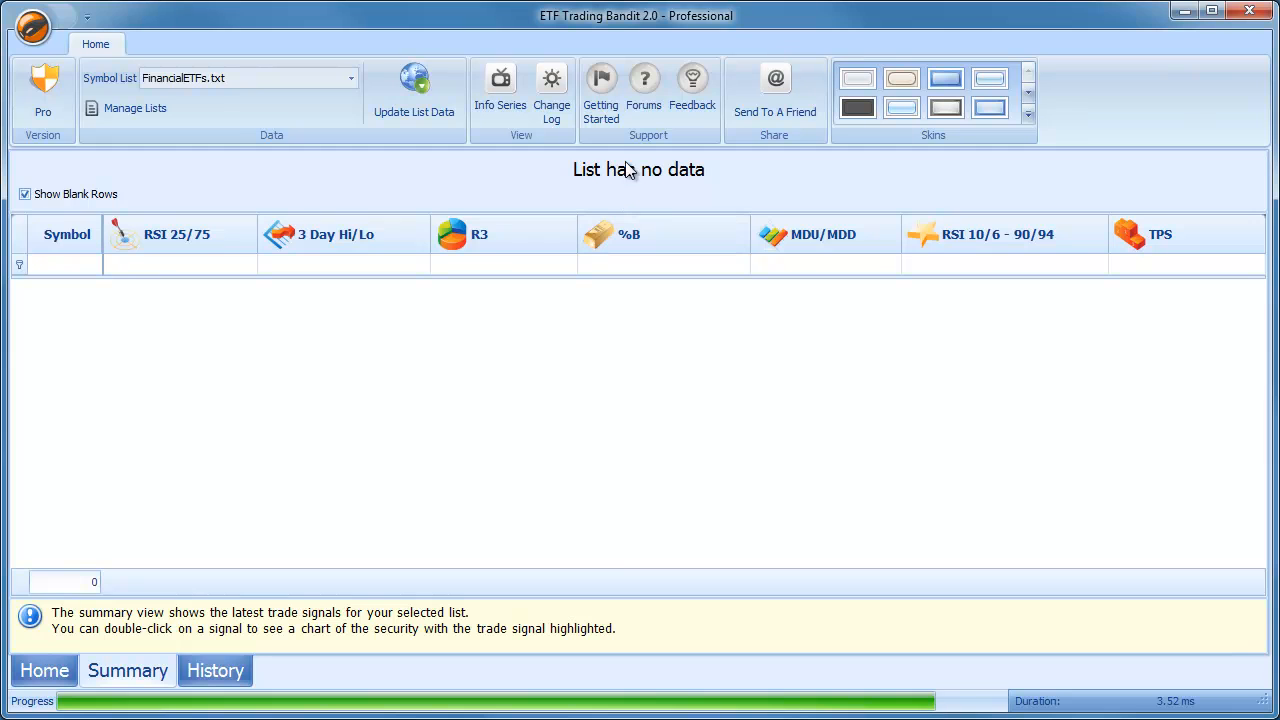
{"action": "left_click", "coordinate": [414, 90]}
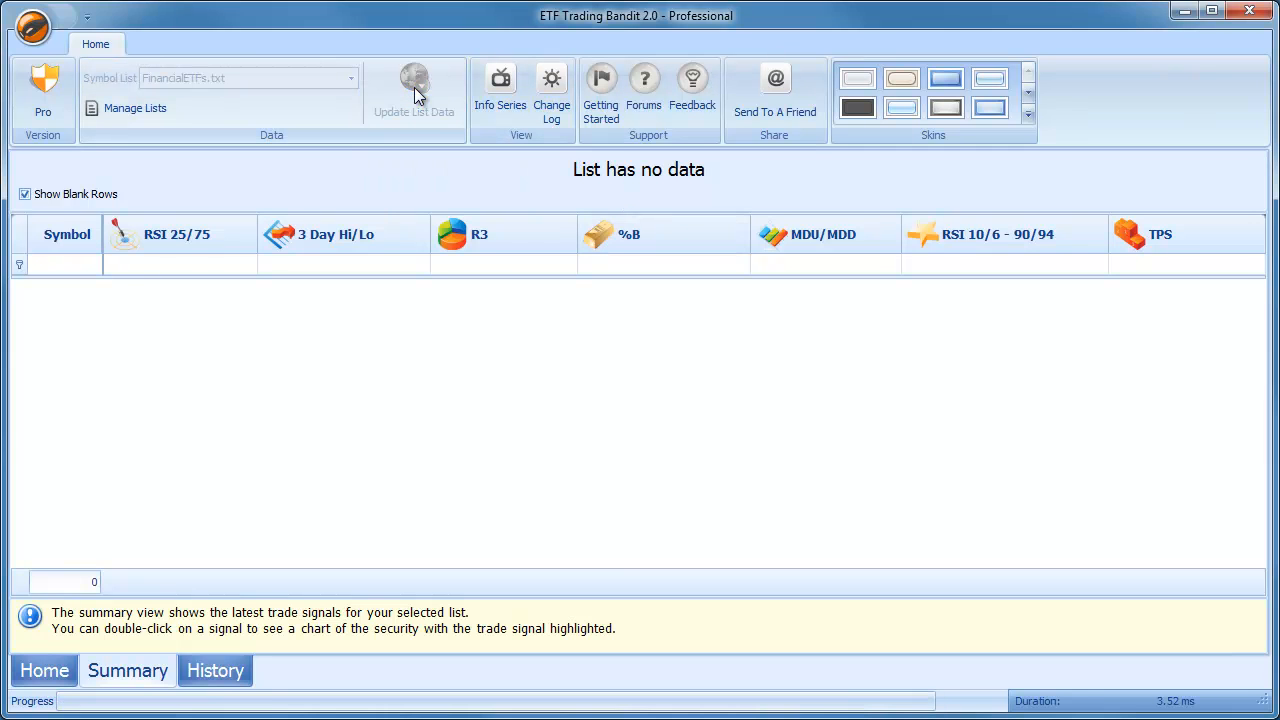
{"action": "left_click", "coordinate": [414, 92]}
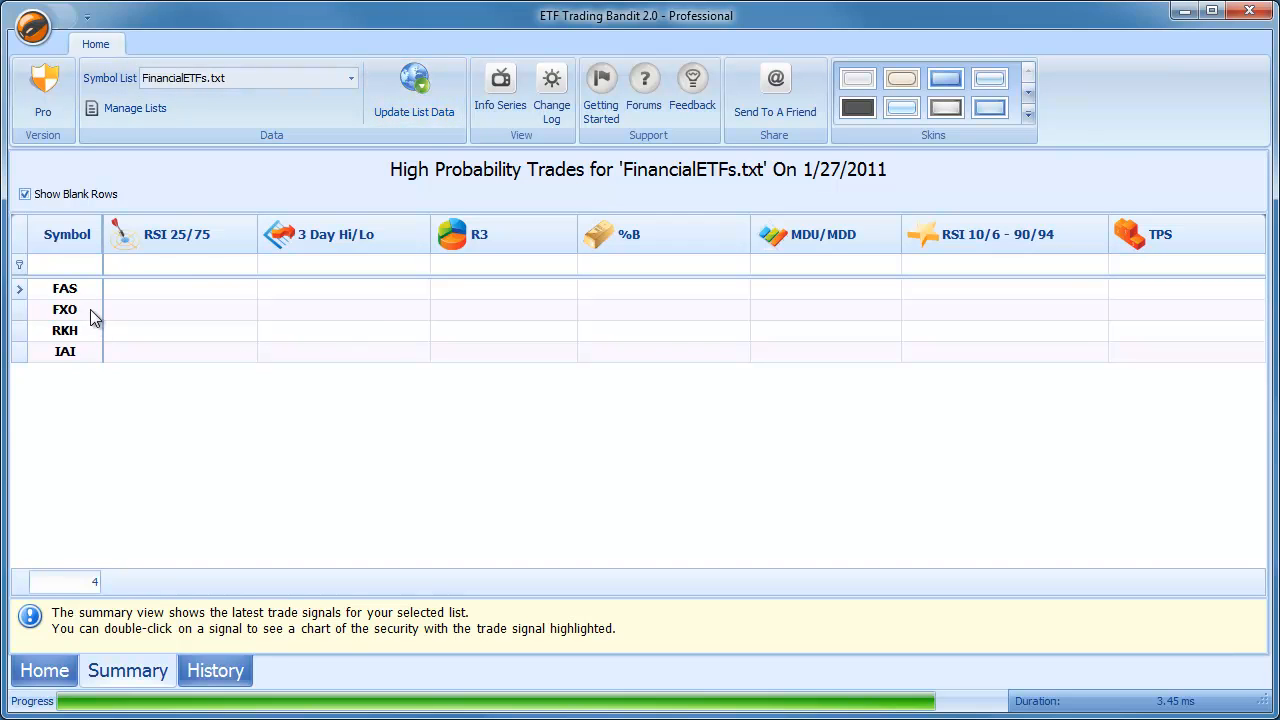
{"action": "mouse_move", "coordinate": [166, 345]}
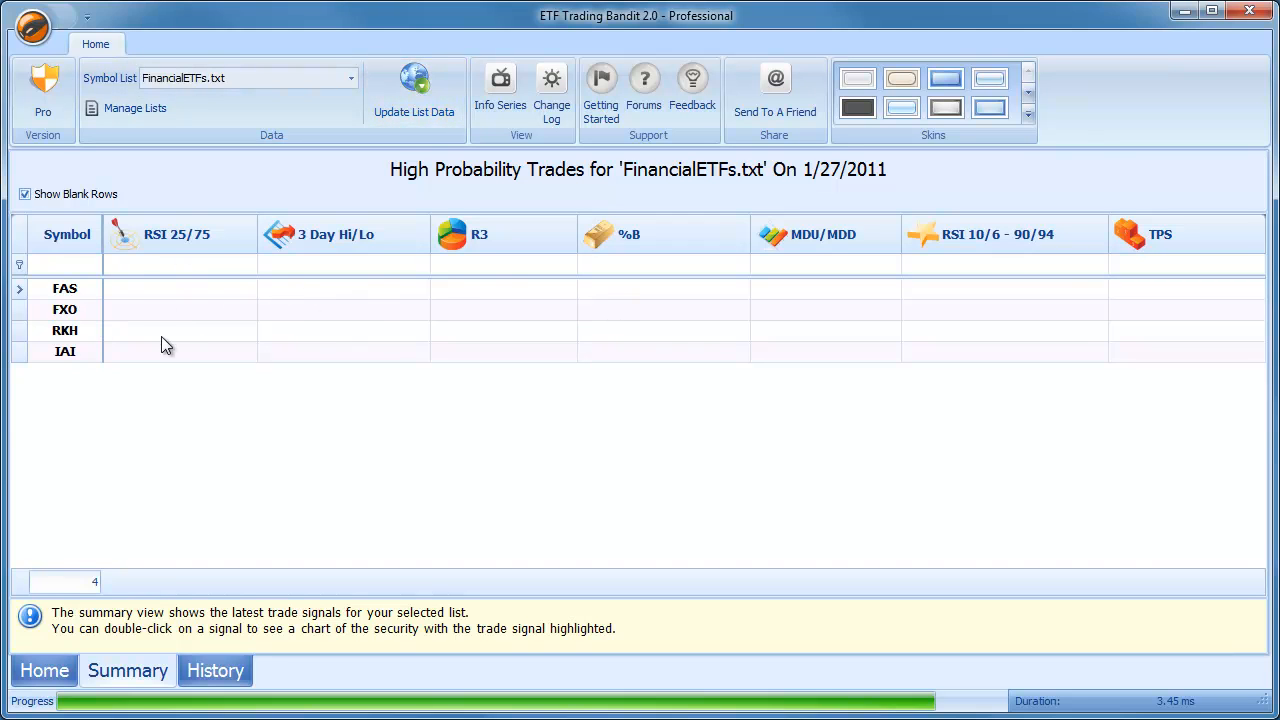
{"action": "mouse_move", "coordinate": [778, 248]}
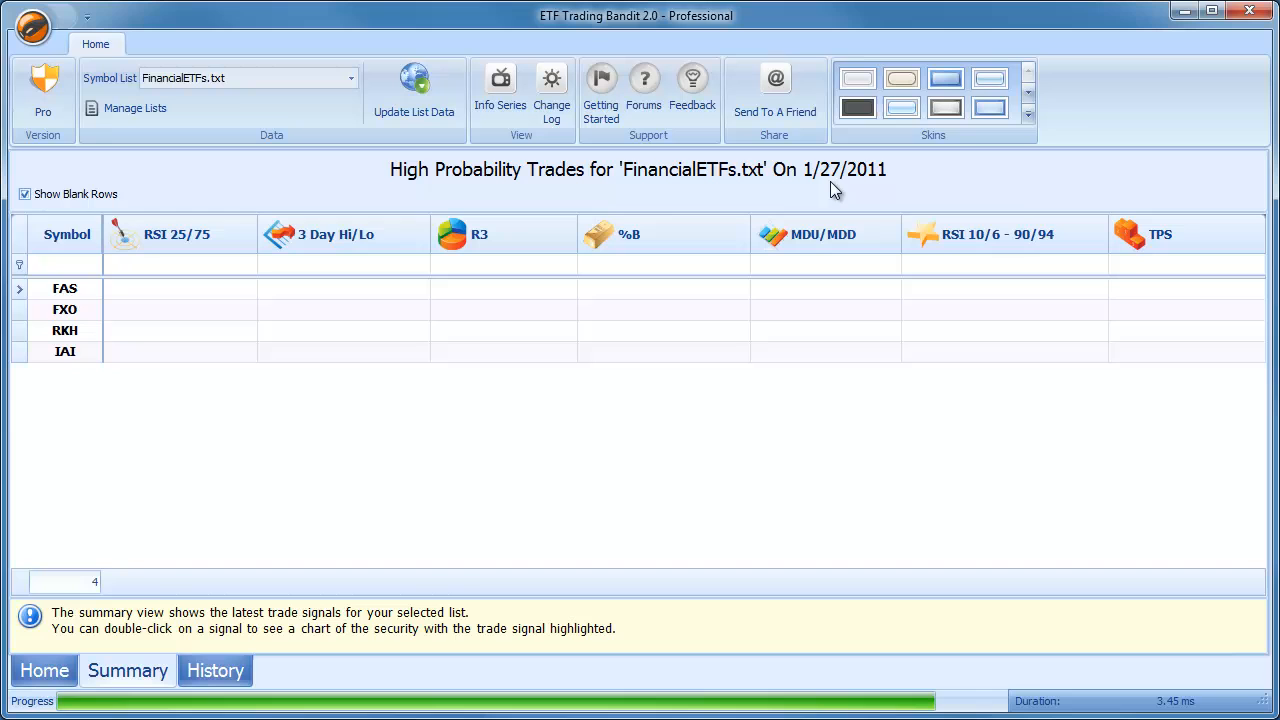
{"action": "mouse_move", "coordinate": [325, 6]}
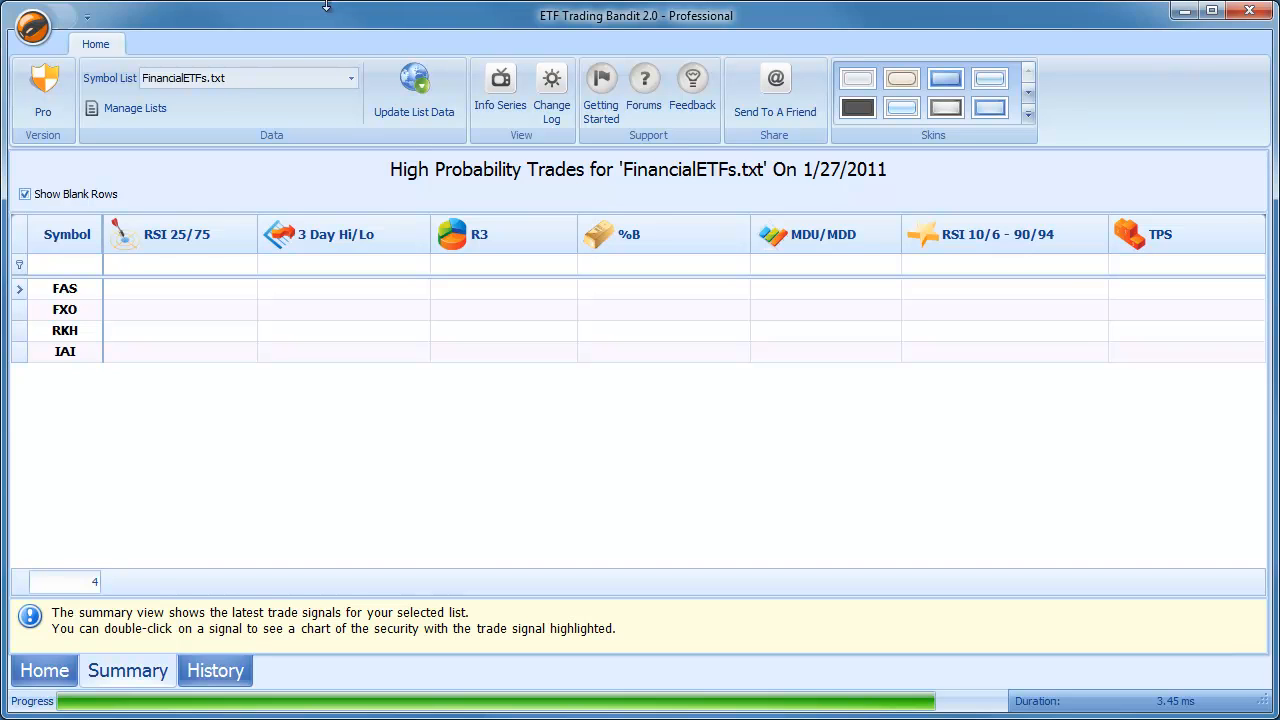
{"action": "mouse_move", "coordinate": [316, 8]}
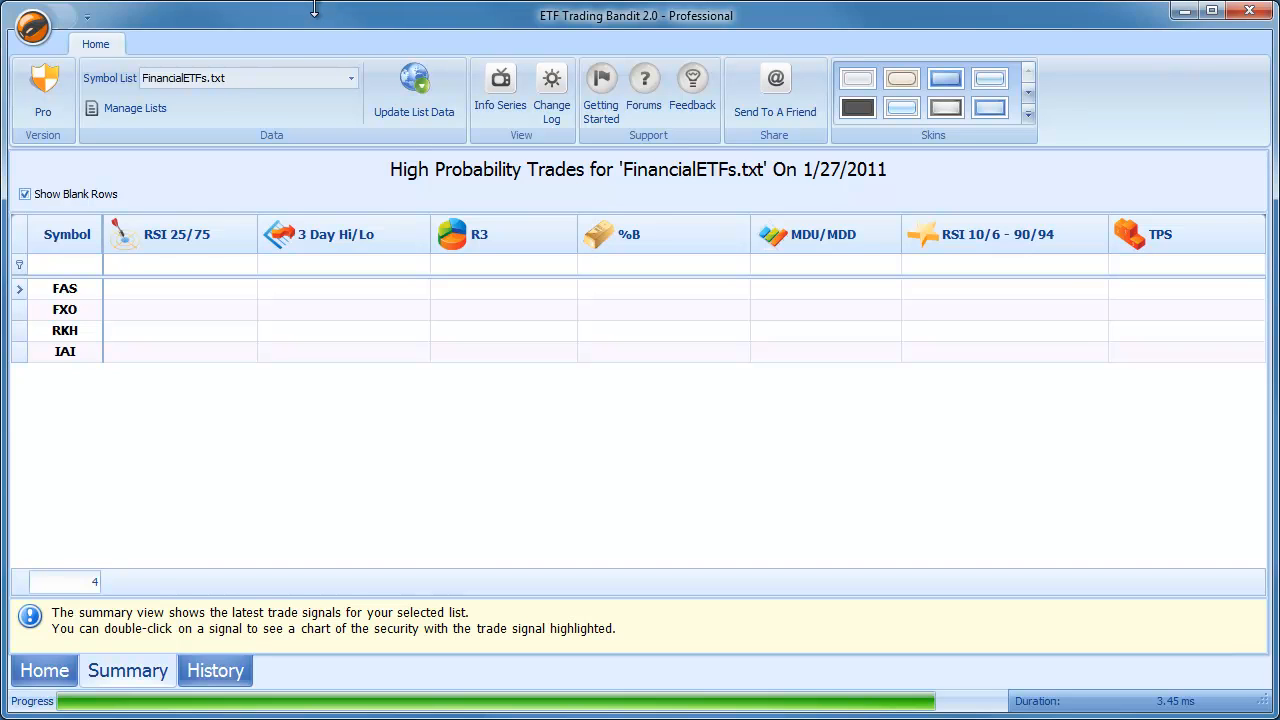
{"action": "mouse_move", "coordinate": [303, 25]}
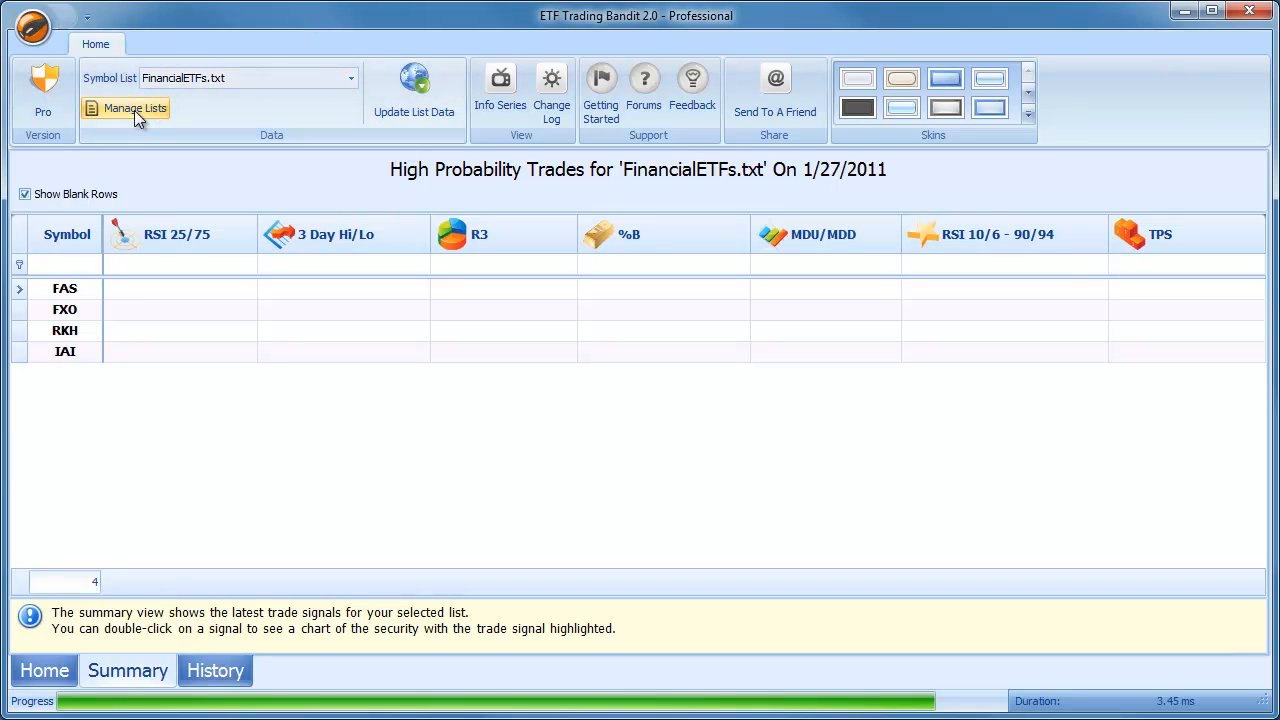
- Add a new symbol list in Manage Lists and open its folder to rename it List2.txt
{"action": "left_click", "coordinate": [134, 108]}
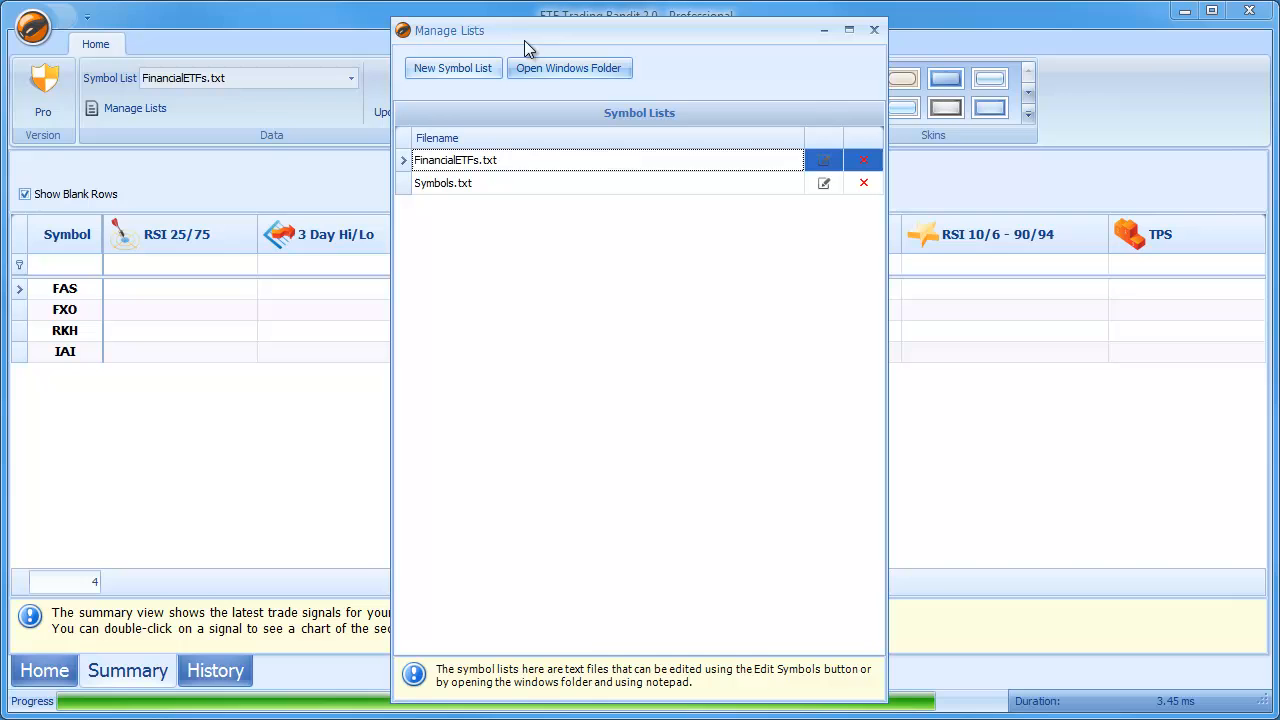
{"action": "left_click", "coordinate": [452, 68]}
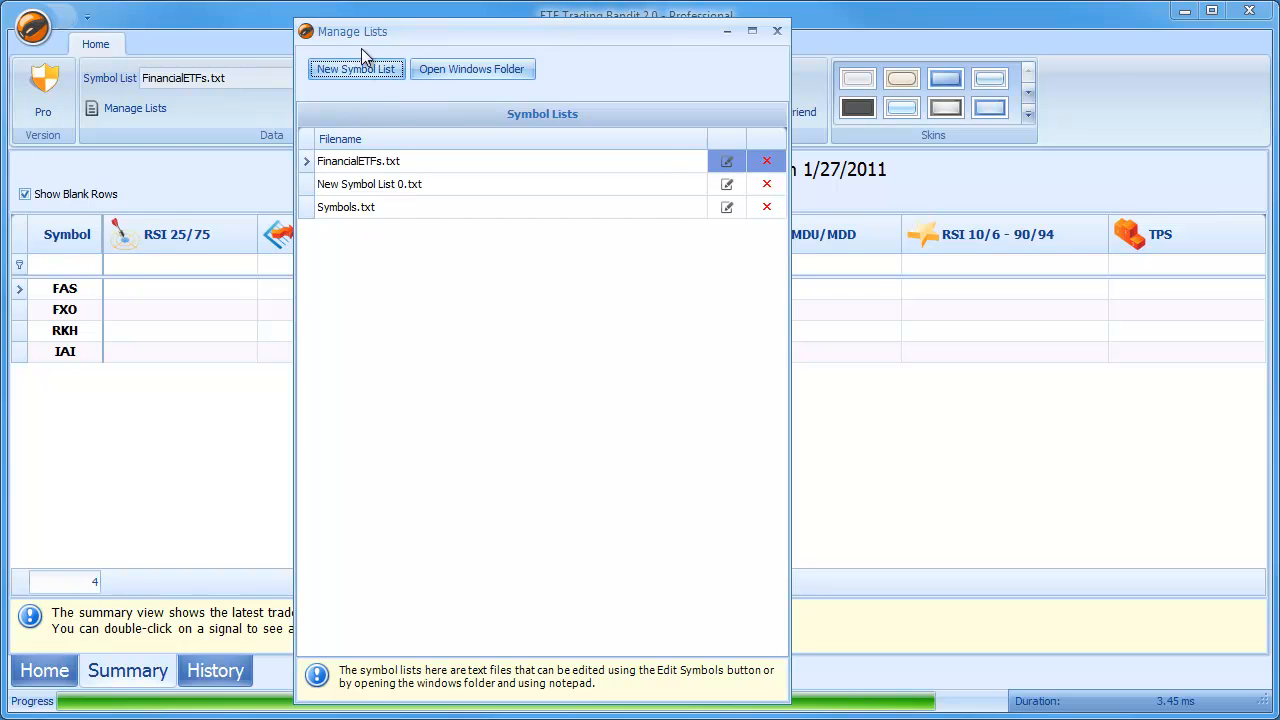
{"action": "mouse_move", "coordinate": [618, 215]}
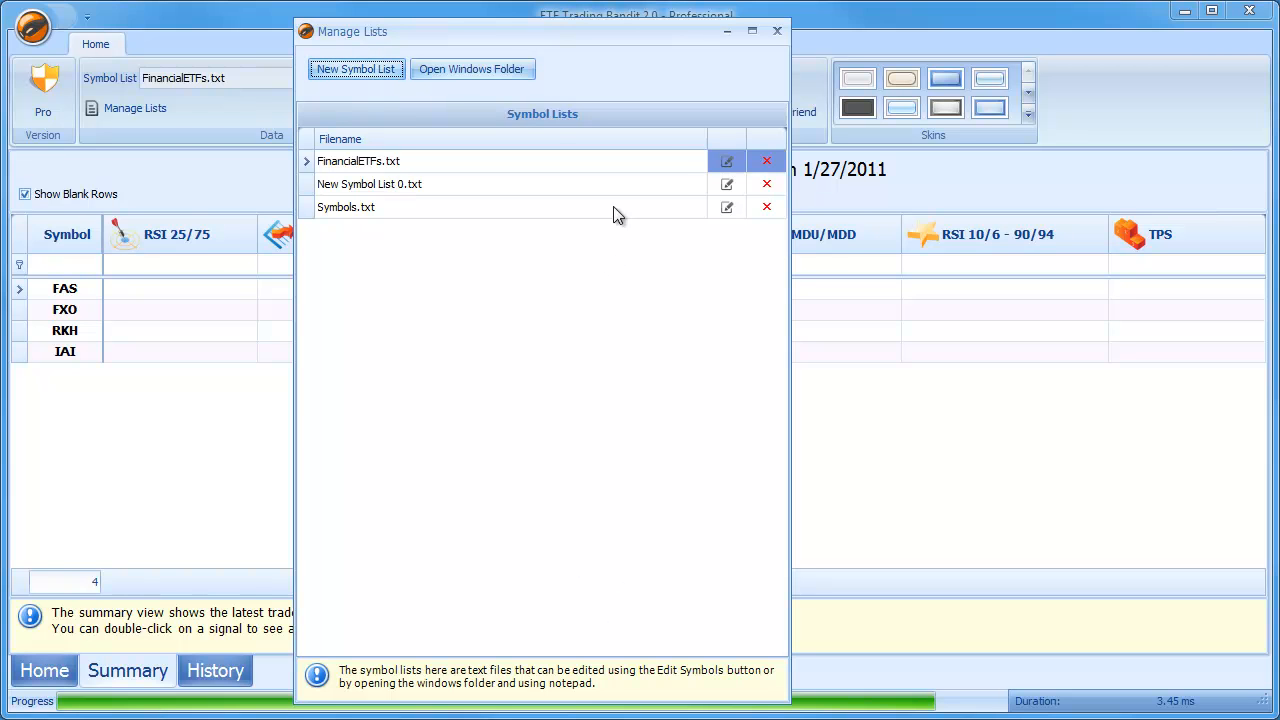
{"action": "left_click", "coordinate": [470, 68]}
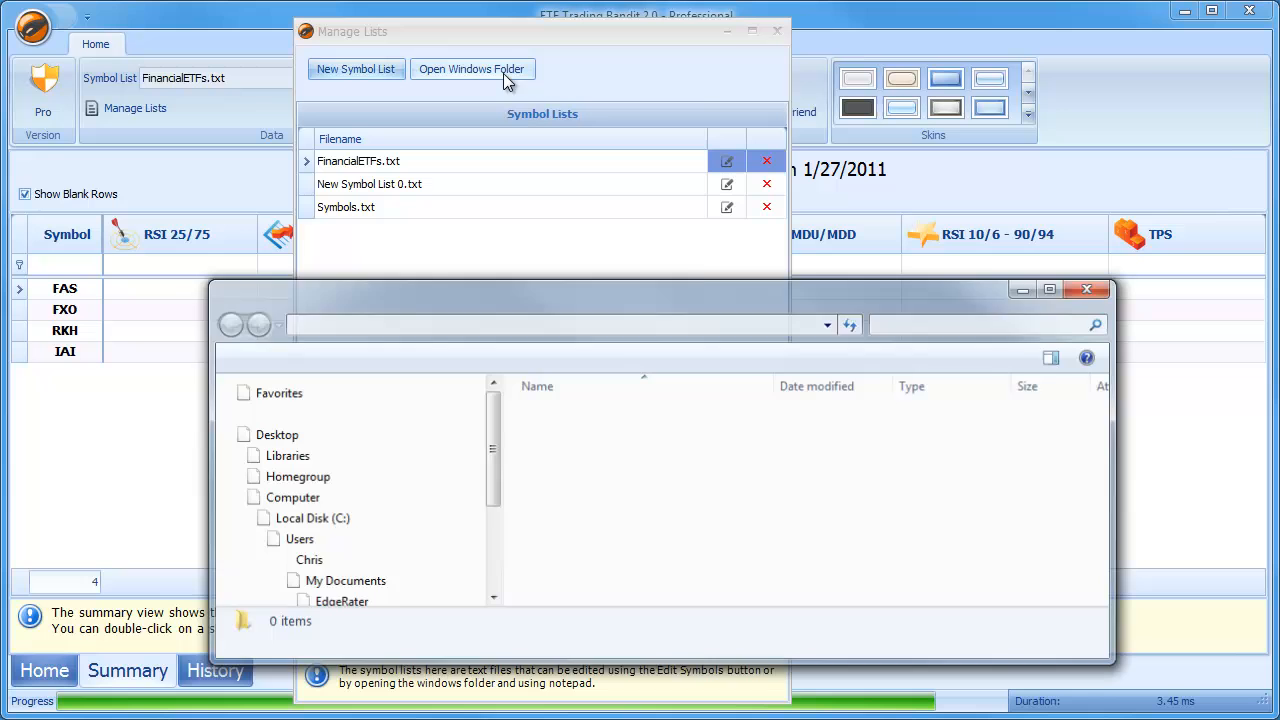
{"action": "left_click", "coordinate": [471, 68]}
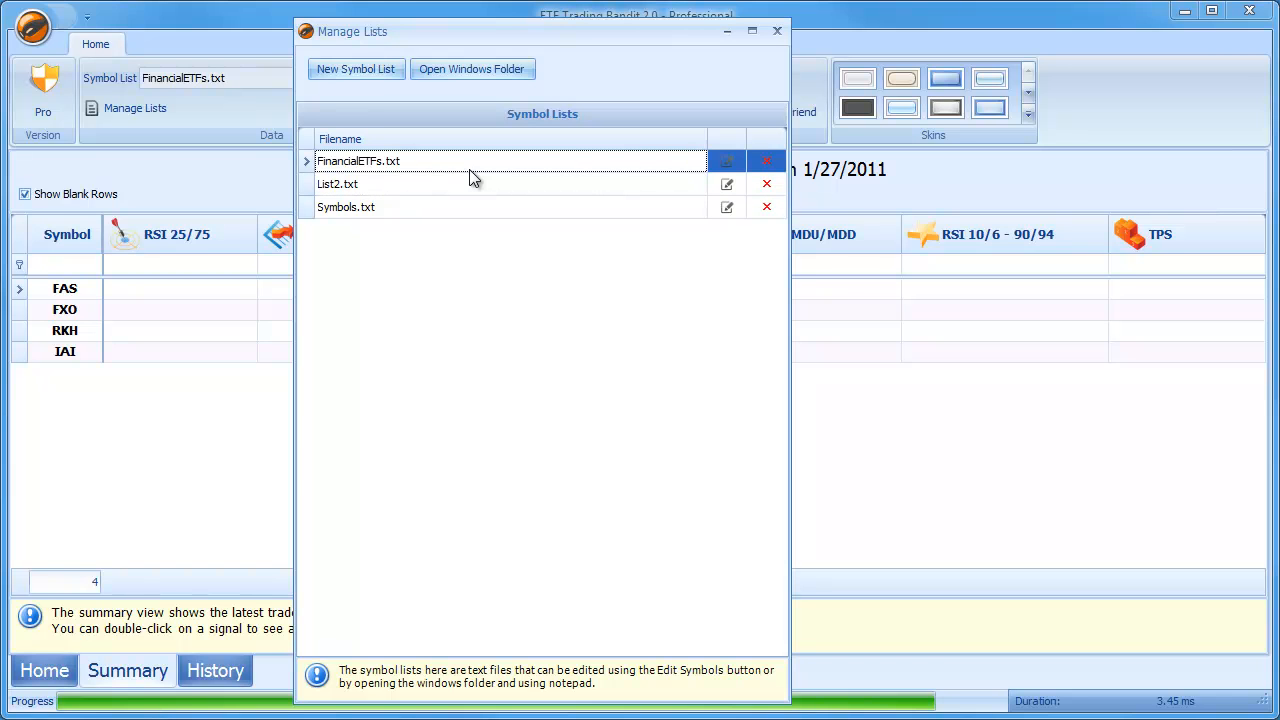
- Enter KBE and VFH named 'Vanguard Financials' in List2.txt's symbol editor and save
{"action": "left_click", "coordinate": [727, 184]}
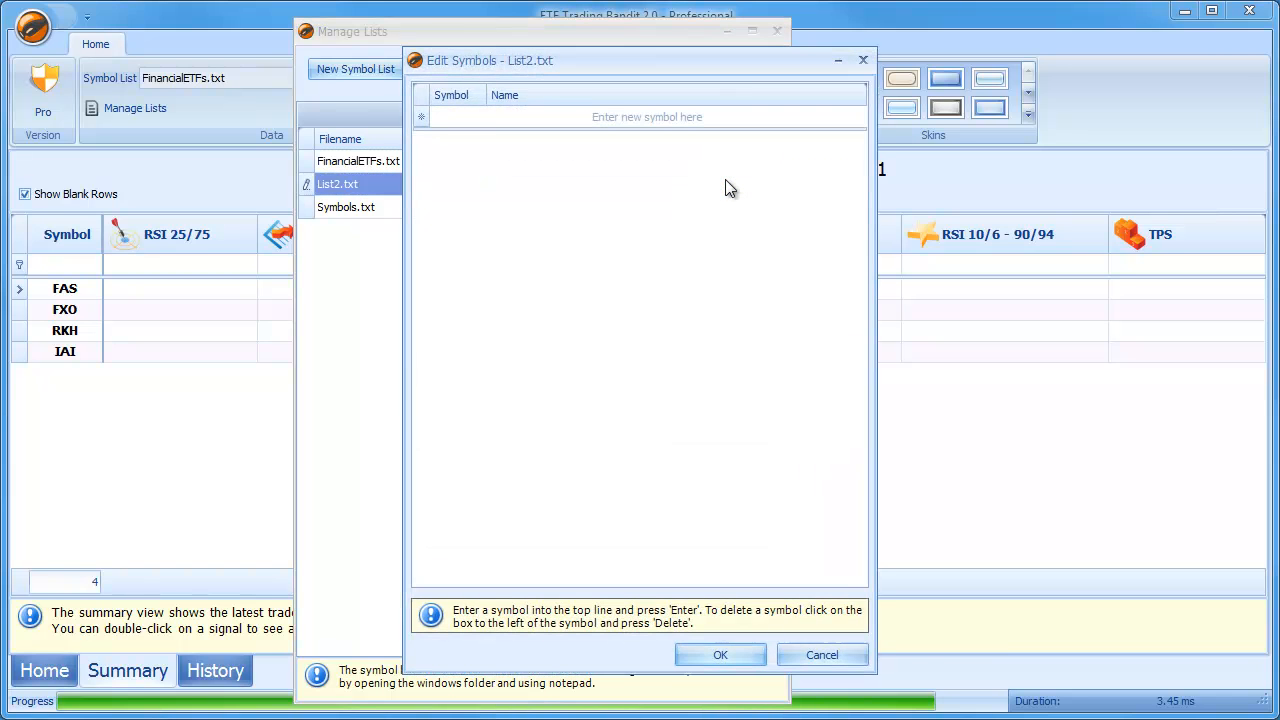
{"action": "left_click", "coordinate": [470, 117]}
{"action": "type", "text": "KBE"}
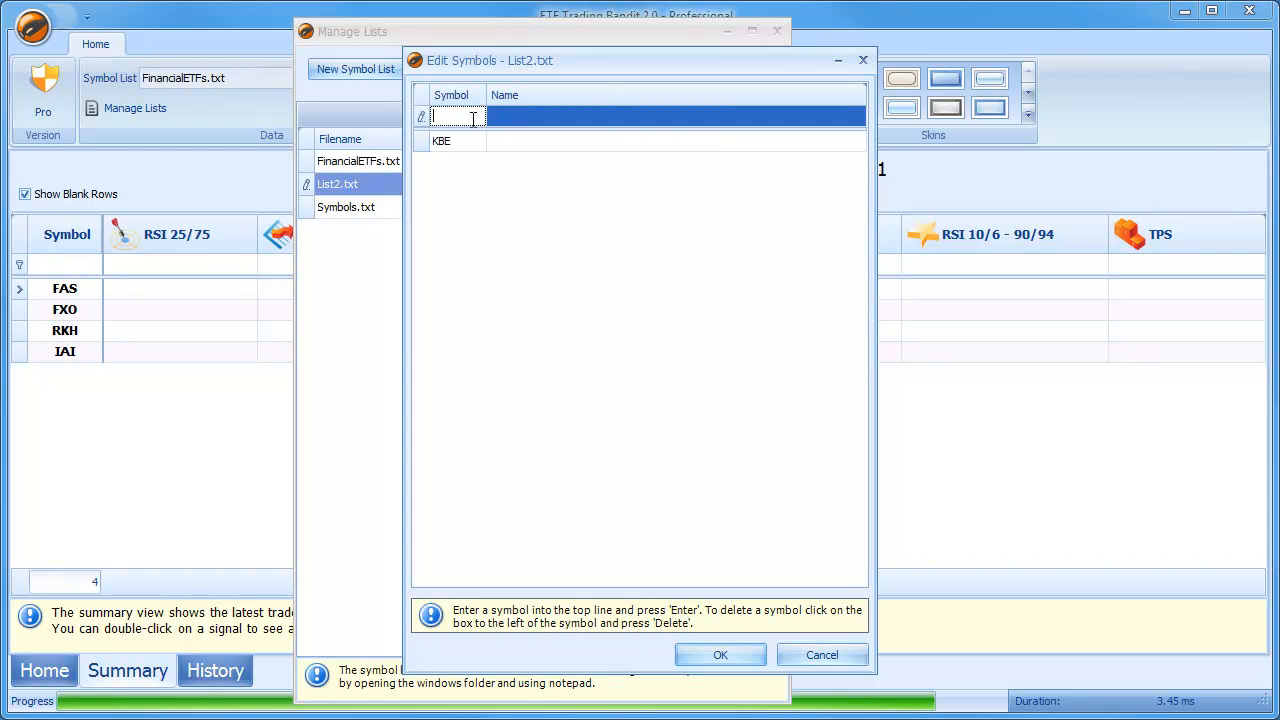
{"action": "type", "text": "V"}
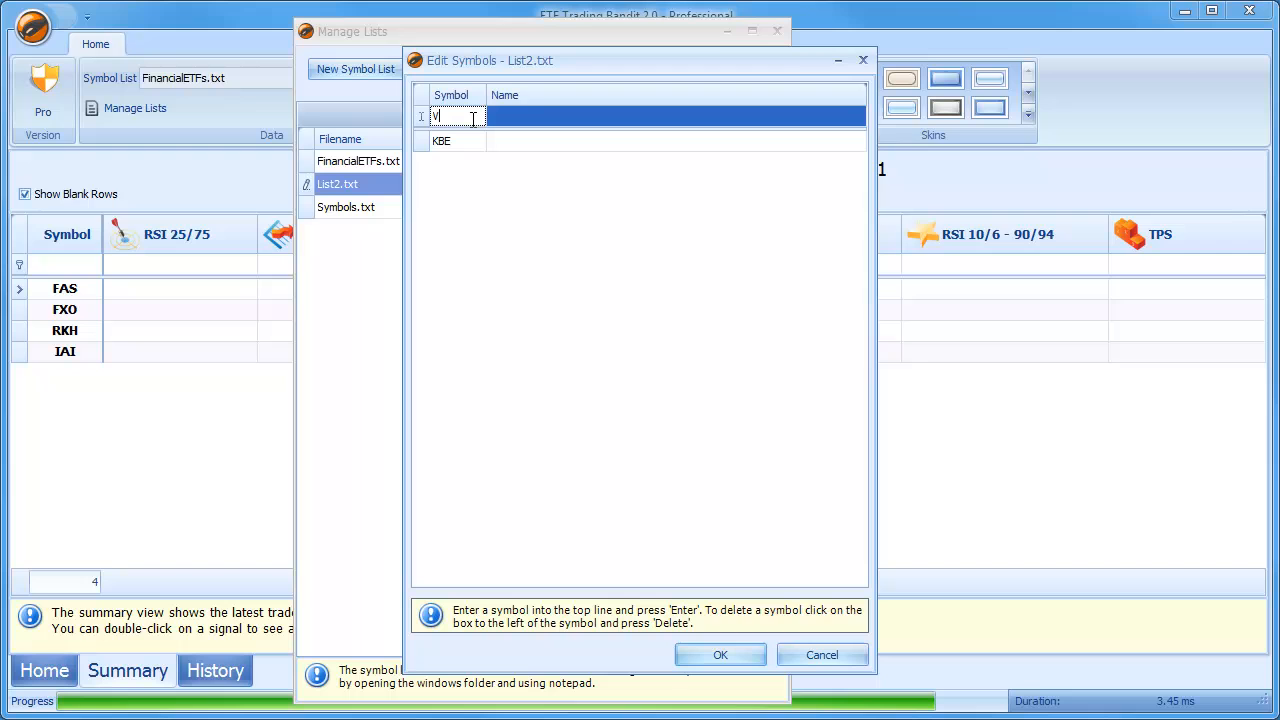
{"action": "type", "text": "FH"}
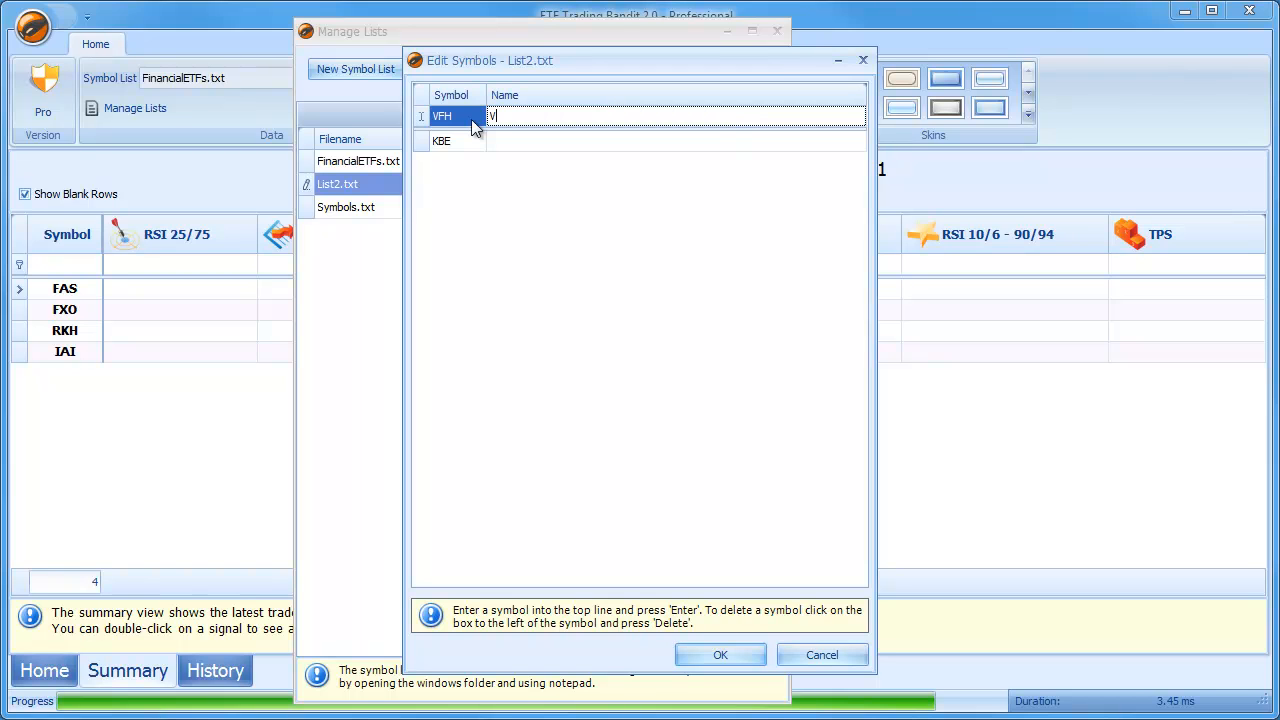
{"action": "type", "text": "an"}
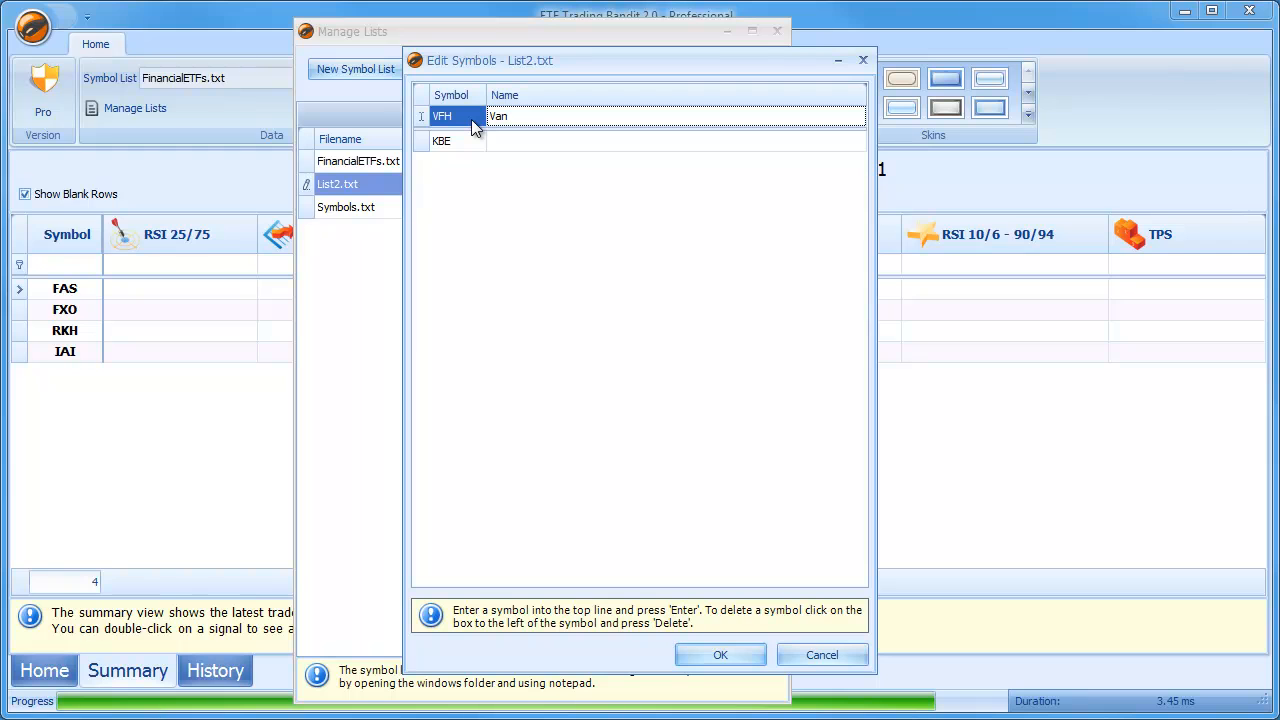
{"action": "type", "text": "guard Financials"}
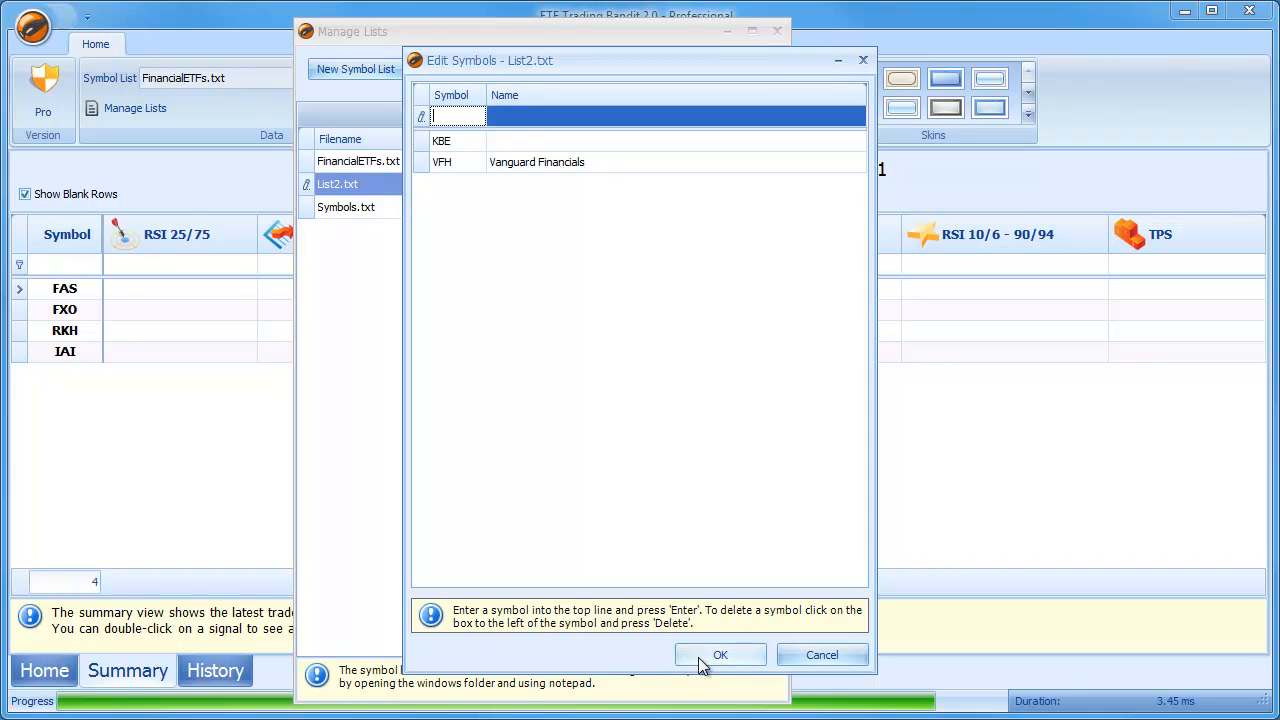
{"action": "left_click", "coordinate": [720, 654]}
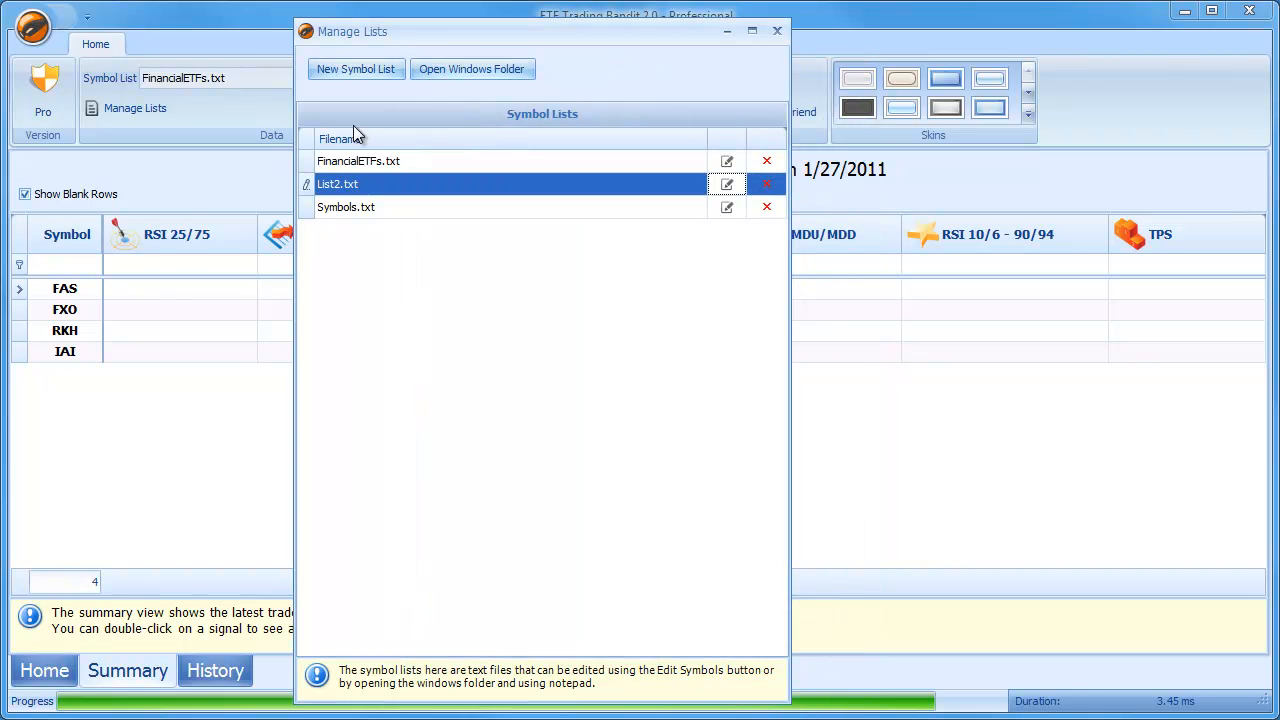
- Switch to the List2.txt symbol list and update its trade signal data
{"action": "left_click", "coordinate": [777, 30]}
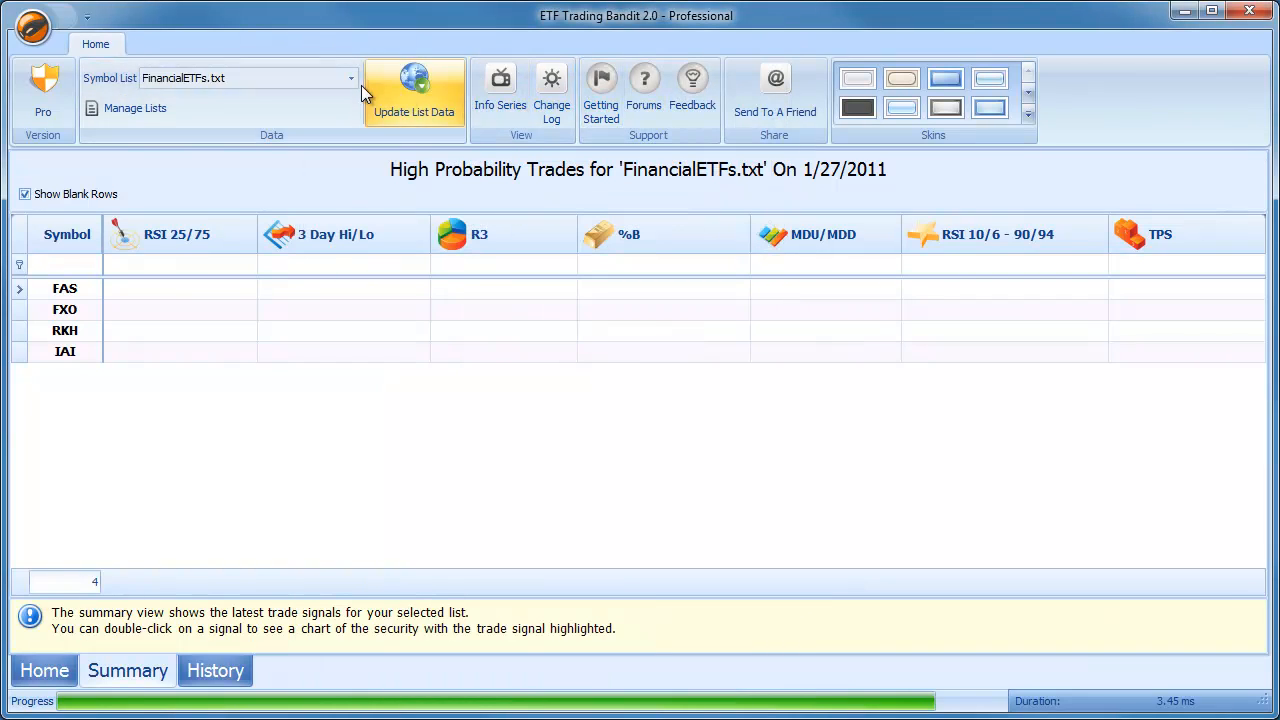
{"action": "left_click", "coordinate": [351, 78]}
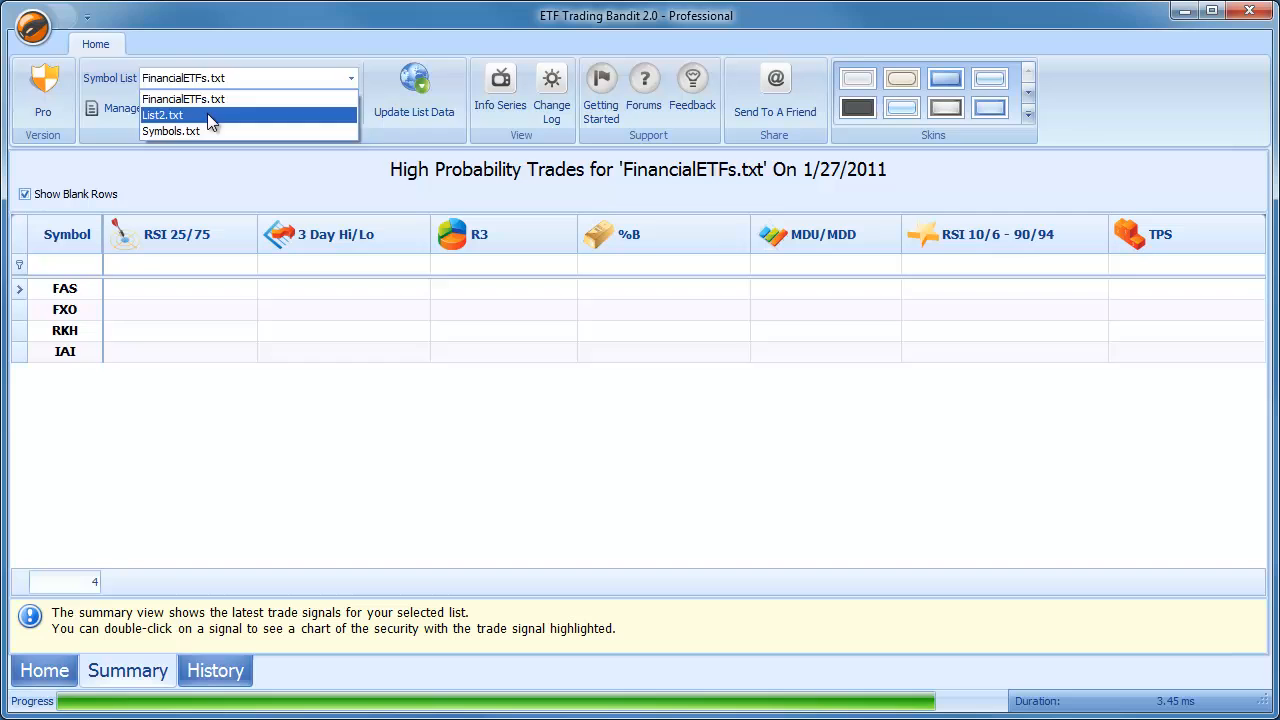
{"action": "left_click", "coordinate": [163, 114]}
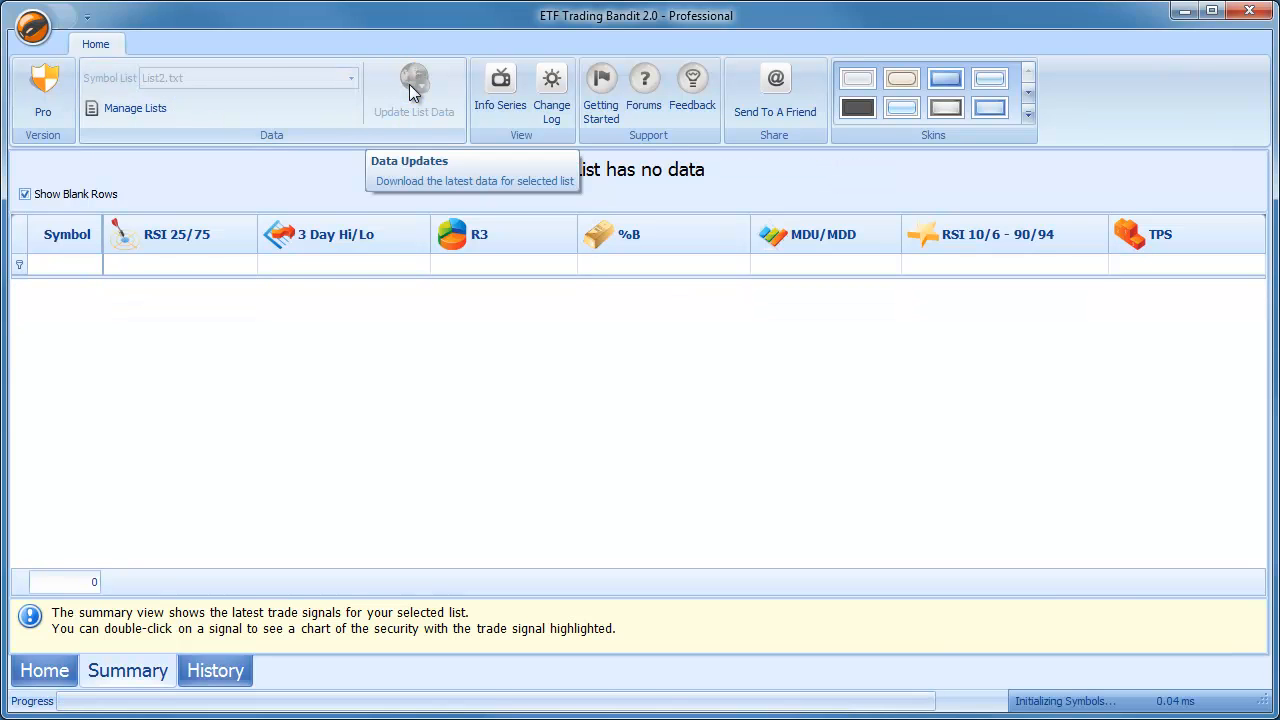
{"action": "left_click", "coordinate": [414, 90]}
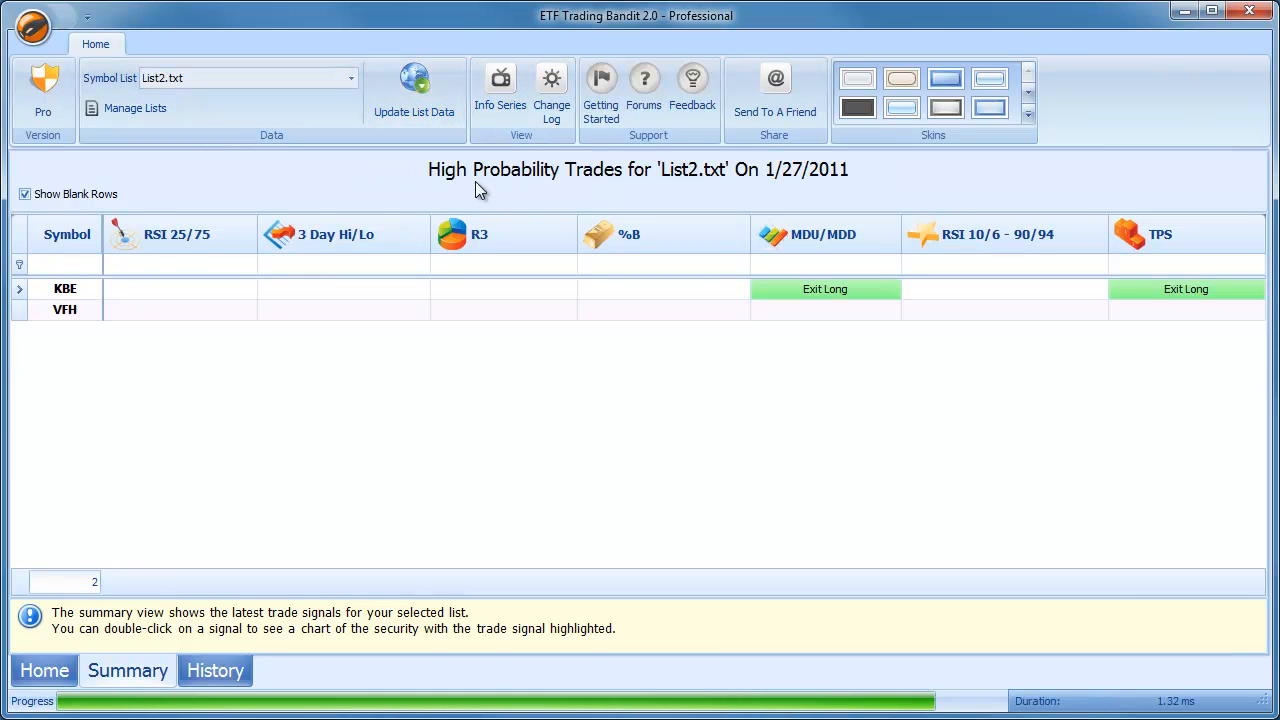
{"action": "mouse_move", "coordinate": [240, 285]}
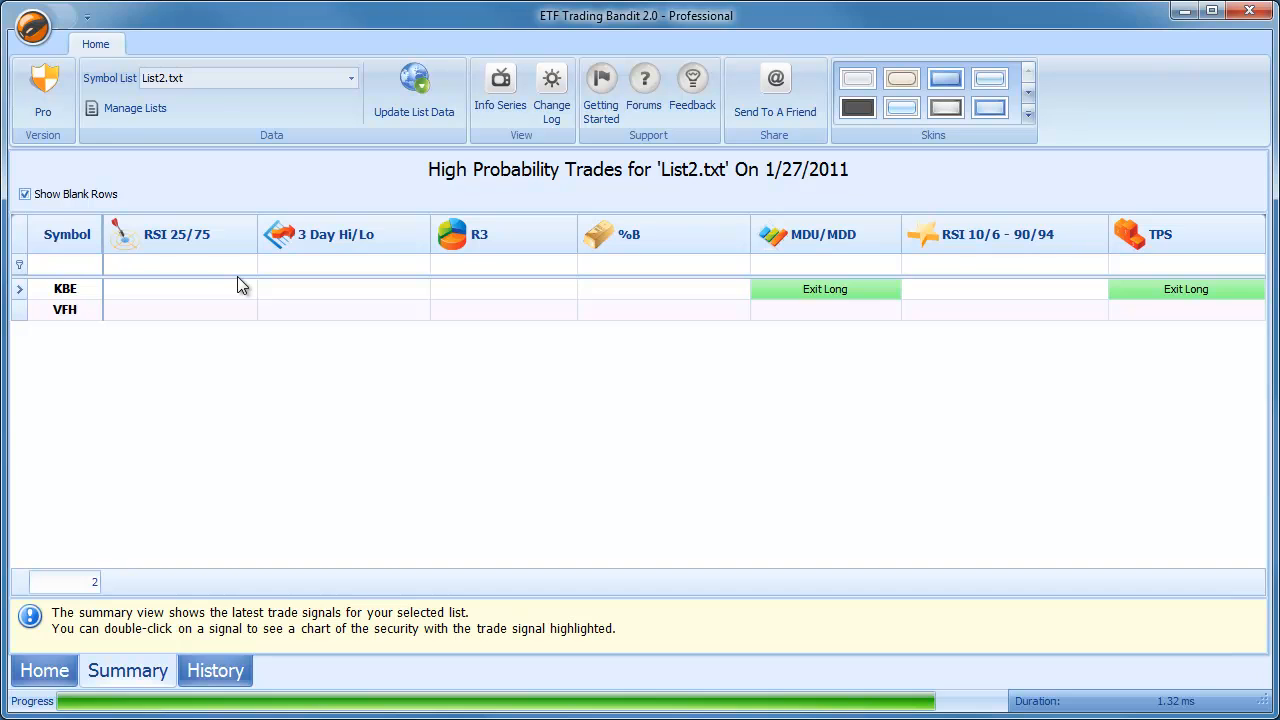
{"action": "mouse_move", "coordinate": [120, 290]}
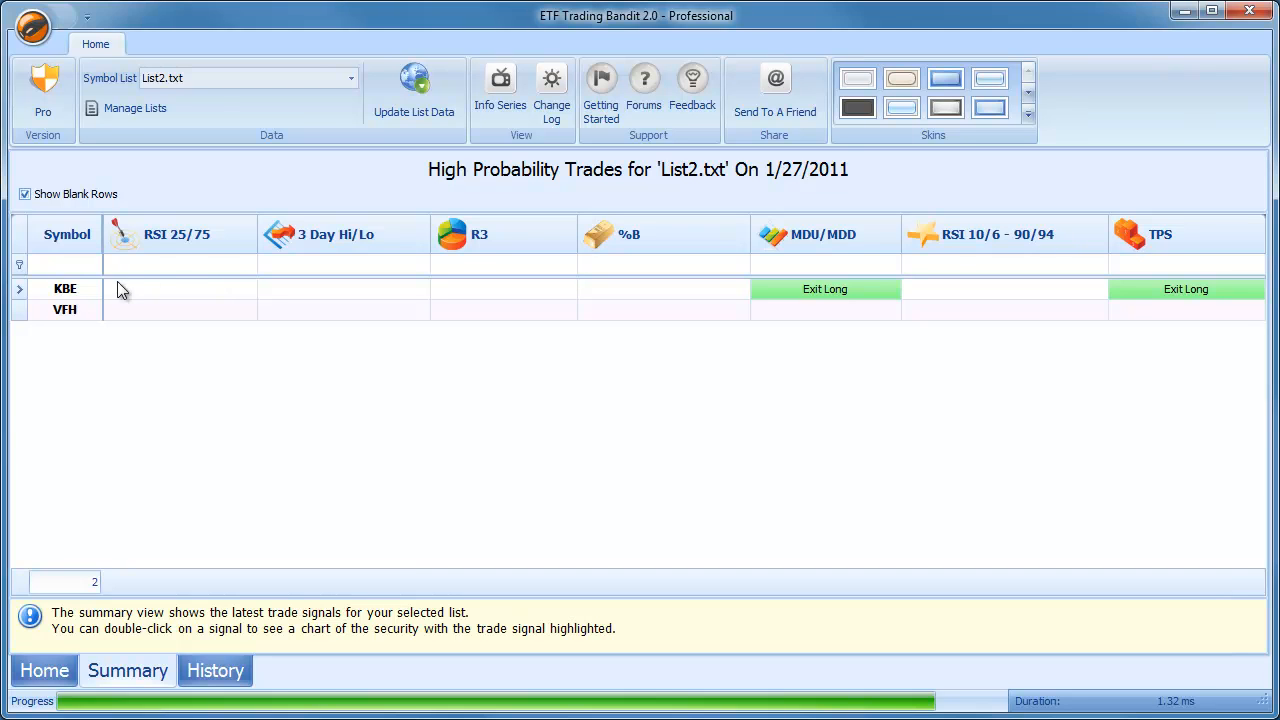
{"action": "mouse_move", "coordinate": [103, 297]}
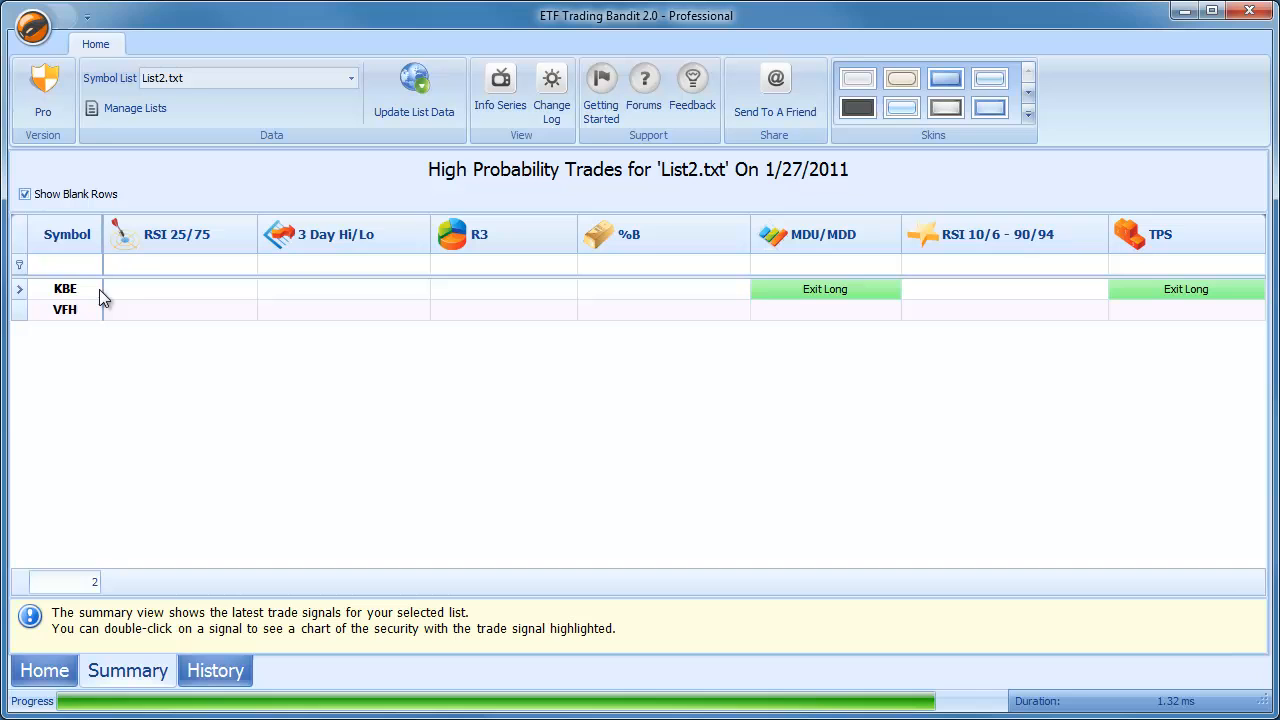
{"action": "mouse_move", "coordinate": [68, 308]}
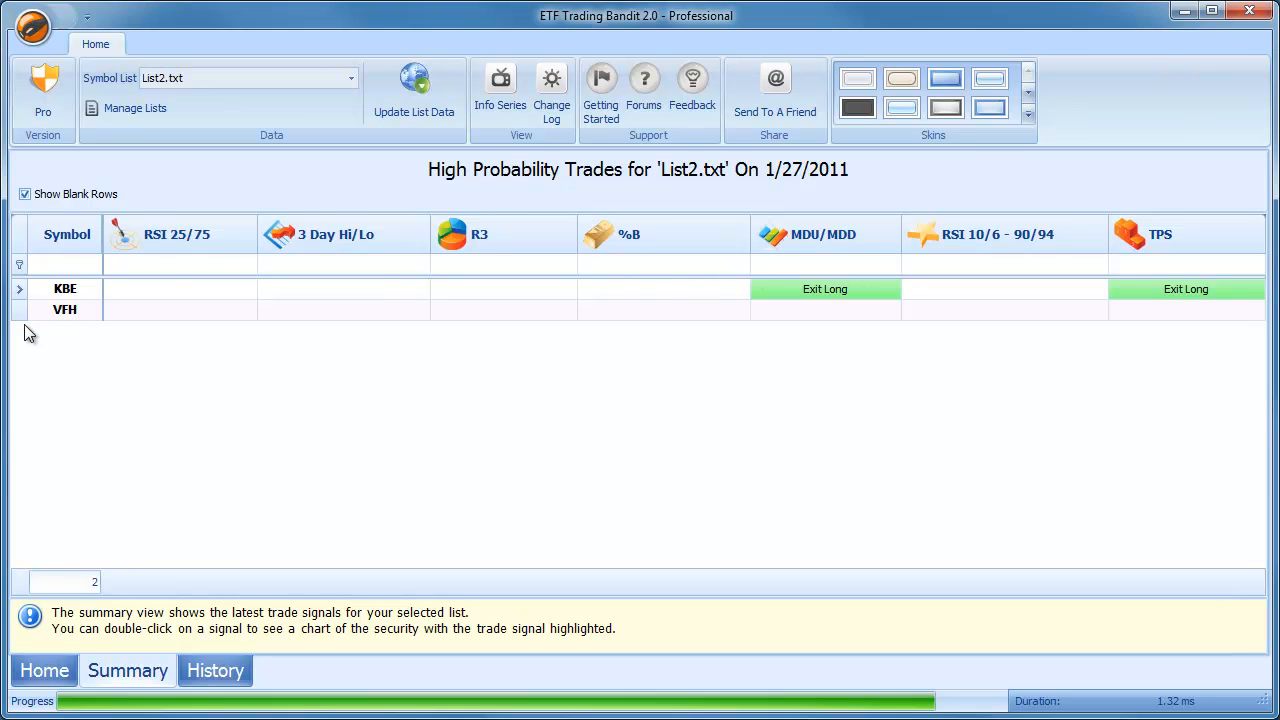
- Open the VFH (Vanguard Financials) security chart from the list
{"action": "left_click", "coordinate": [65, 310]}
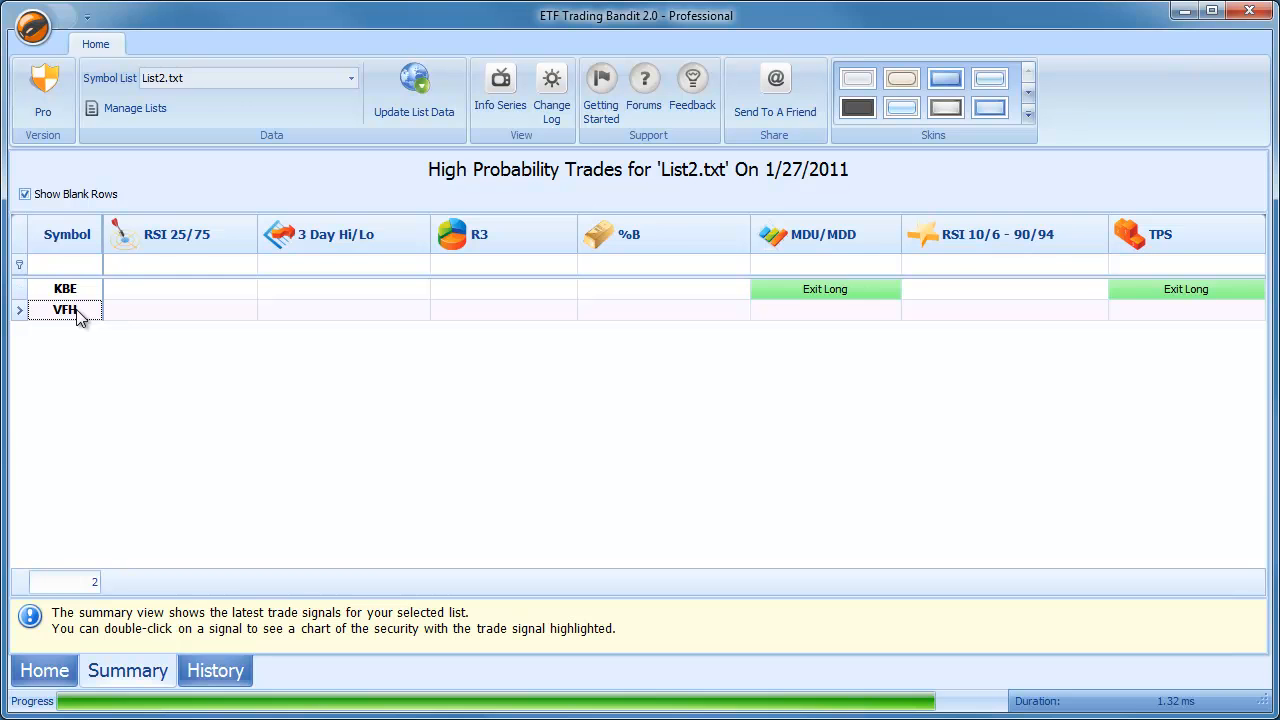
{"action": "double_click", "coordinate": [65, 309]}
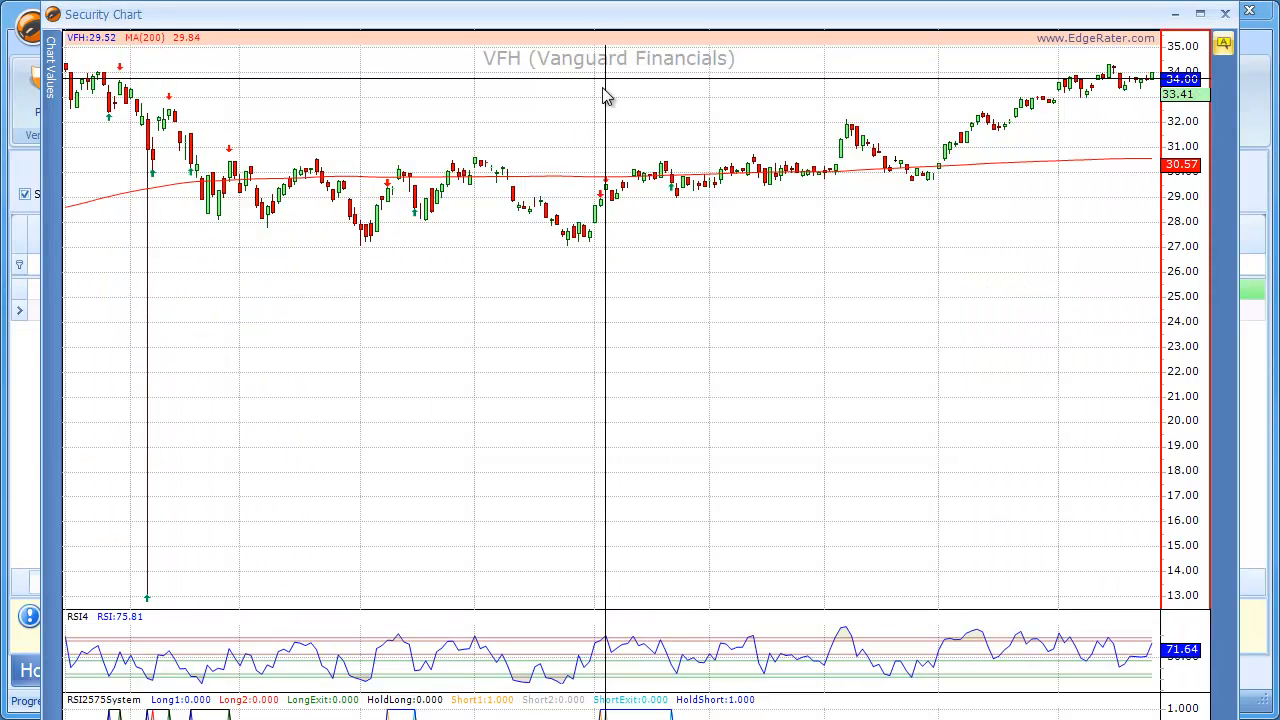